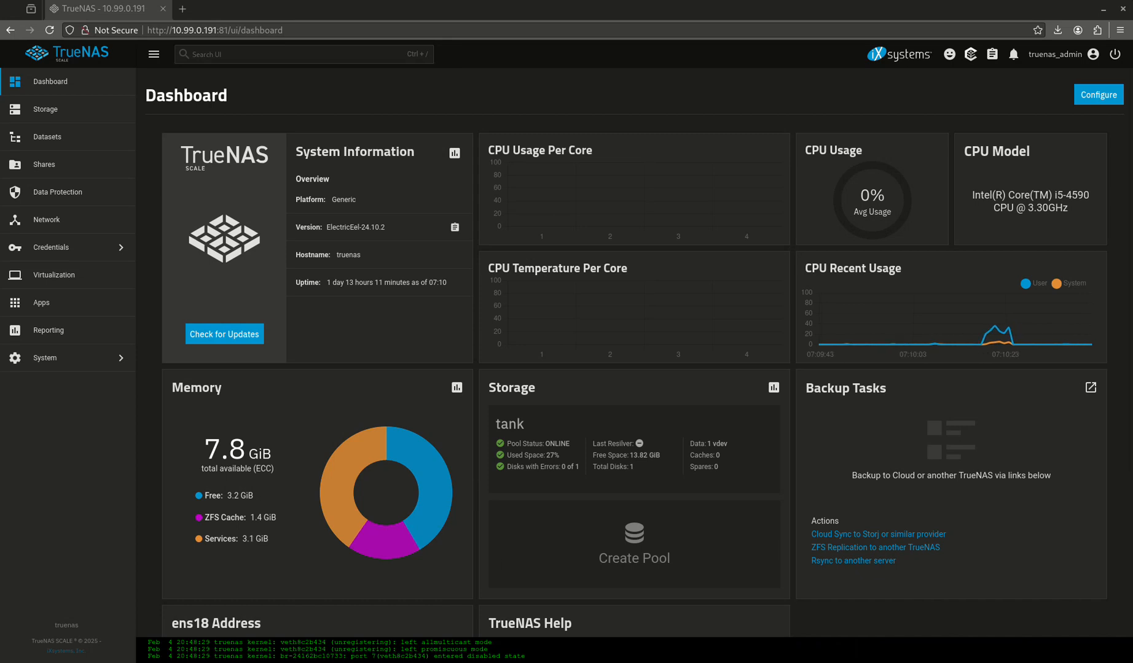
mouse_move(533, 500)
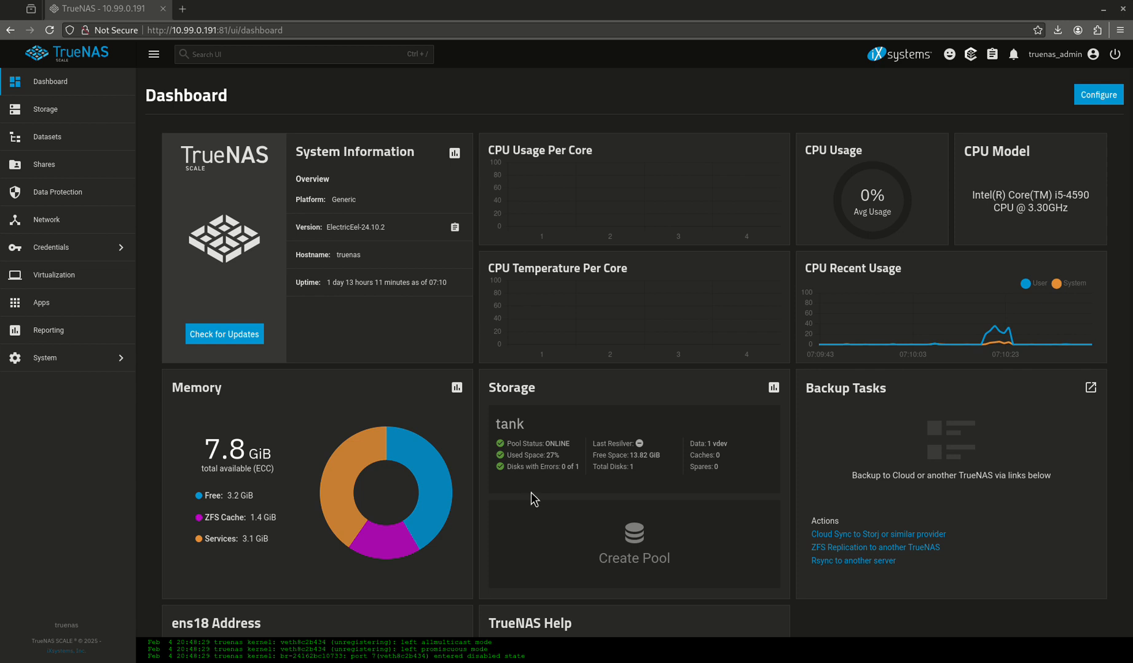
mouse_move(563, 443)
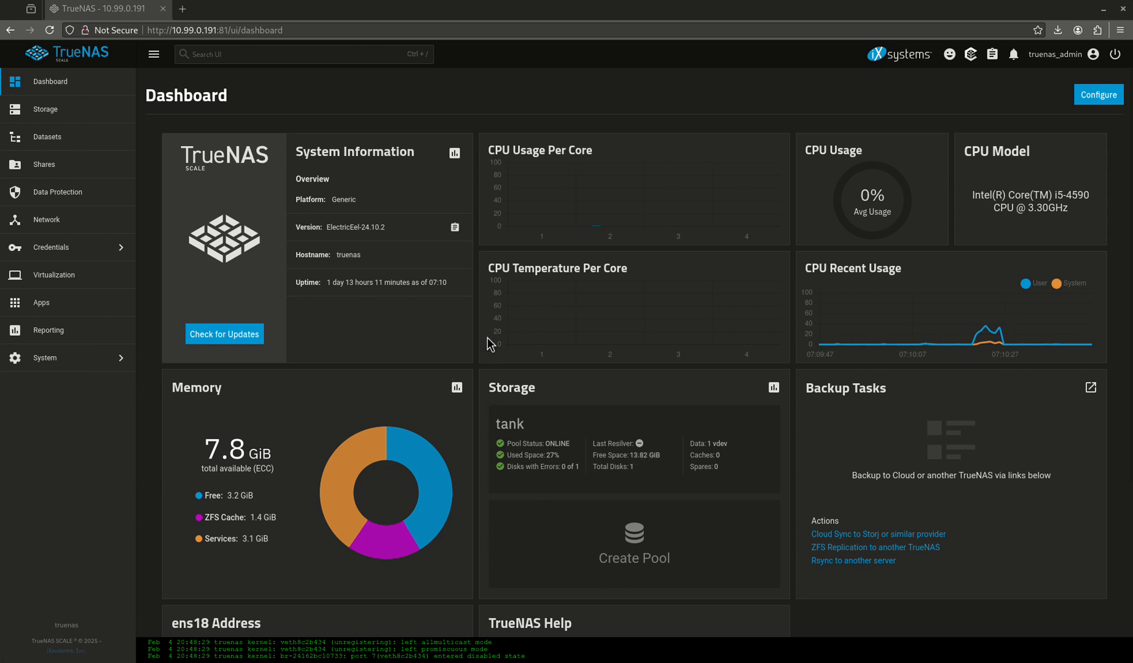
mouse_move(433, 371)
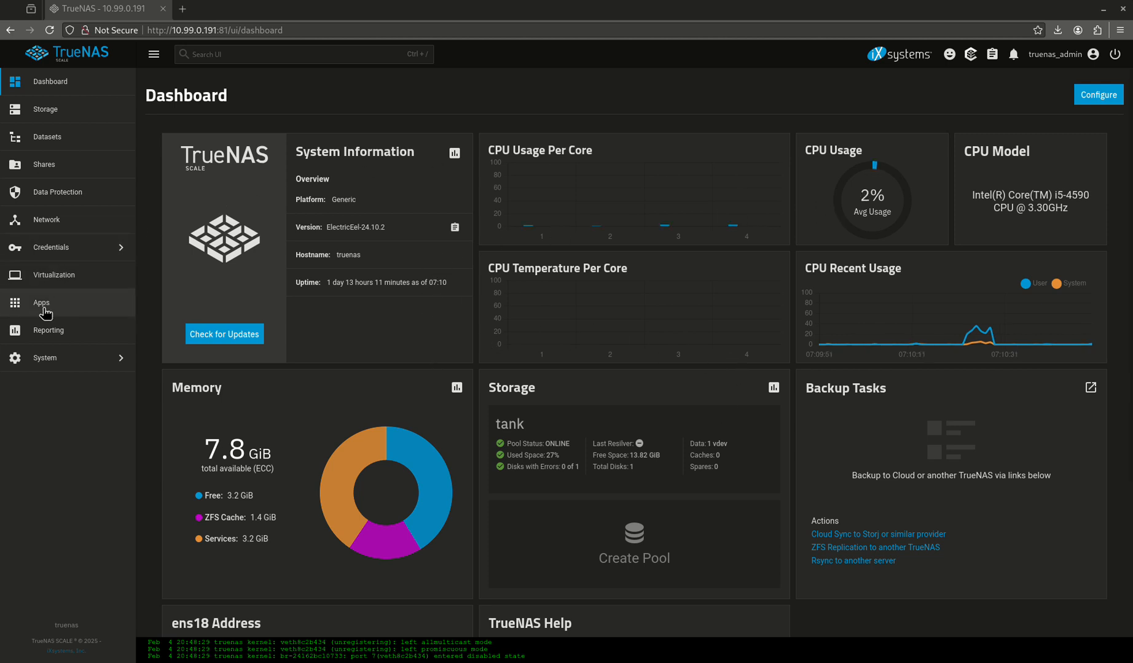
Go from the dashboard to the Installed applications page via the Apps sidebar entry.
left_click(41, 303)
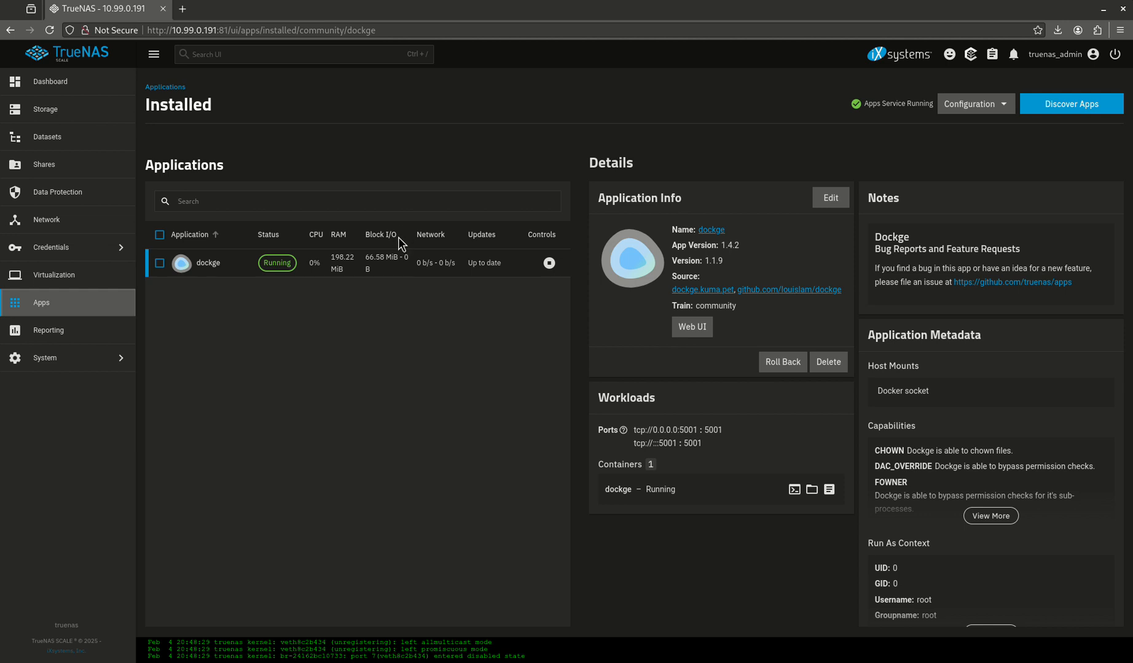
mouse_move(952, 170)
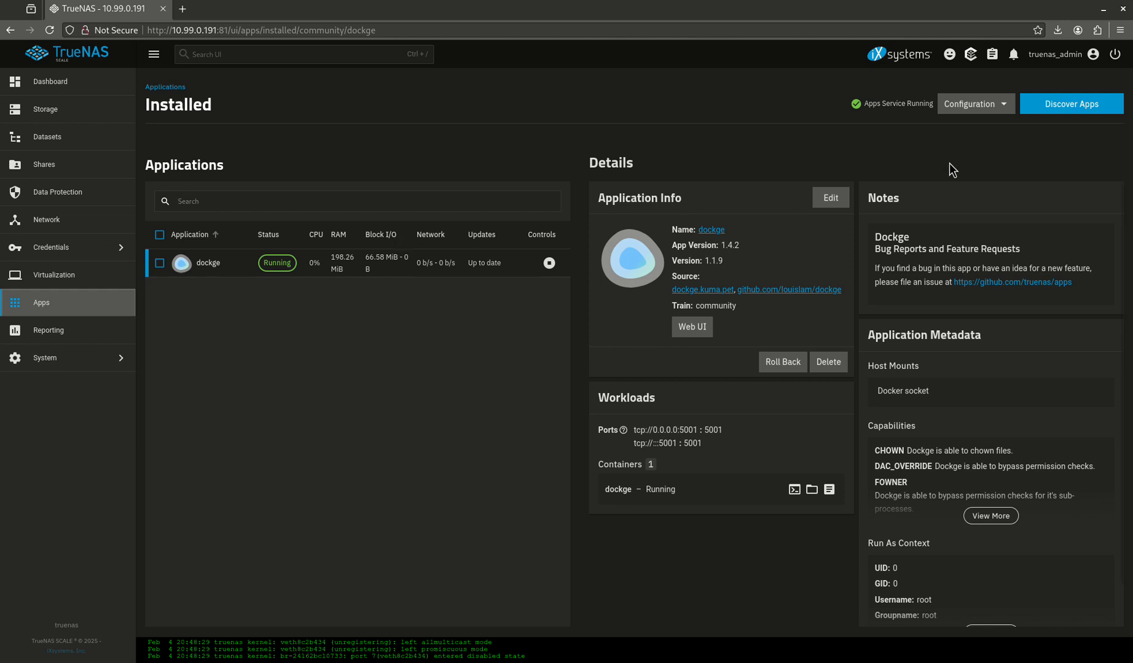
mouse_move(1040, 123)
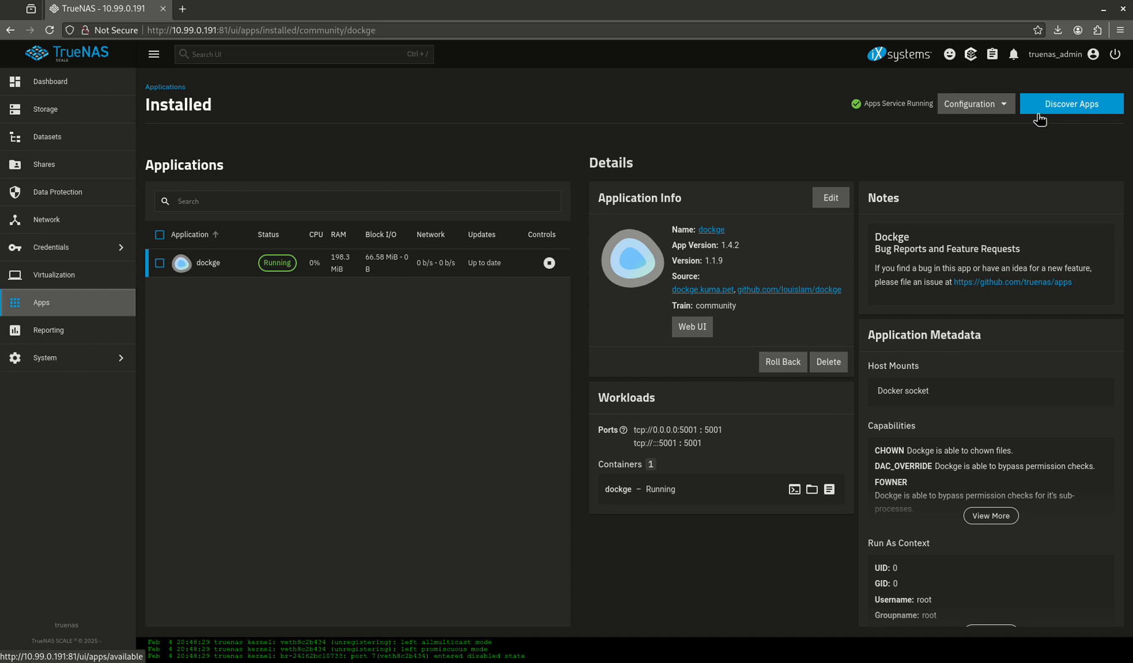
Browse the Discover Apps catalog and scroll down toward the AI section to find Ollama.
left_click(1071, 104)
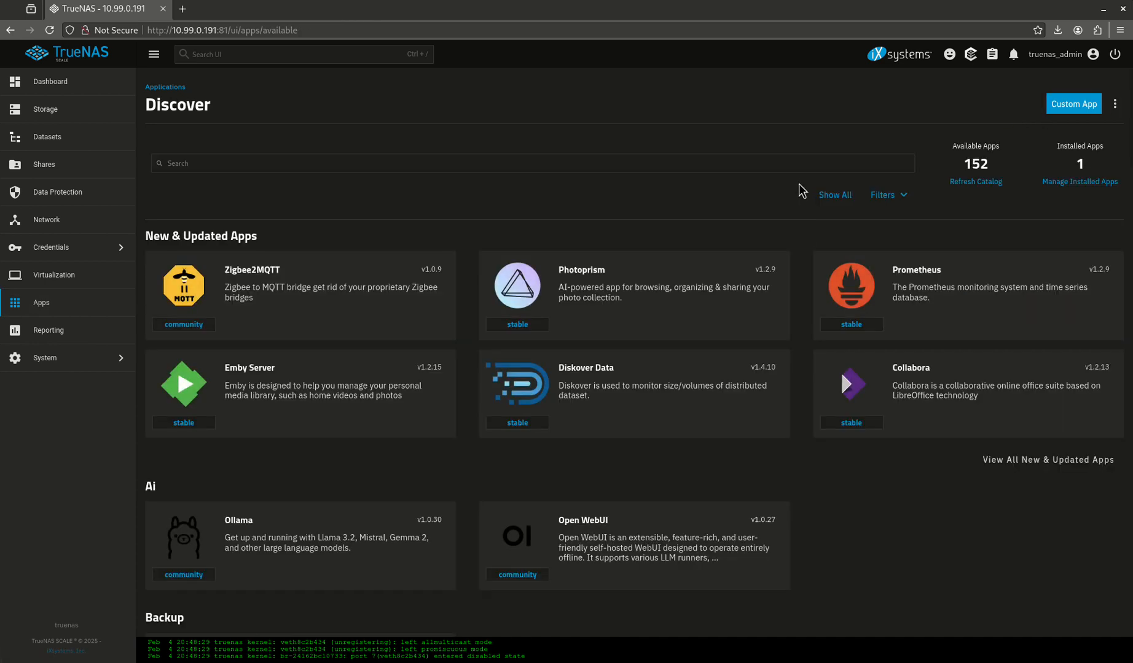
scroll("down", 3)
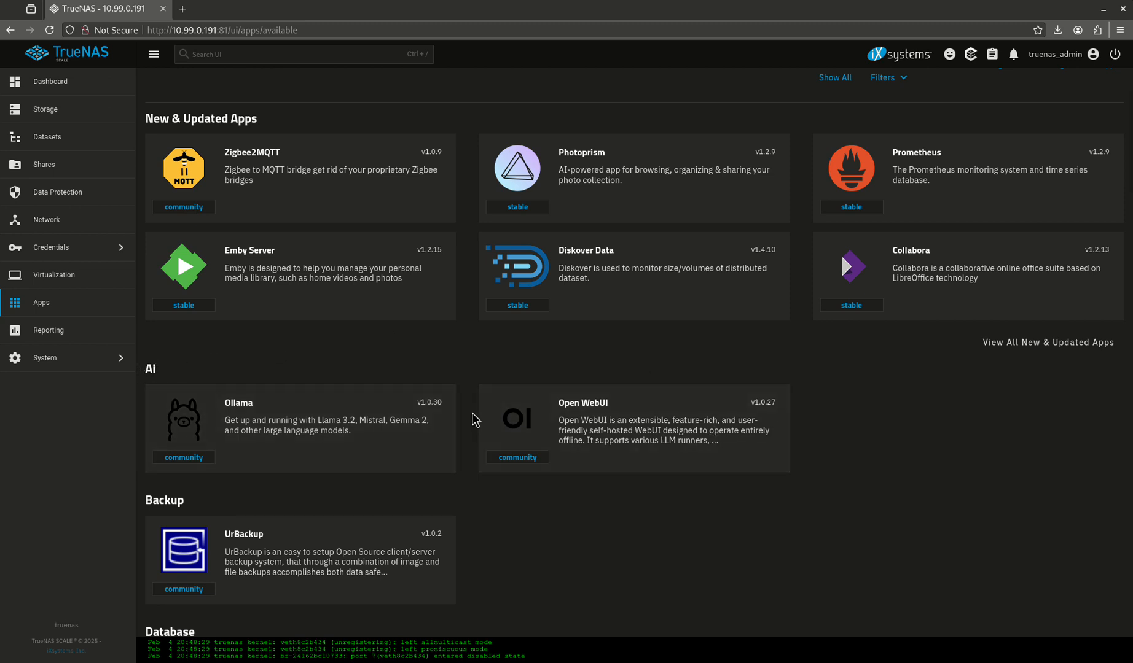
mouse_move(331, 441)
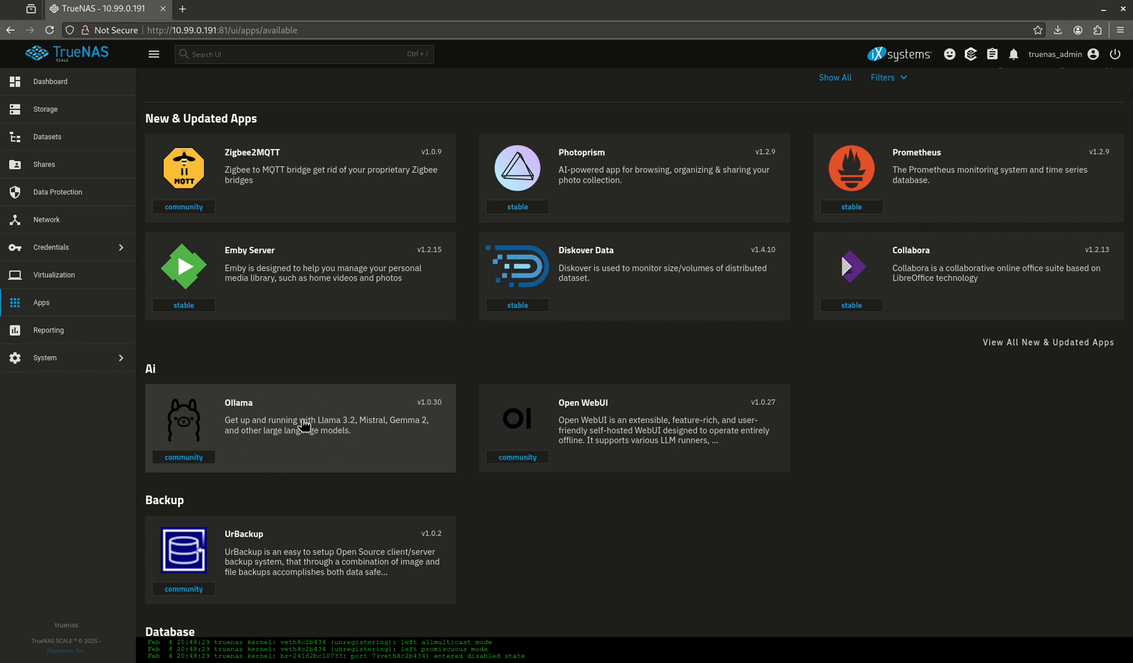
mouse_move(723, 446)
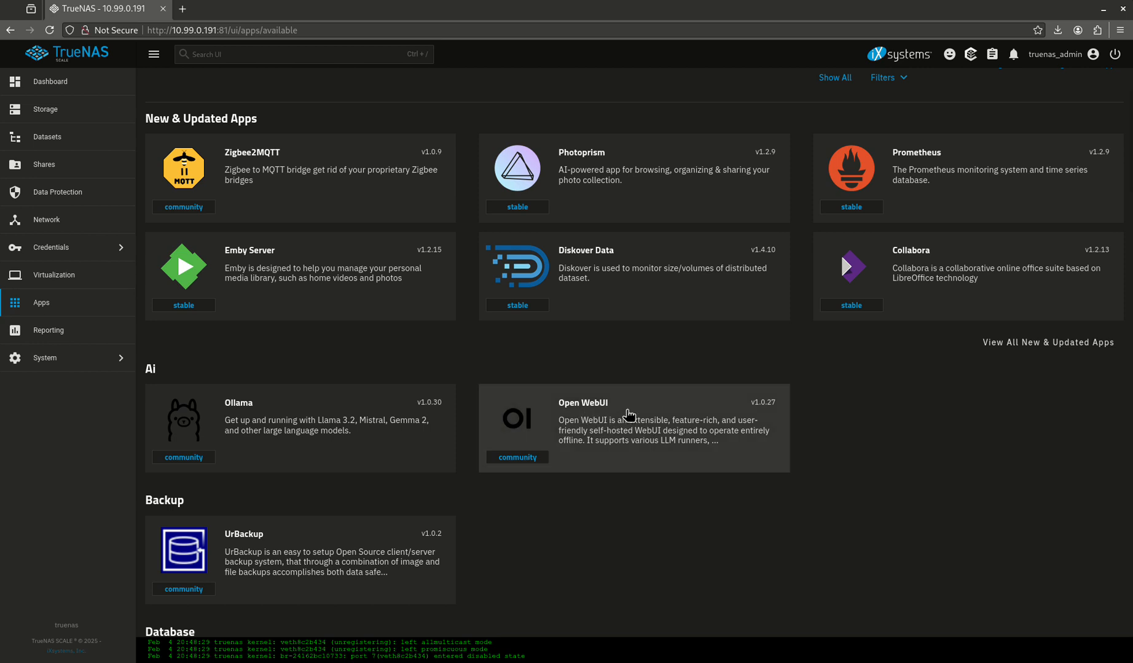
mouse_move(589, 413)
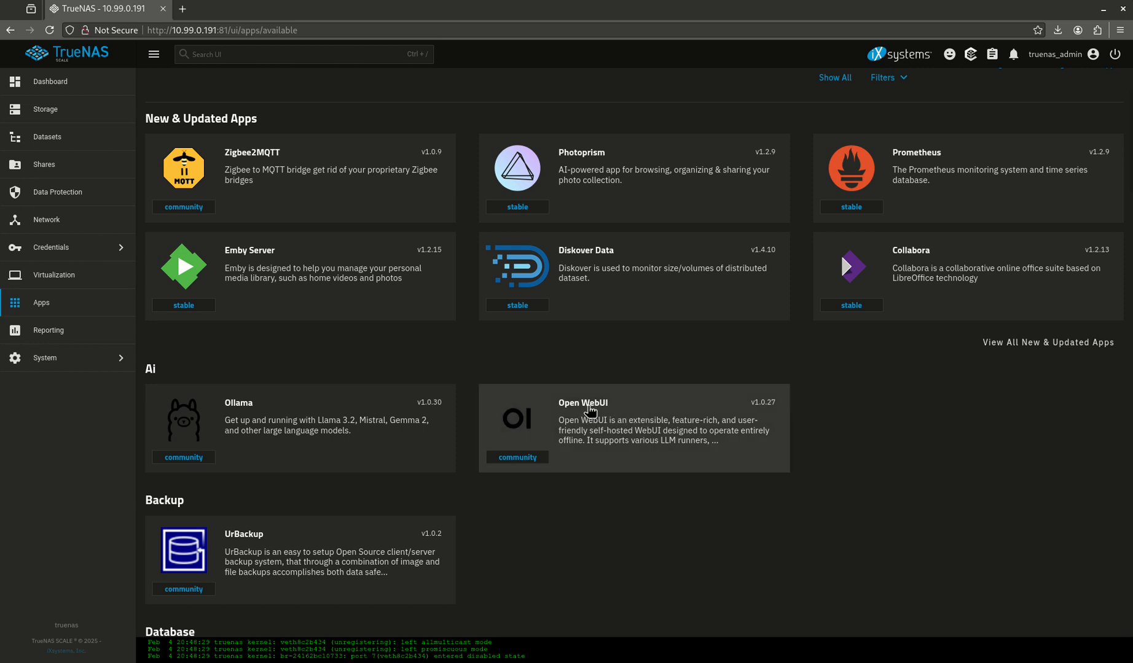
mouse_move(568, 495)
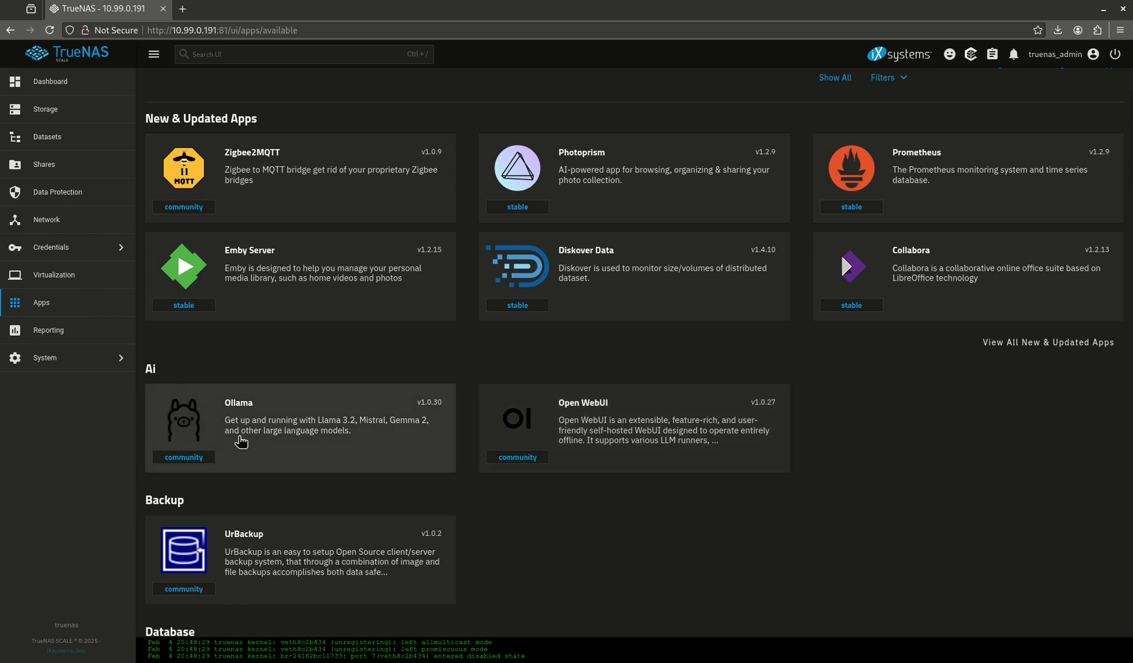
mouse_move(615, 421)
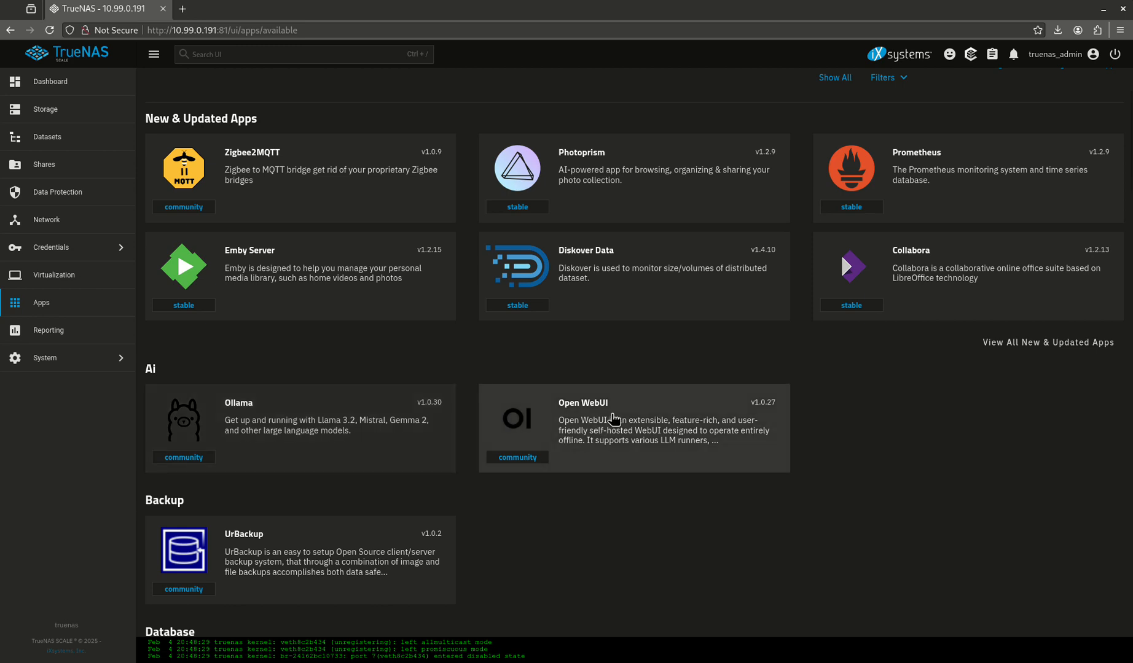
mouse_move(331, 461)
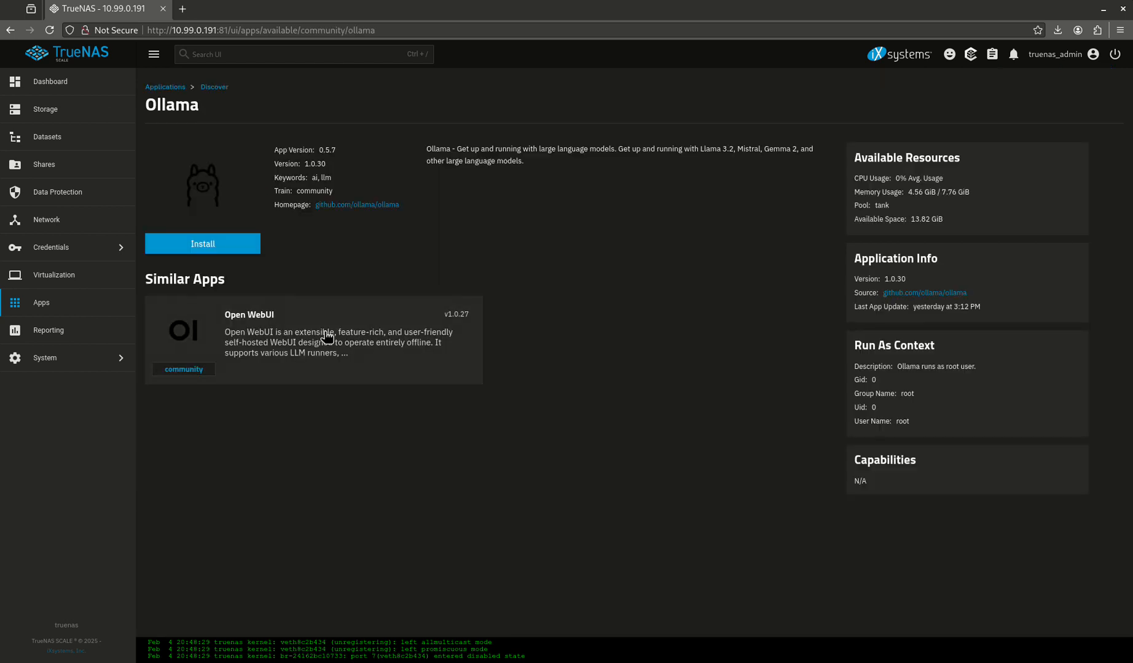
Create a dataset named ollama under tank using the Apps preset.
left_click(47, 137)
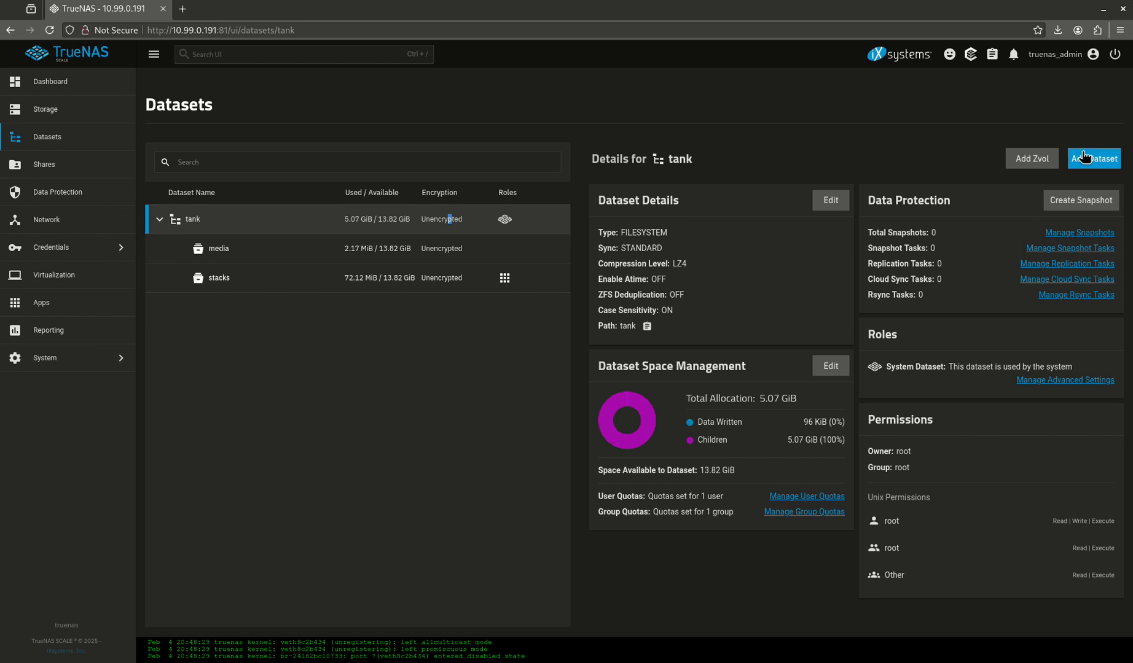
left_click(1093, 159)
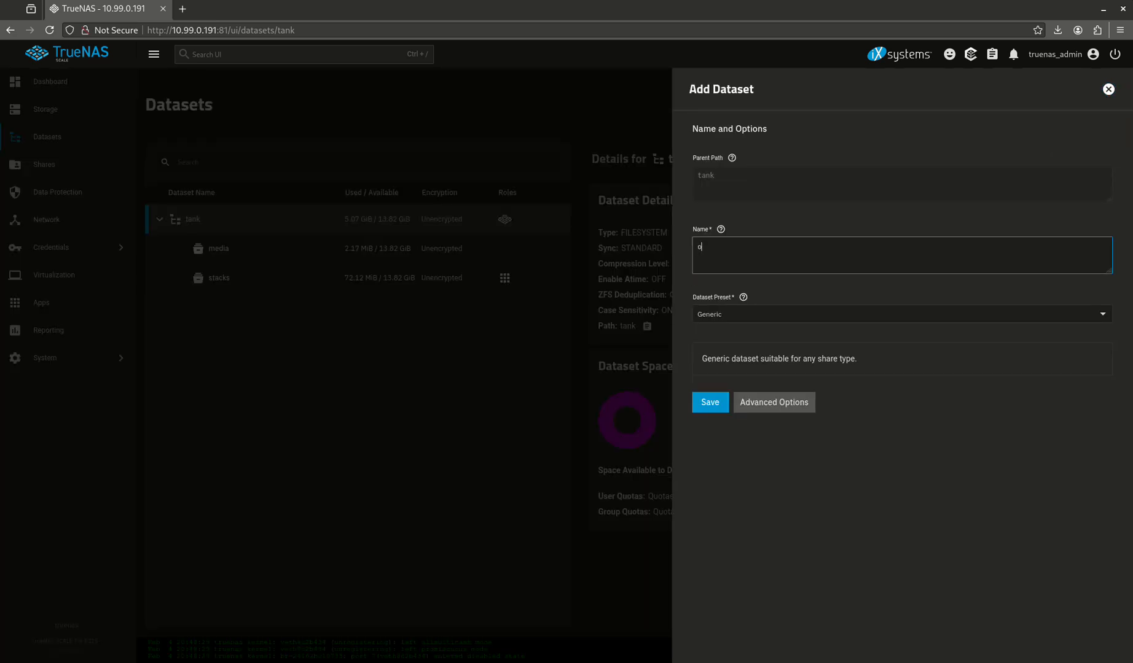
type("llama")
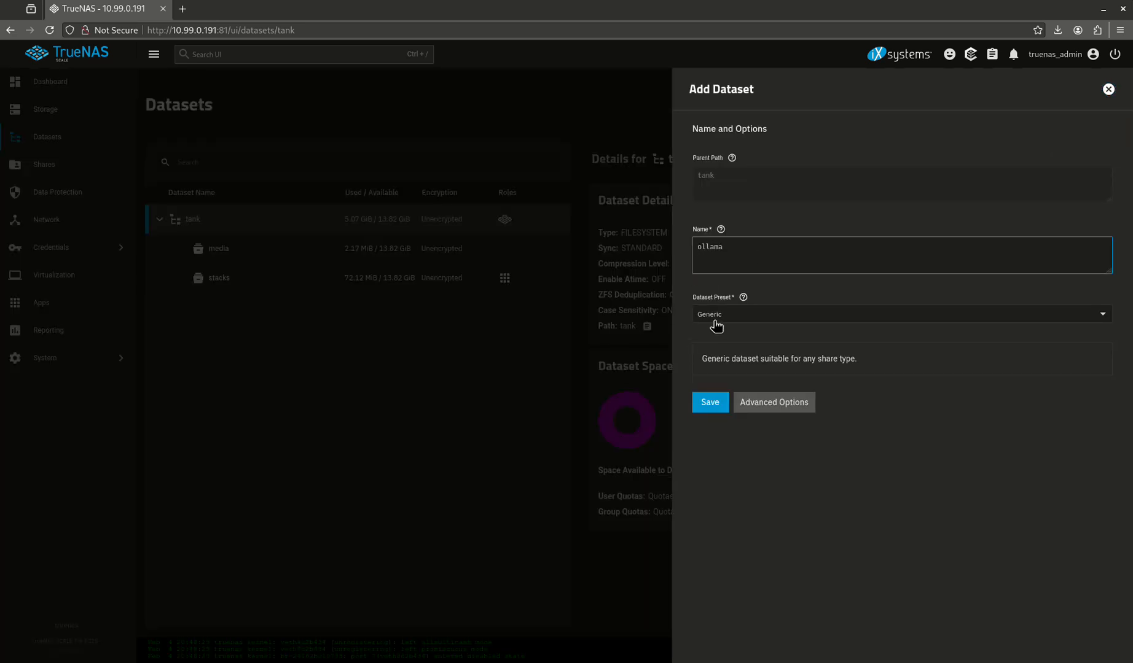
left_click(901, 314)
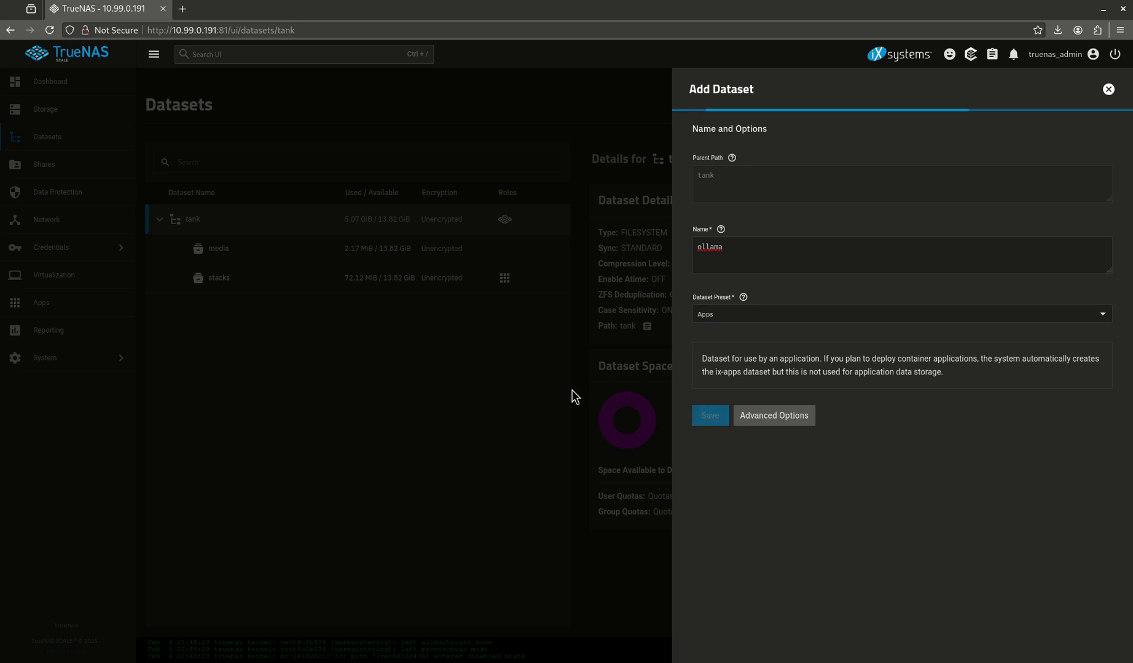
left_click(710, 416)
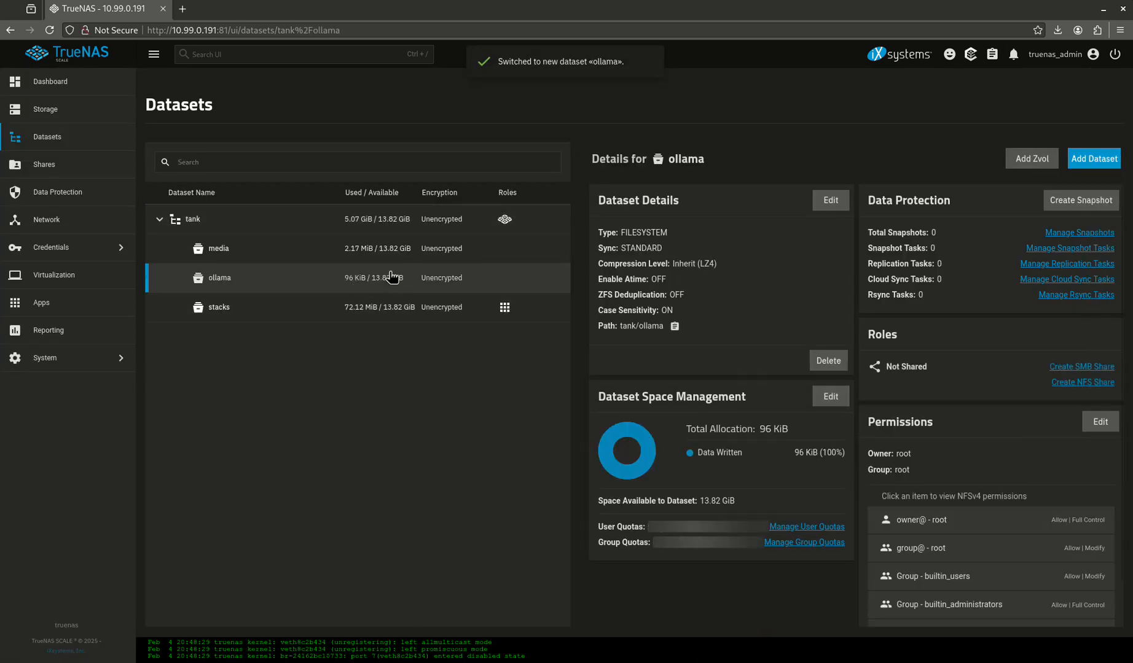
Create a second dataset named oi under tank using the Apps preset.
left_click(1093, 159)
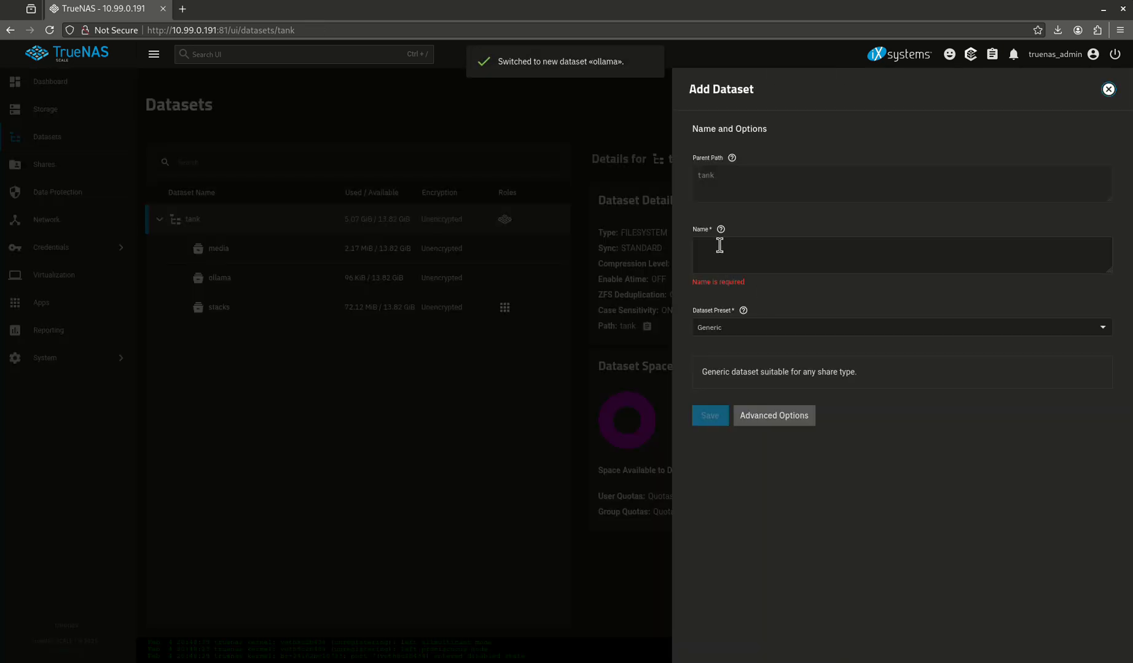
type("oi")
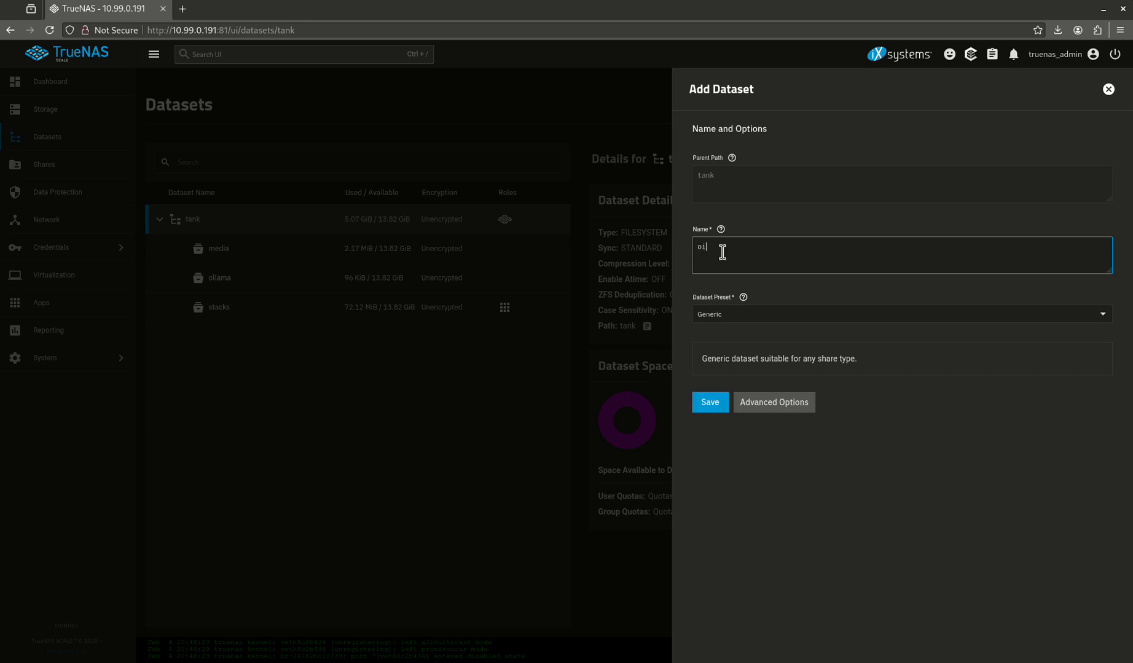
left_click(901, 314)
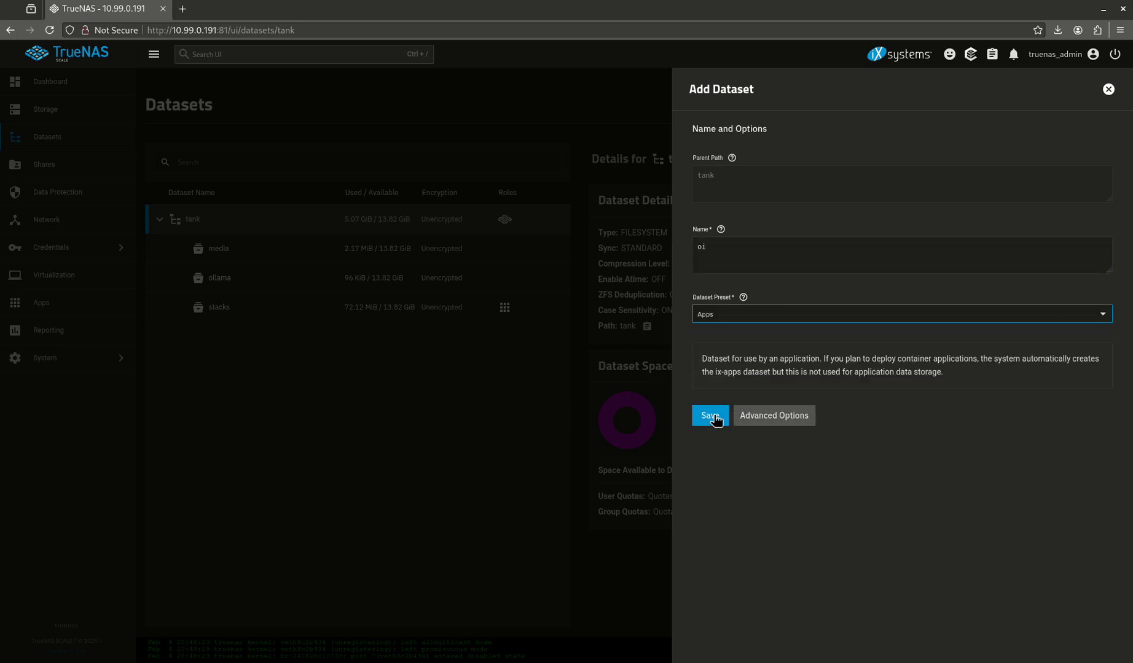
left_click(710, 417)
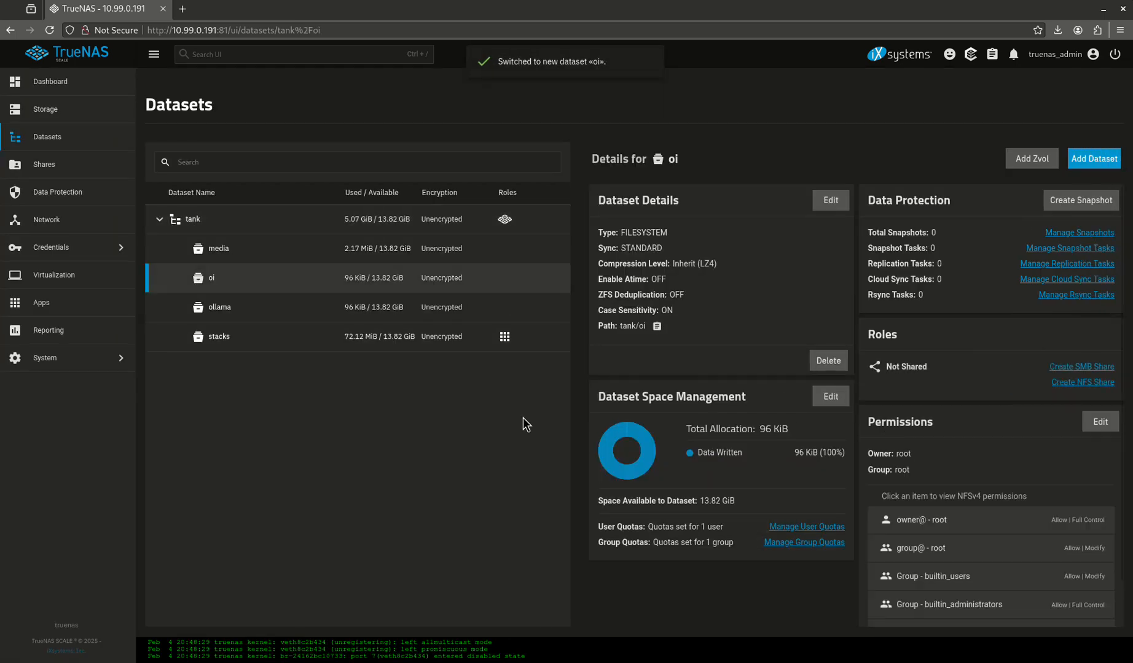
Select the ollama dataset in the tree to show its details and permissions.
left_click(220, 308)
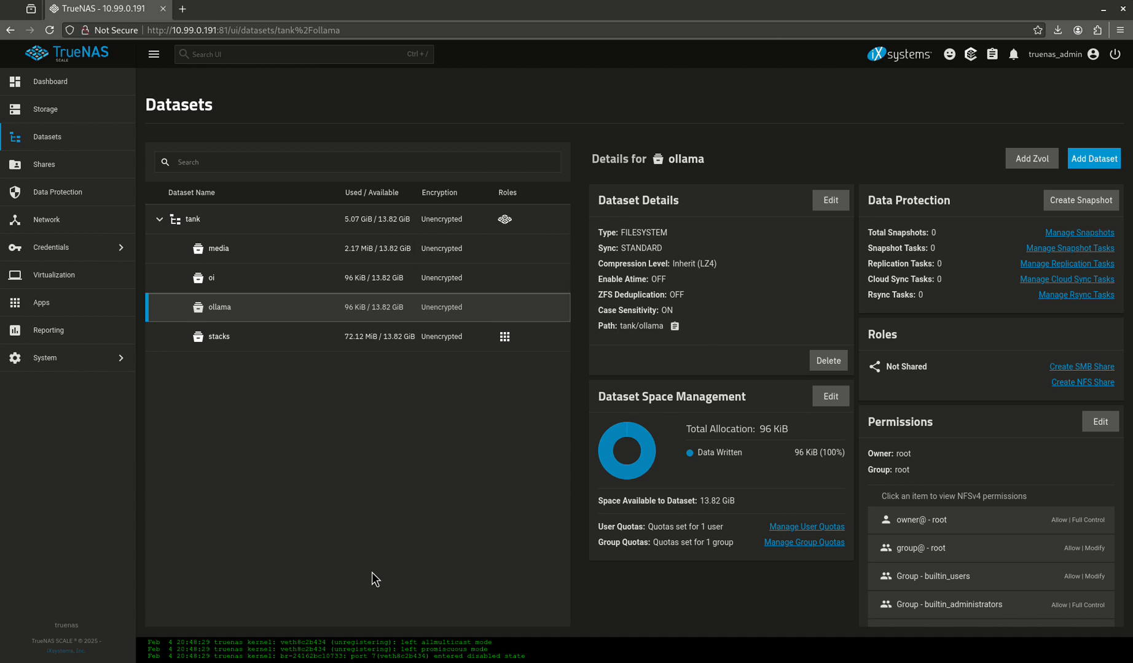
mouse_move(259, 287)
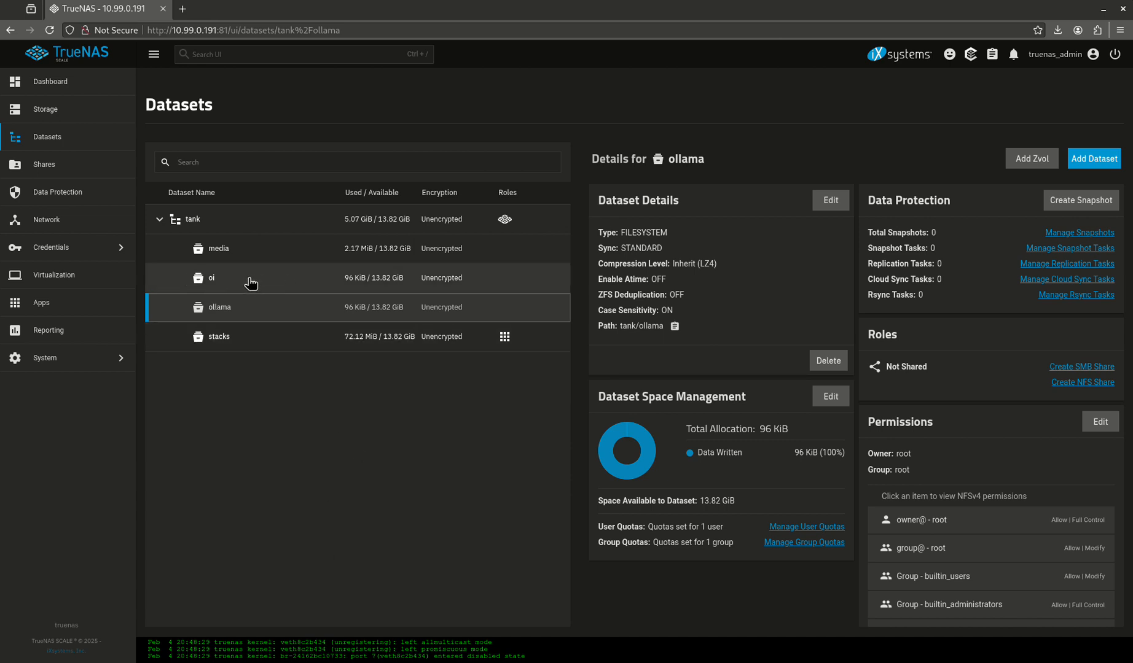
mouse_move(253, 313)
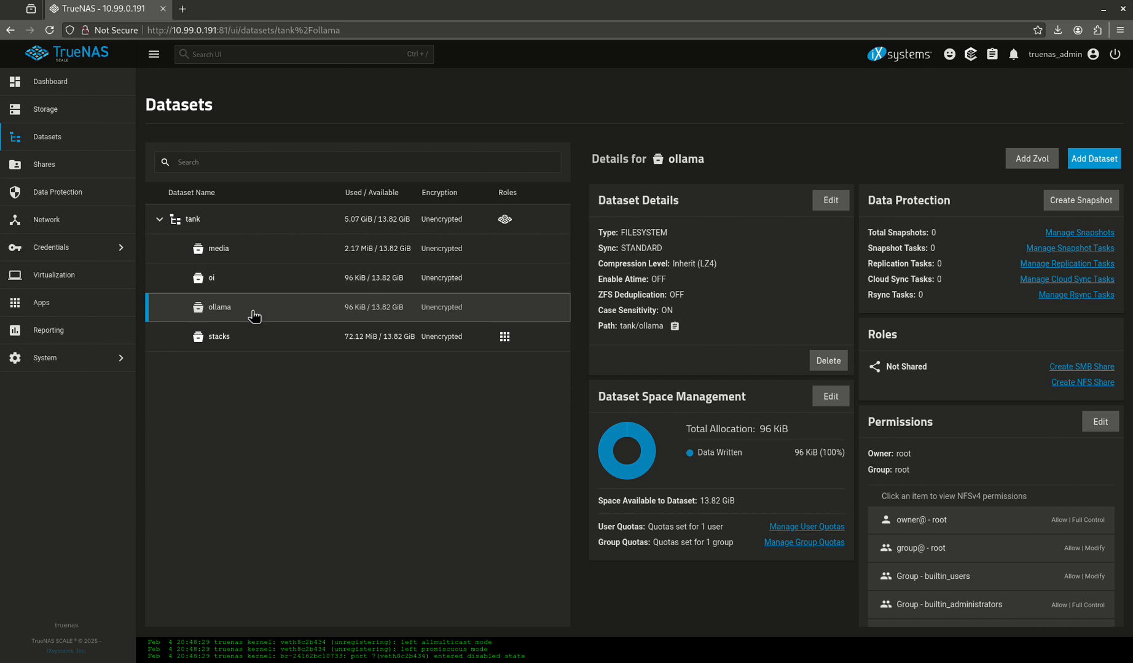
mouse_move(349, 418)
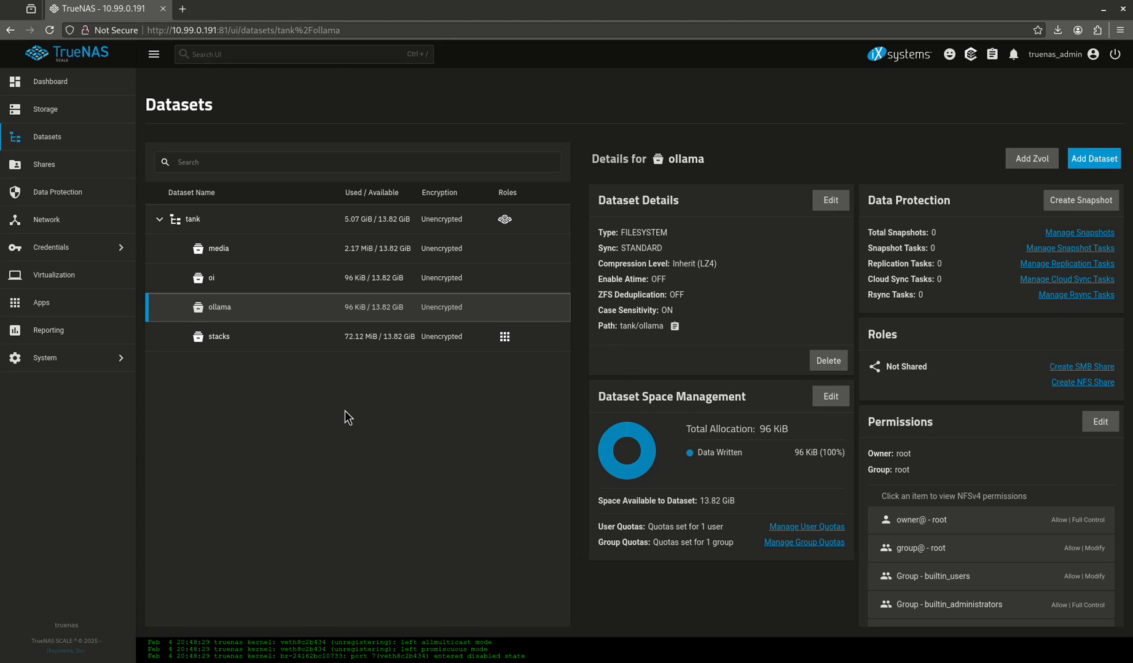
mouse_move(339, 374)
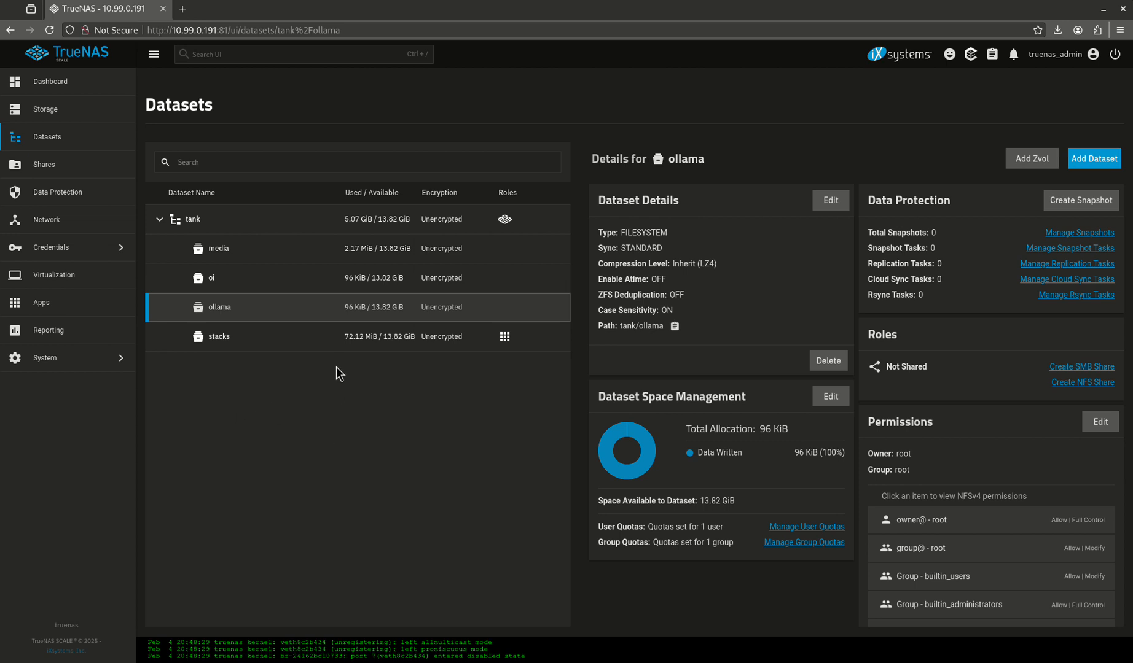
mouse_move(274, 311)
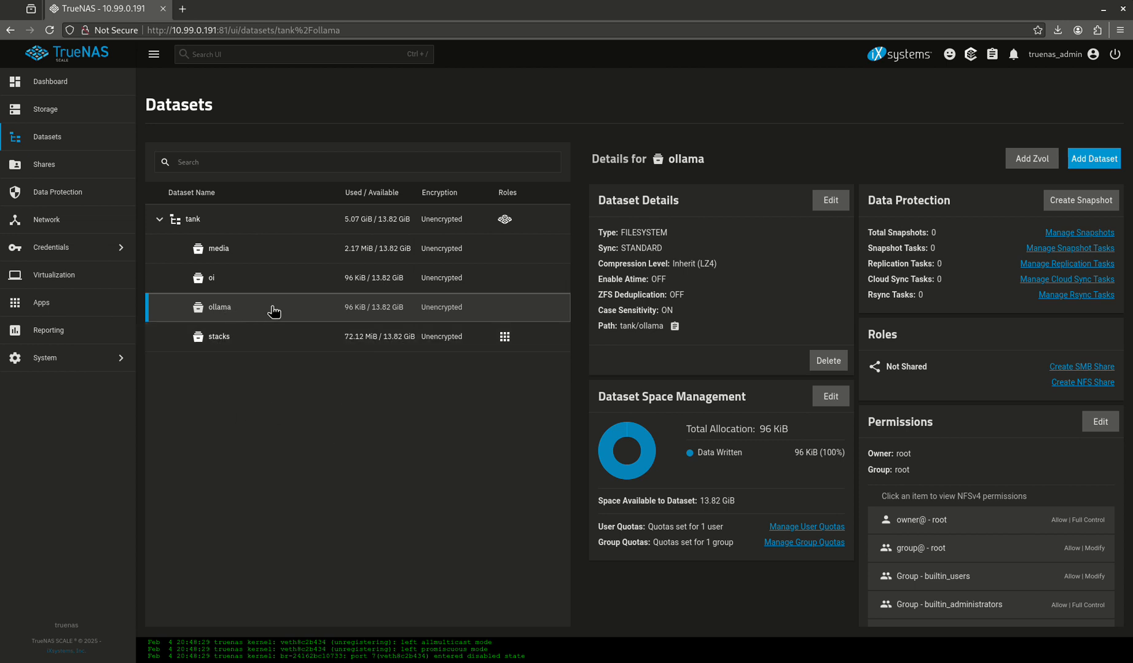
mouse_move(311, 342)
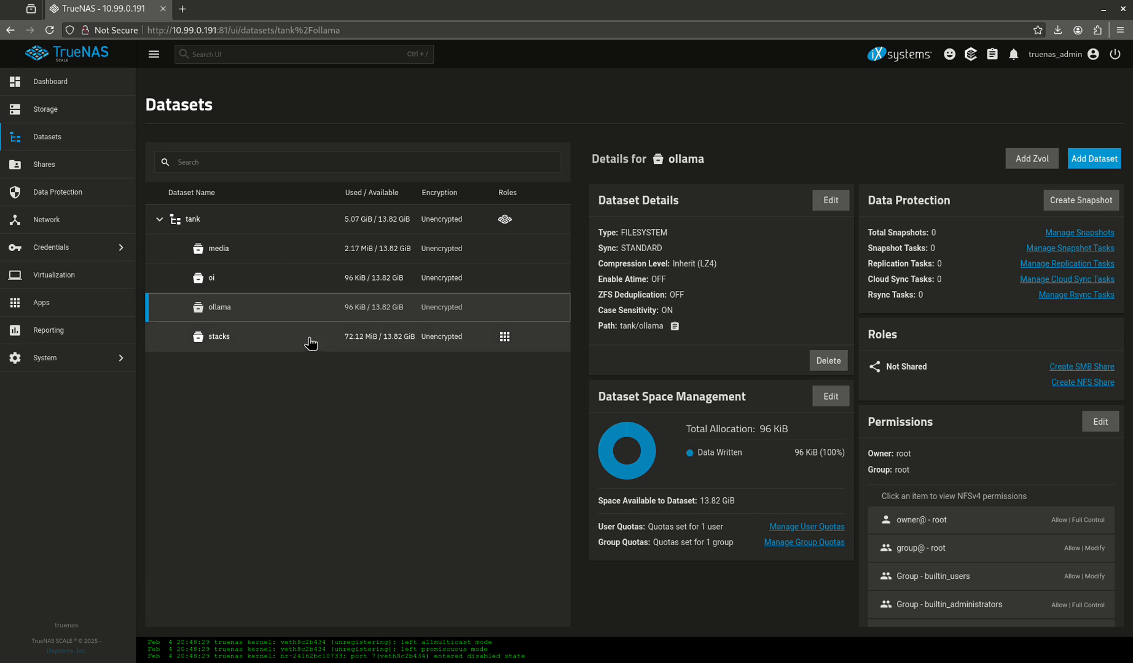
mouse_move(286, 421)
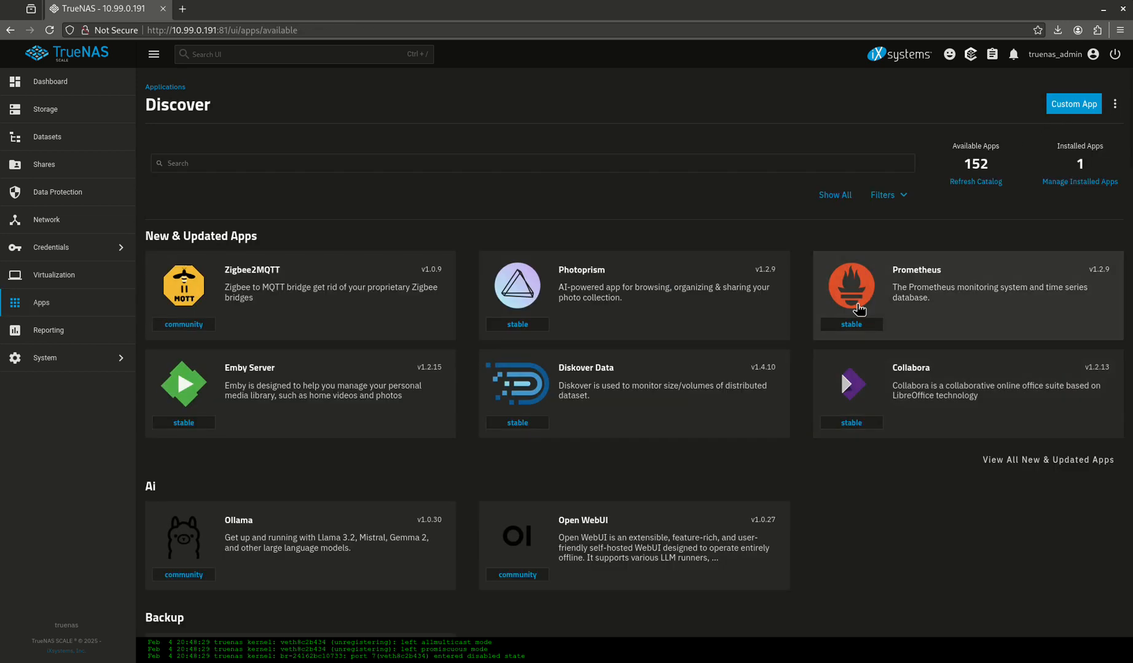
mouse_move(302, 526)
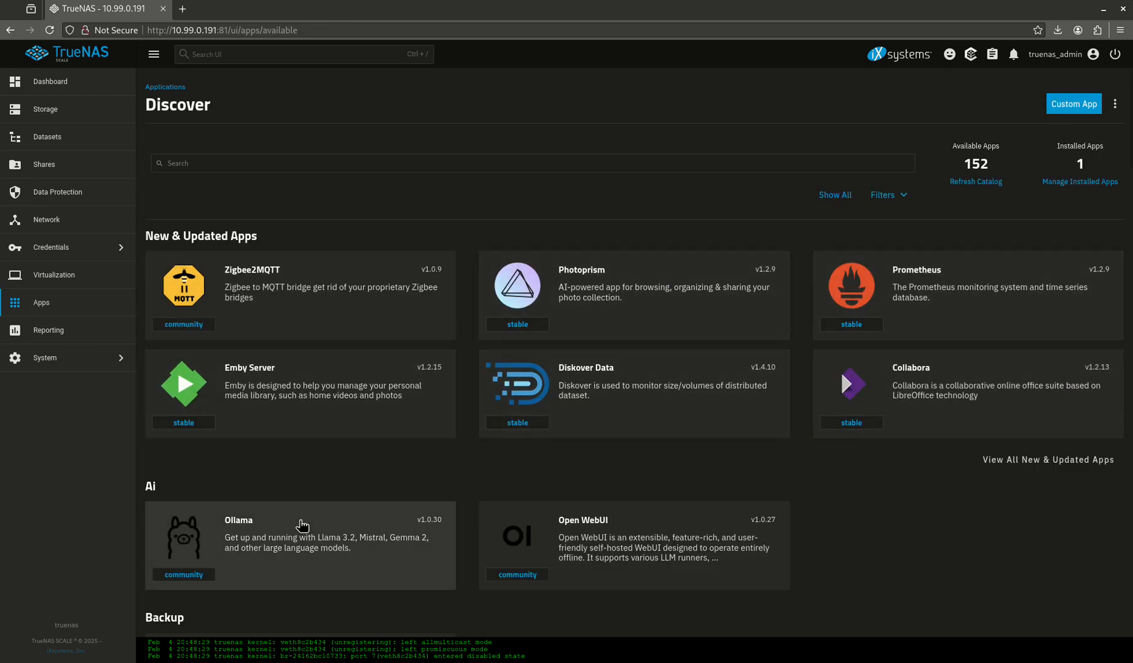
mouse_move(331, 523)
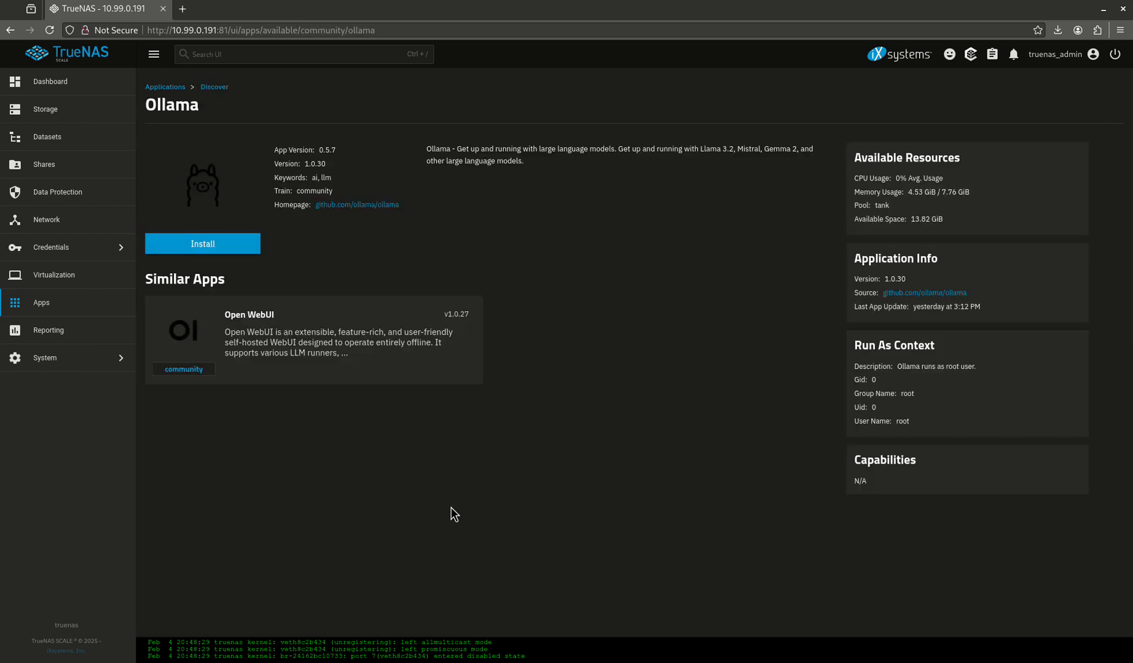
mouse_move(425, 438)
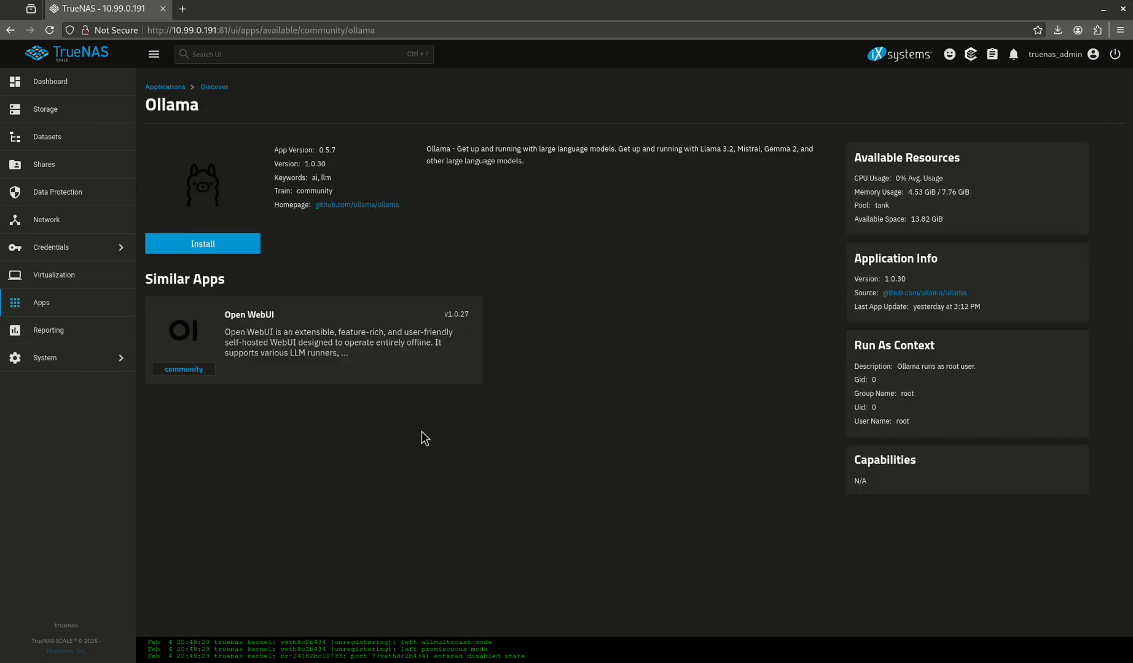
mouse_move(556, 443)
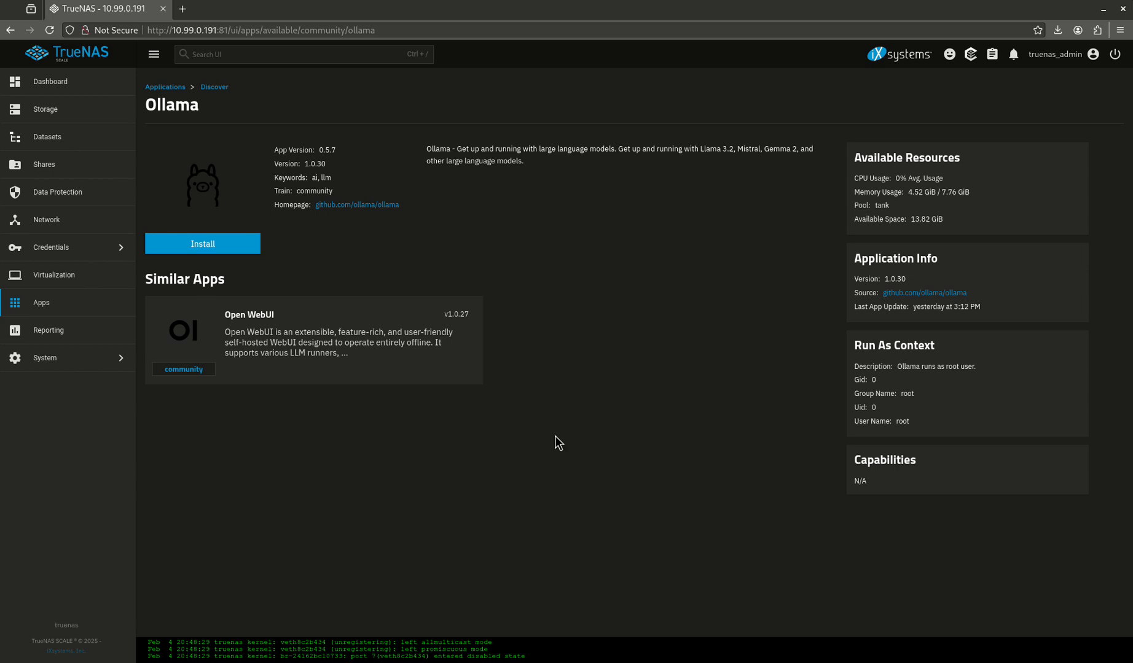
mouse_move(435, 324)
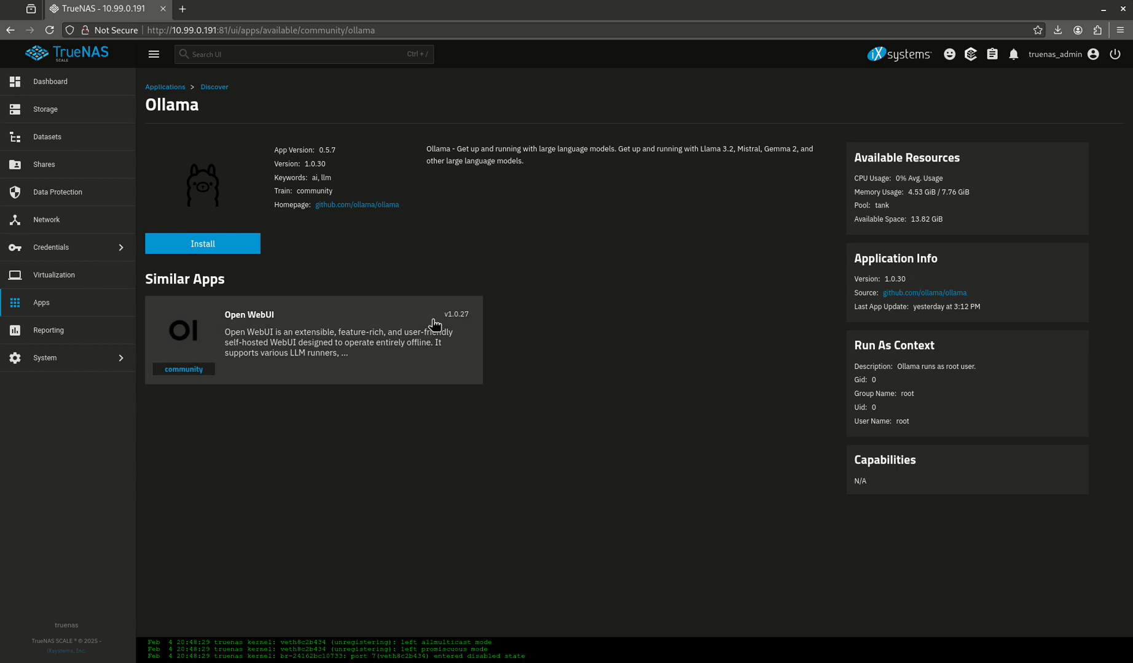
Start the Ollama install and point its data storage to host path /mnt/tank/ollama.
left_click(203, 244)
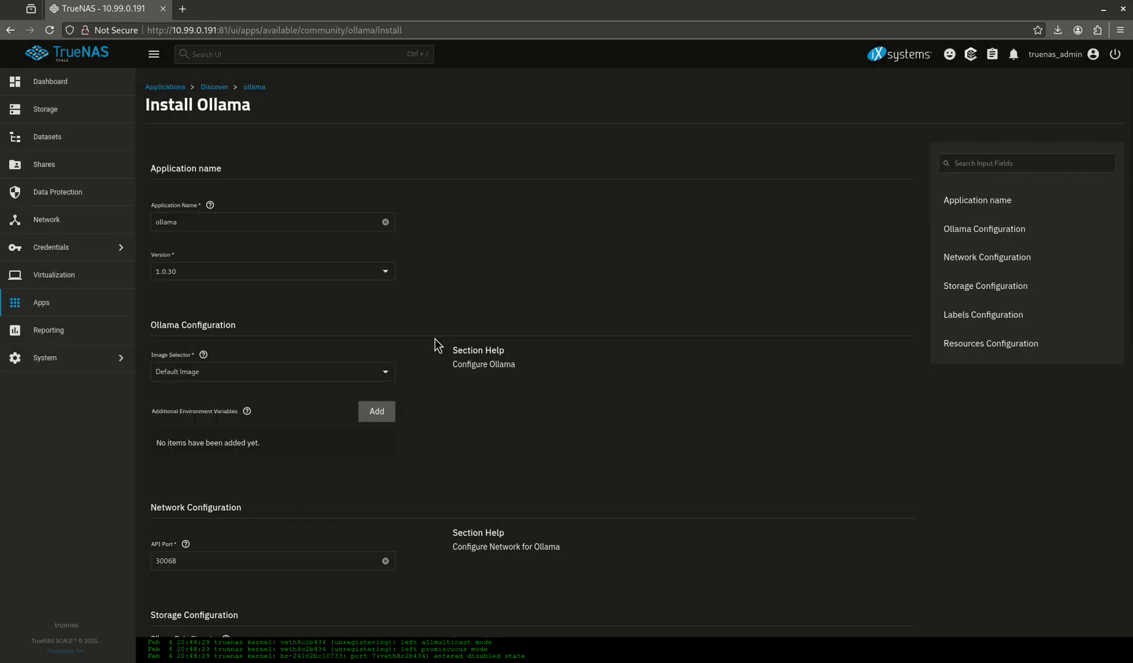
scroll("down", 3)
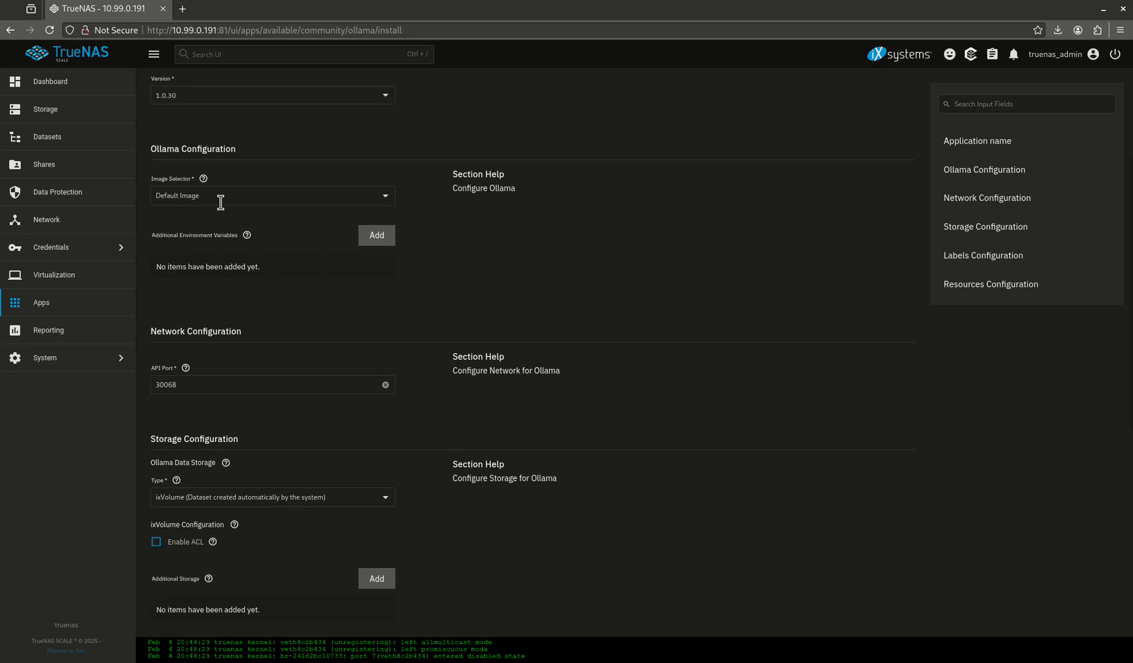
scroll("down", 3)
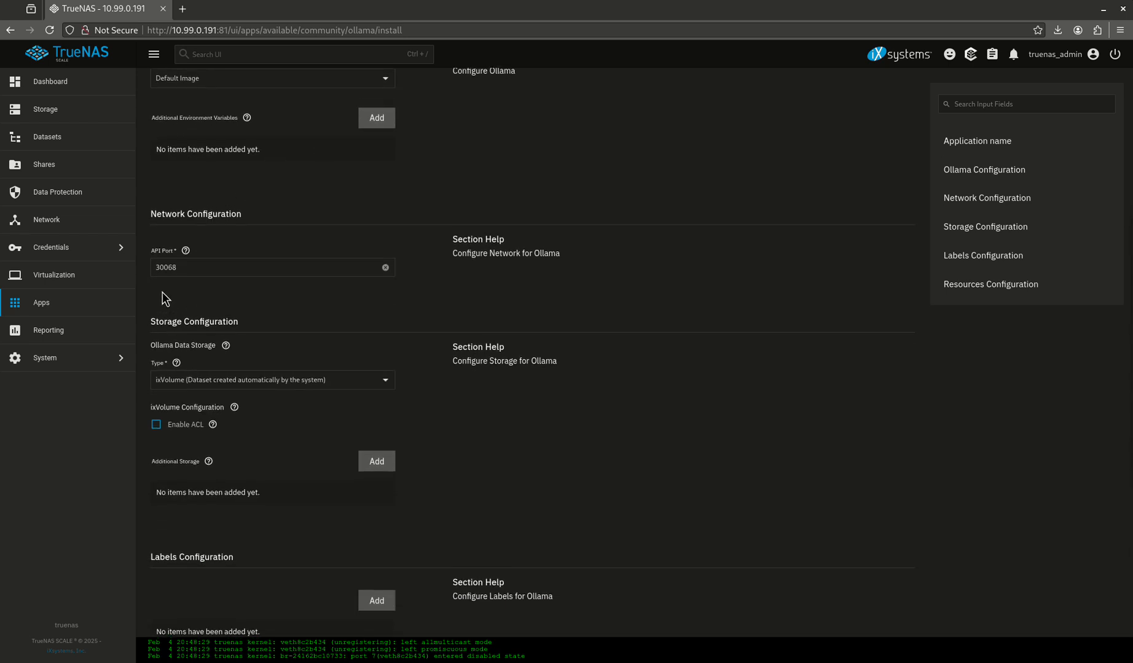
scroll("down", 3)
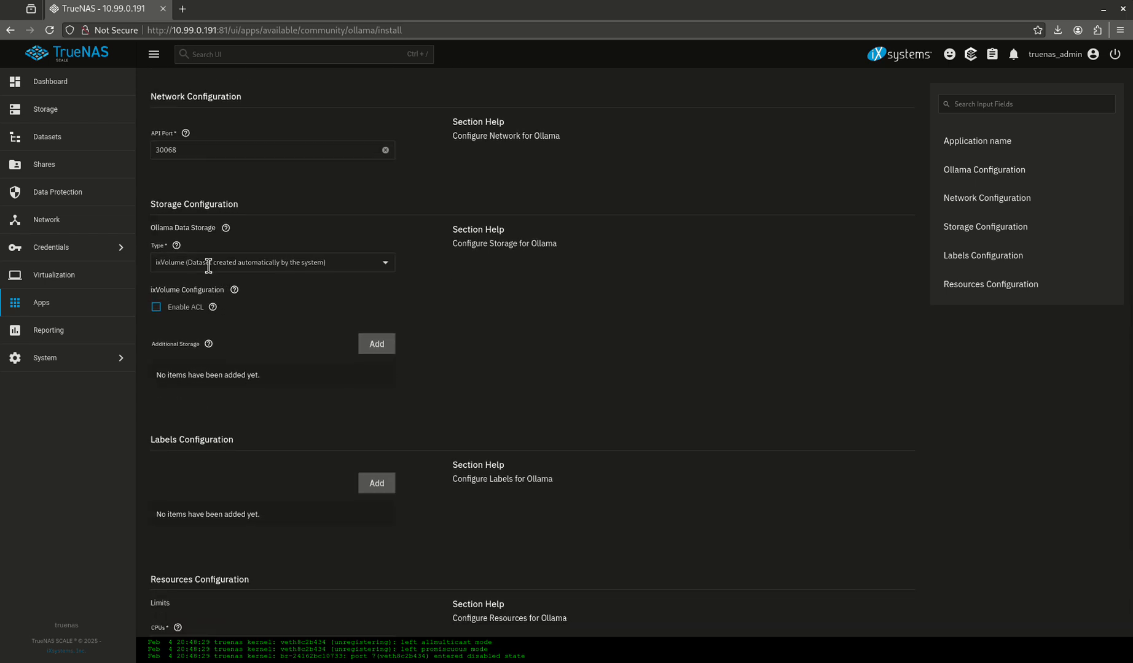
left_click(273, 262)
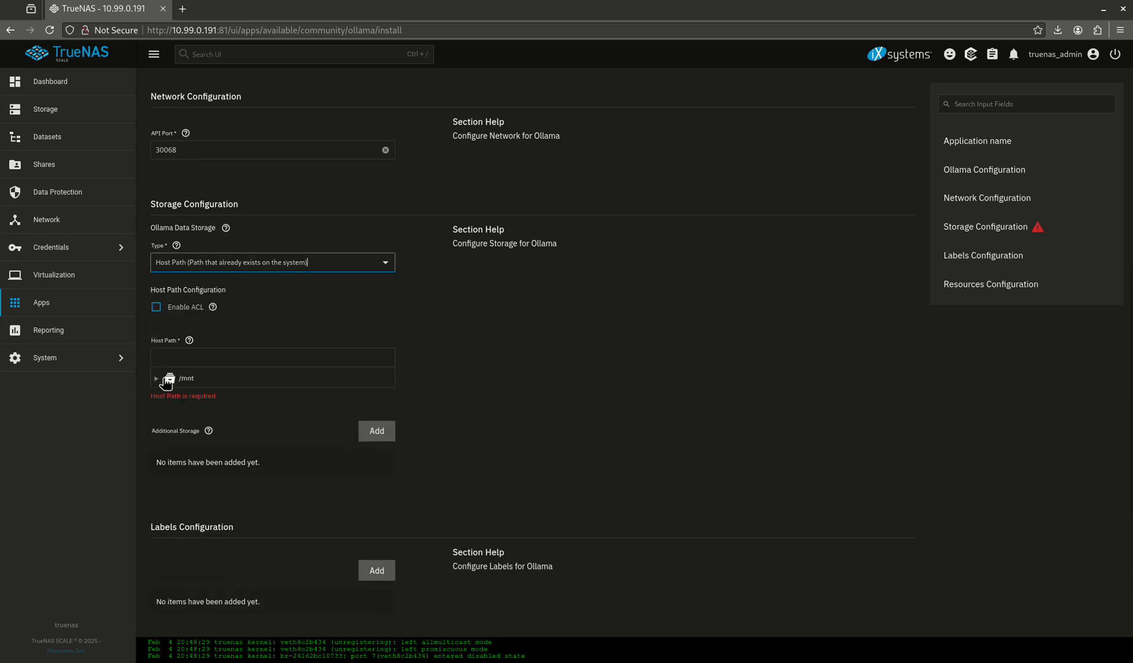
left_click(158, 379)
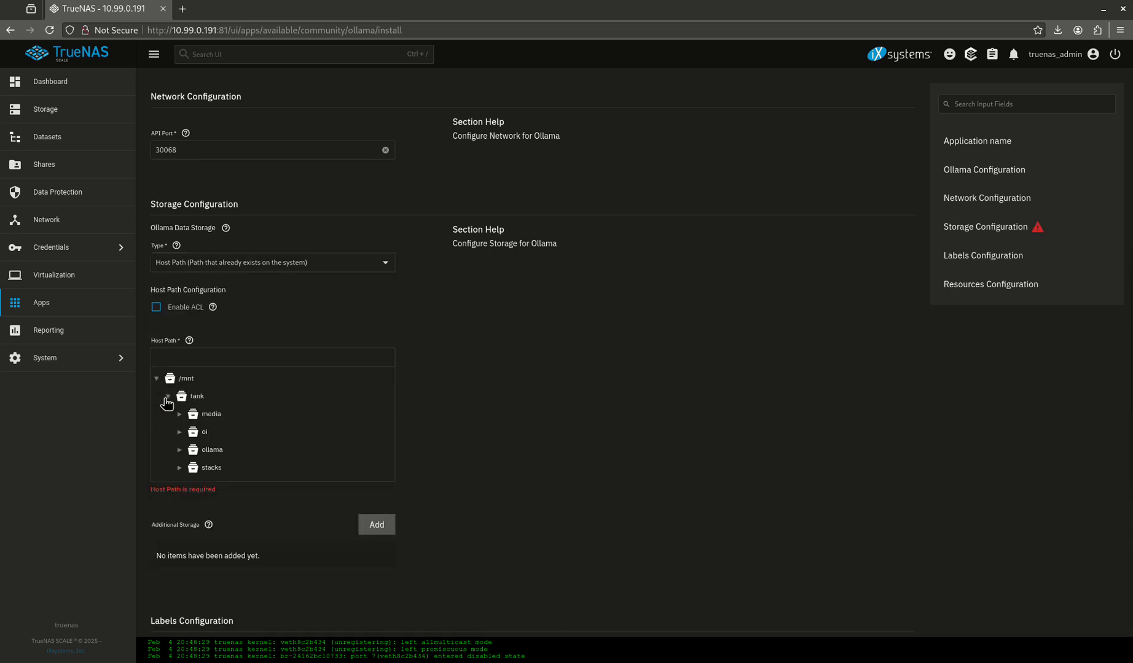
left_click(211, 450)
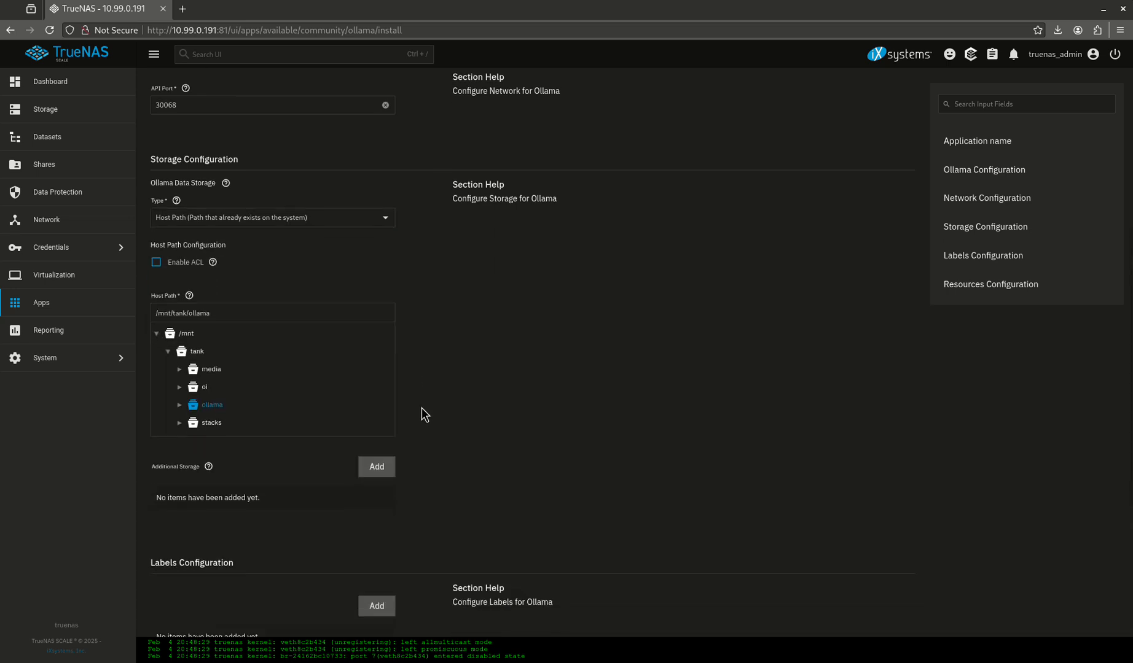
scroll("down", 3)
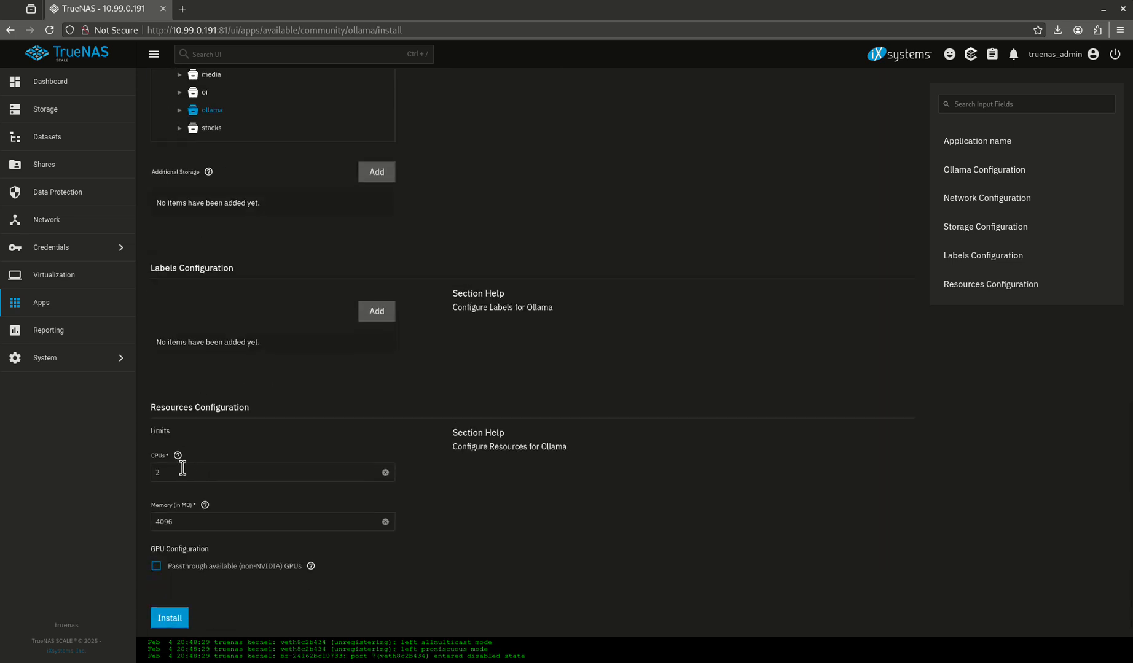
mouse_move(135, 467)
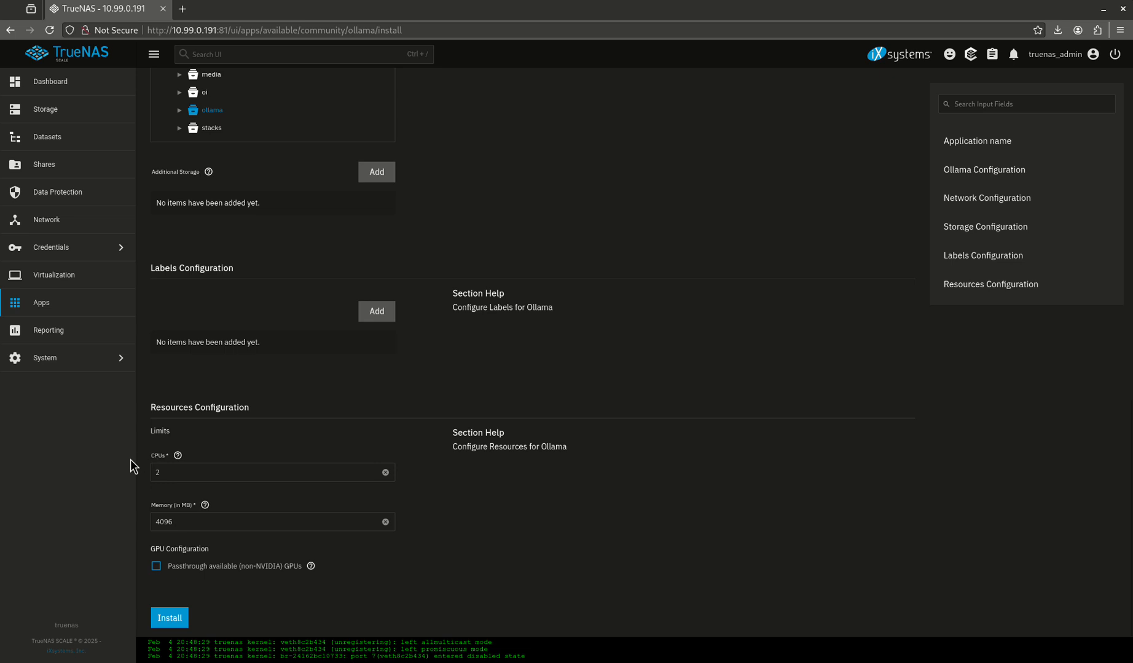
double_click(199, 408)
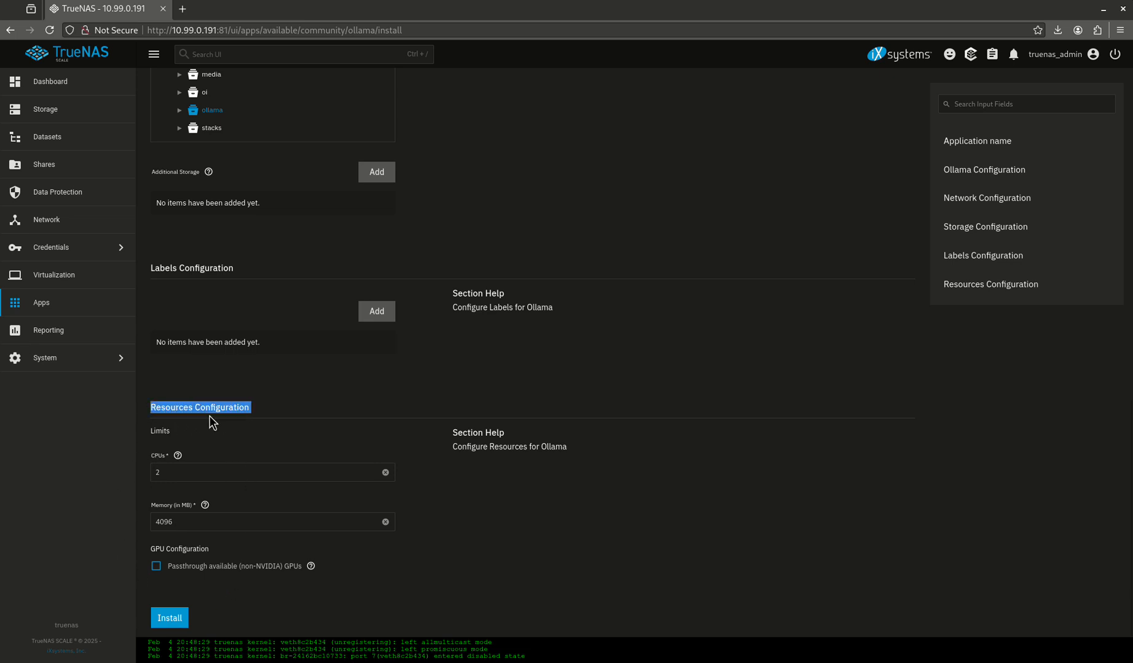
mouse_move(168, 494)
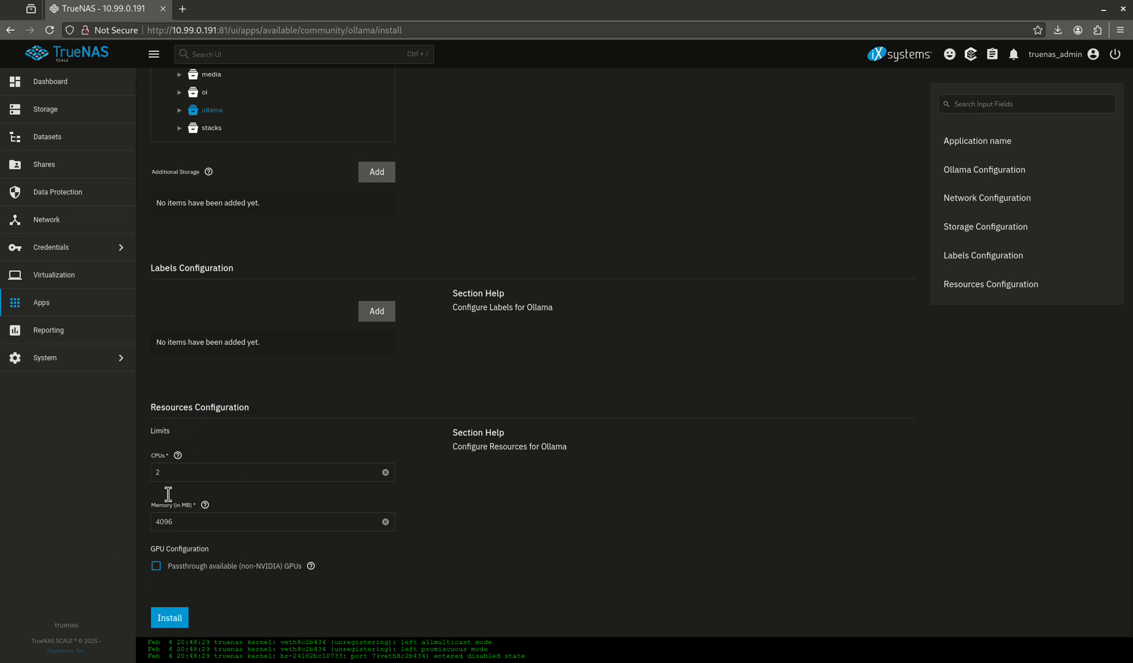
left_click(156, 567)
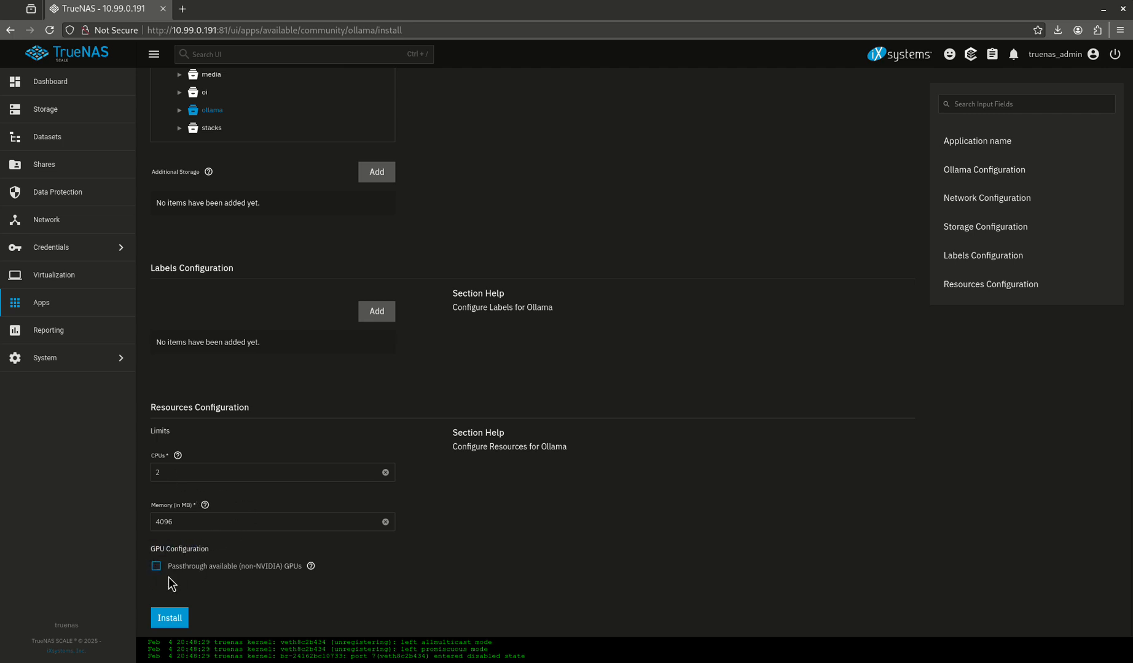
mouse_move(157, 595)
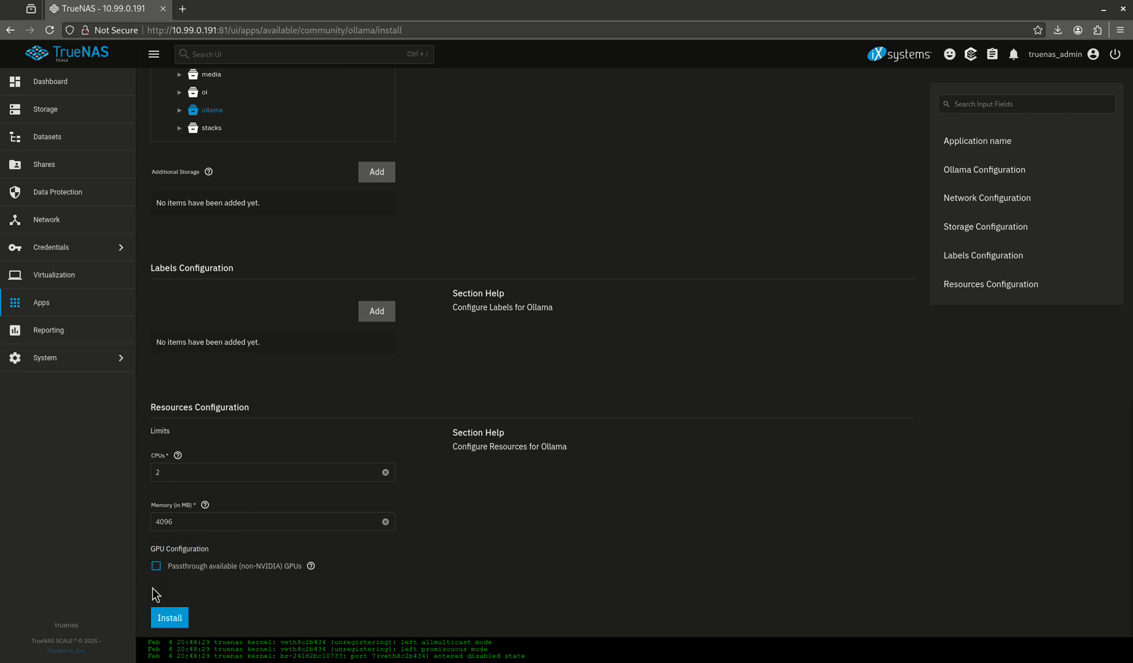
mouse_move(214, 585)
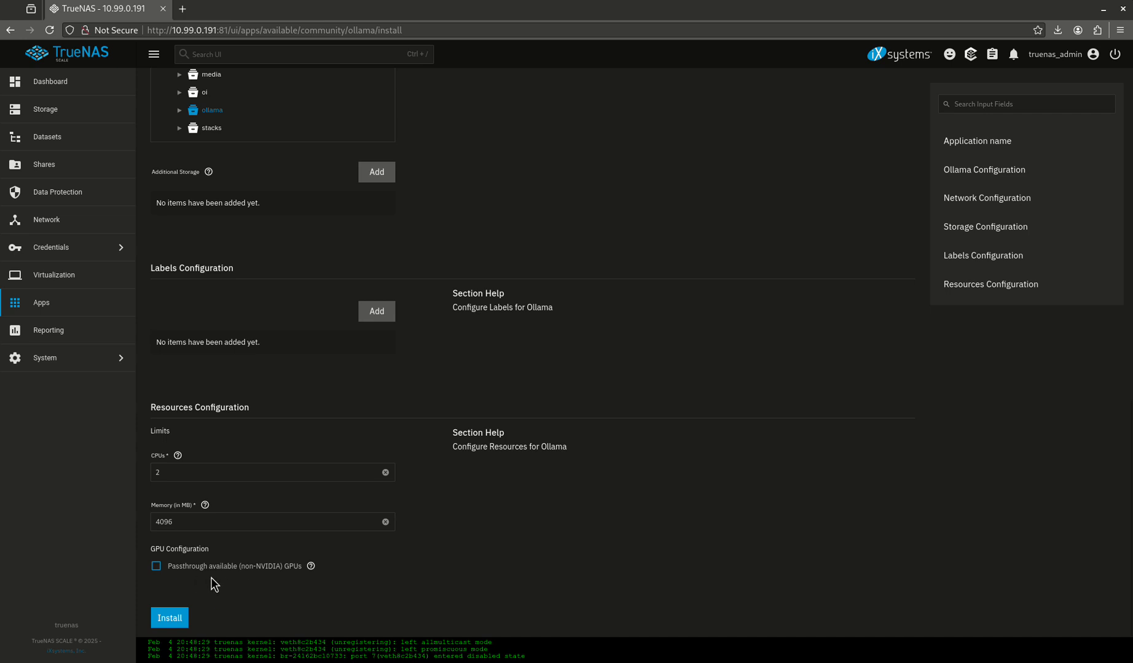
mouse_move(472, 527)
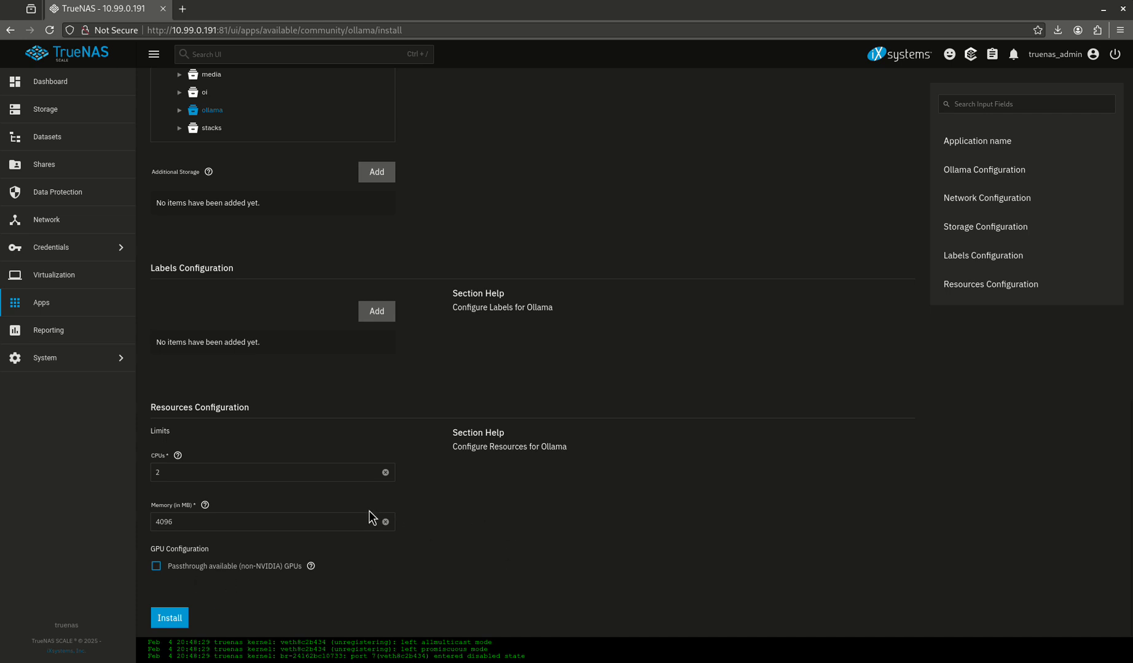
mouse_move(174, 453)
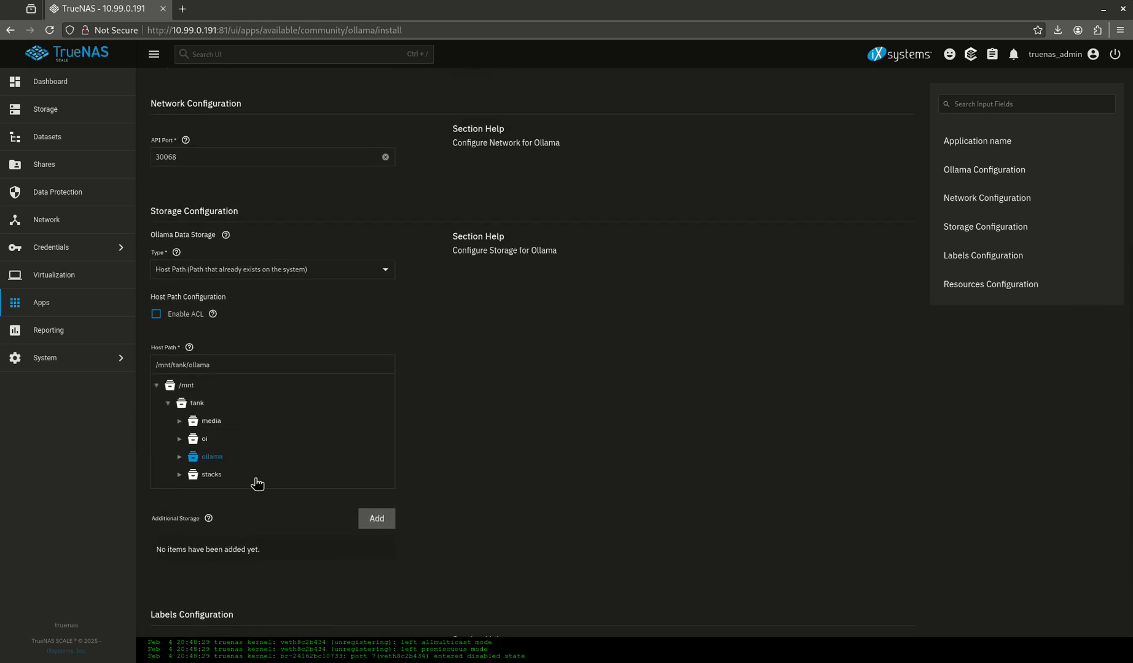
Review the Ollama image selector options and launch the install with the configured settings.
scroll("up", 3)
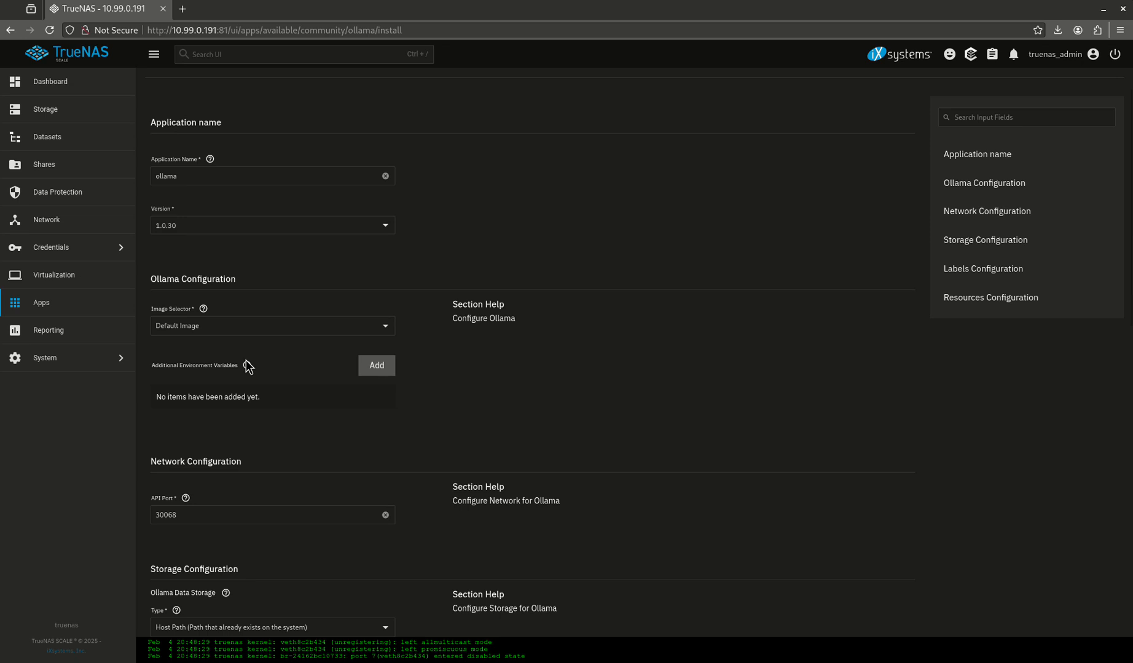
left_click(273, 327)
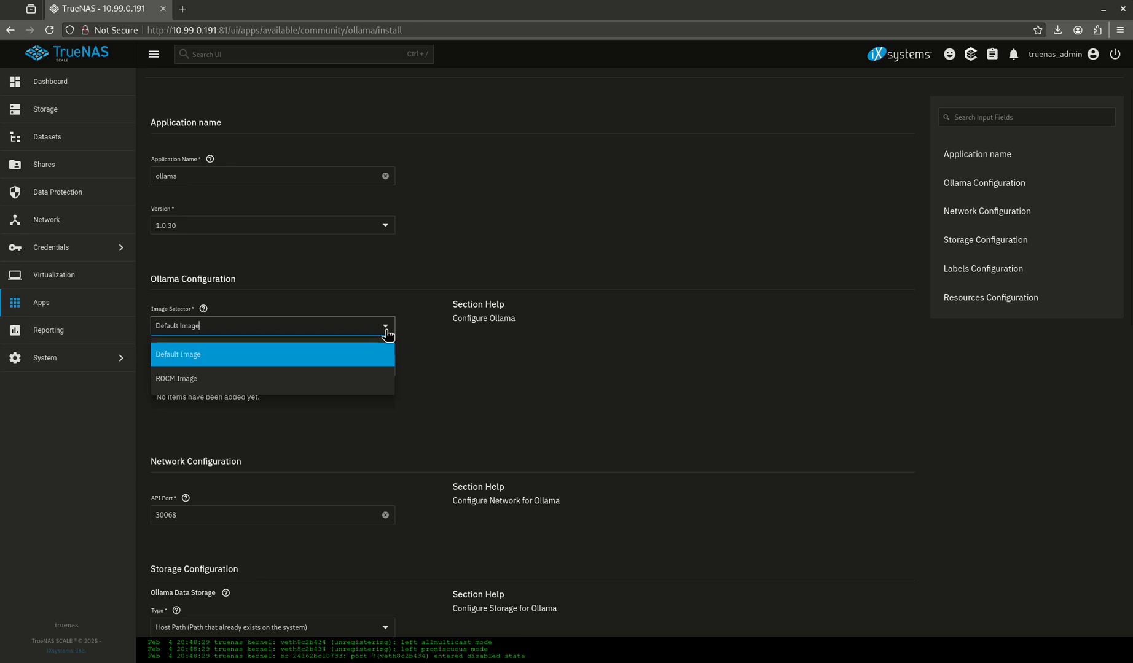
mouse_move(407, 341)
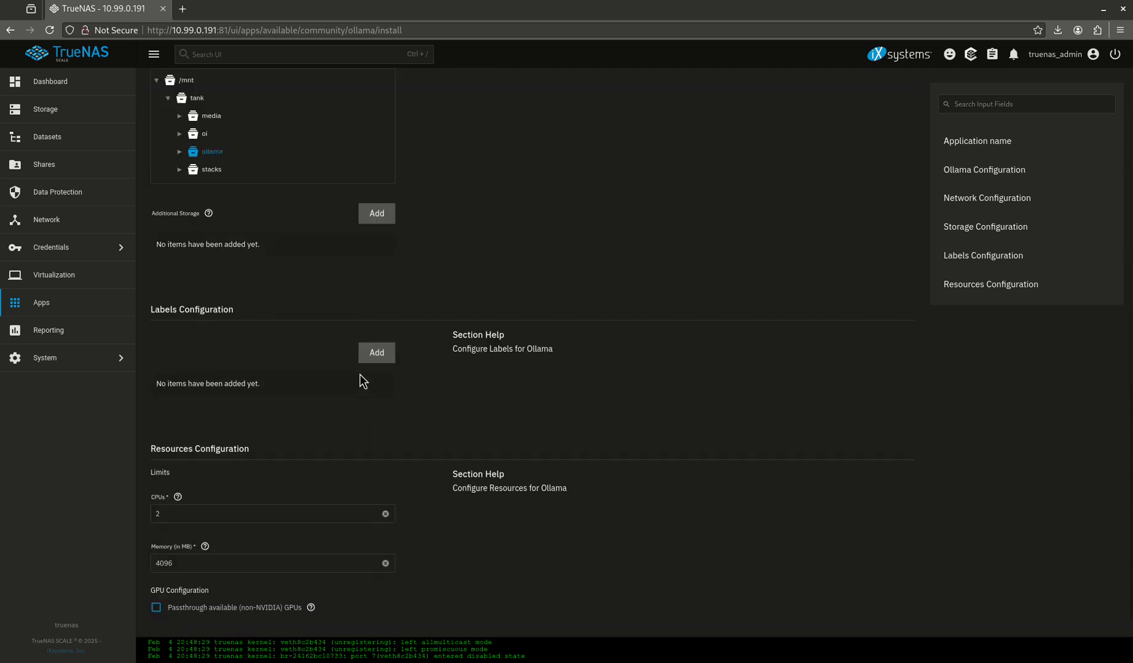
left_click(169, 618)
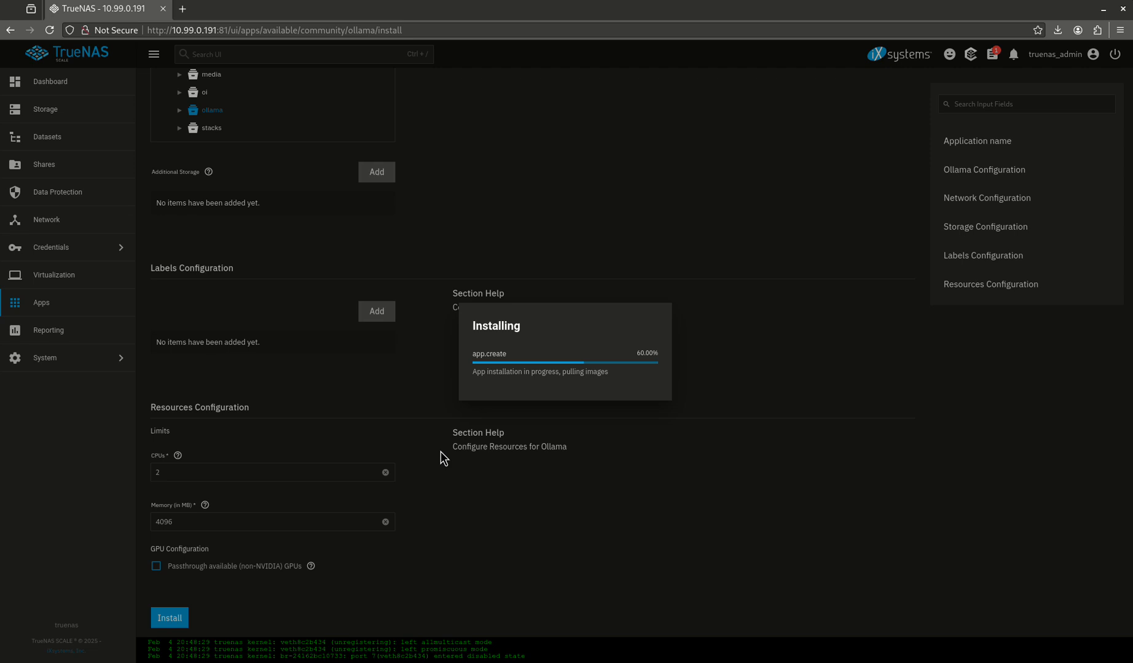
mouse_move(503, 475)
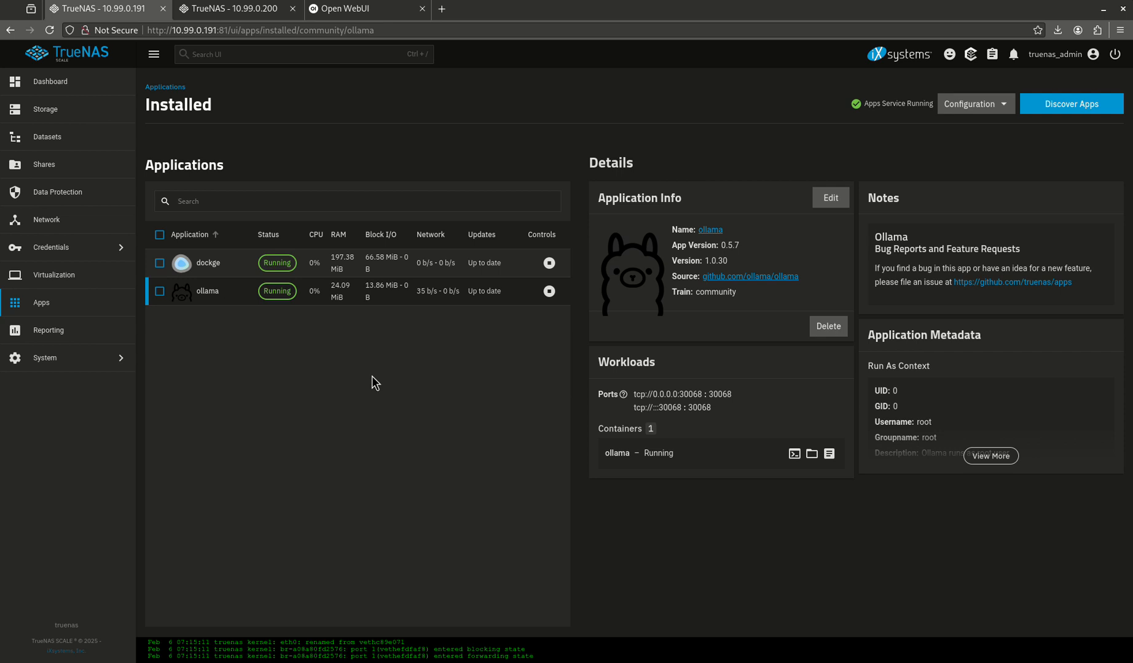
mouse_move(465, 389)
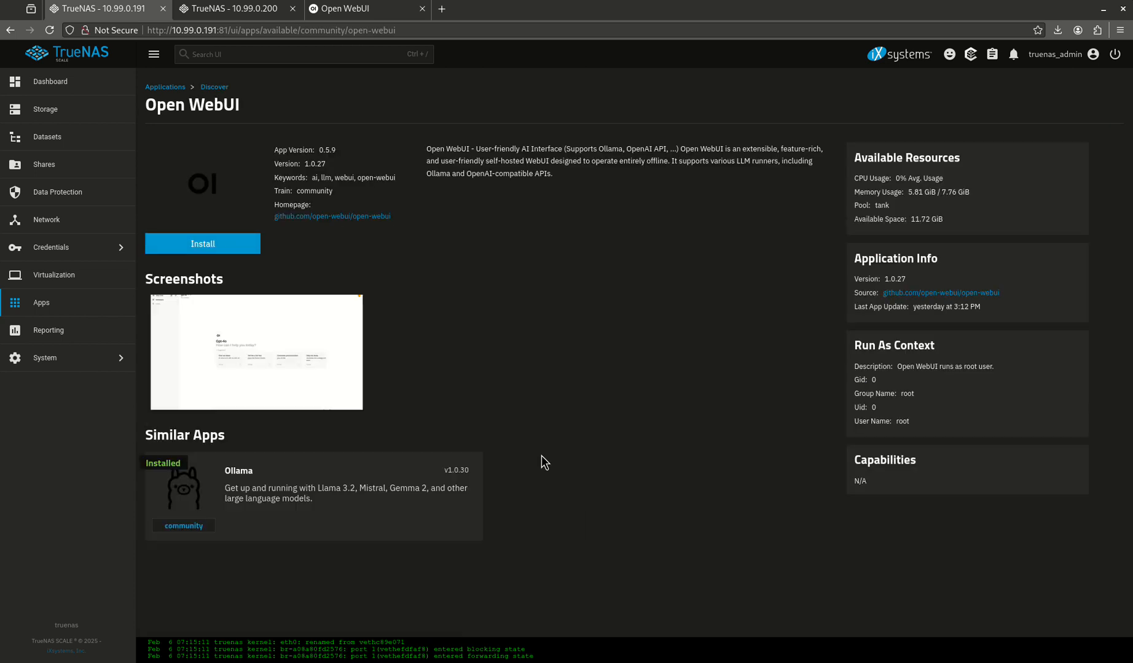
left_click(203, 244)
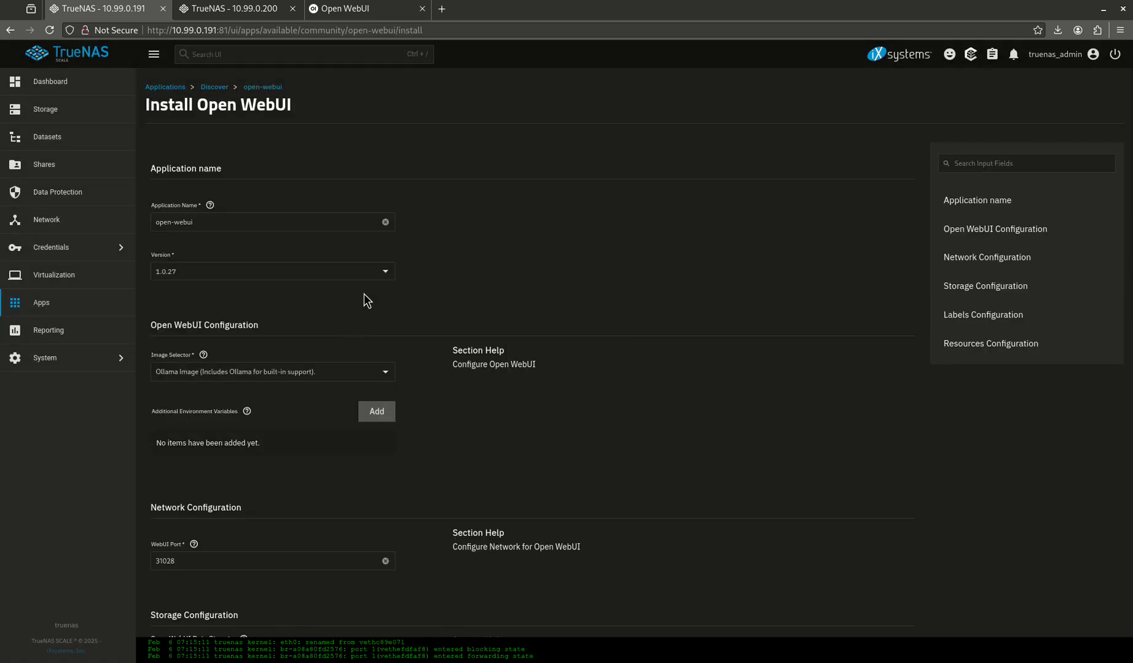
scroll("down", 3)
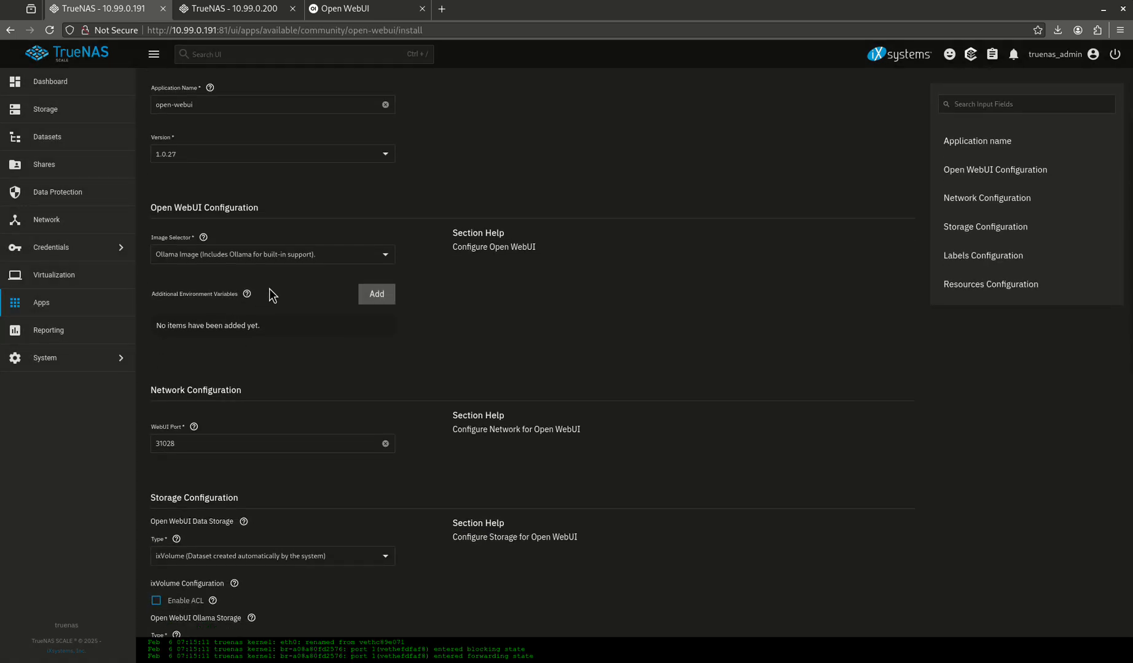
left_click(273, 255)
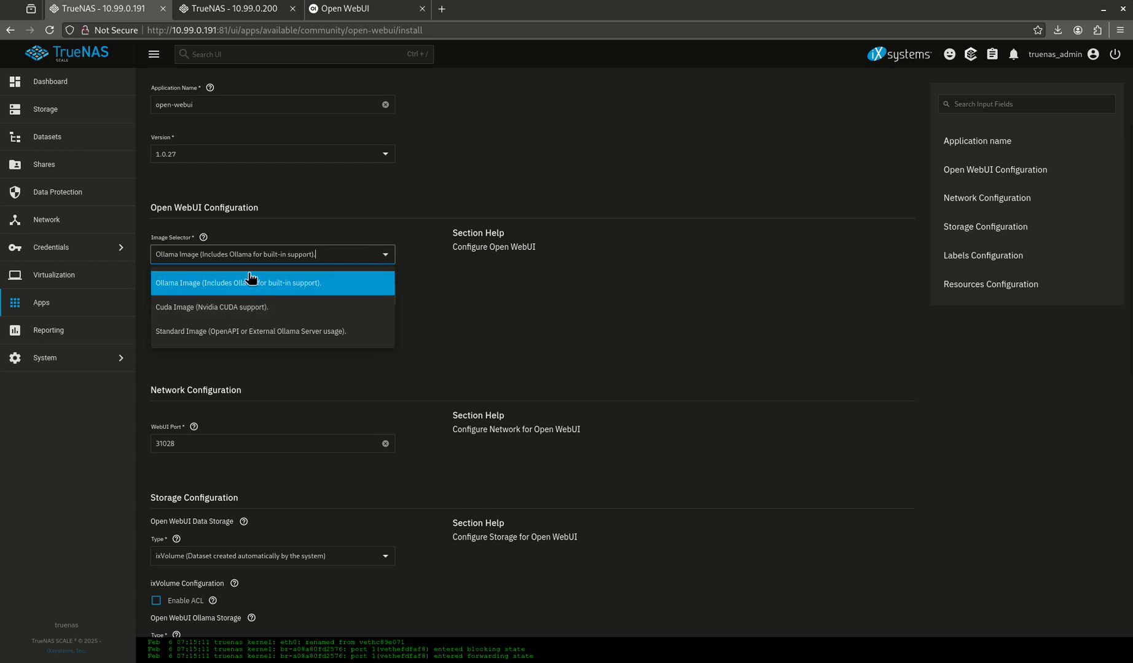
left_click(272, 283)
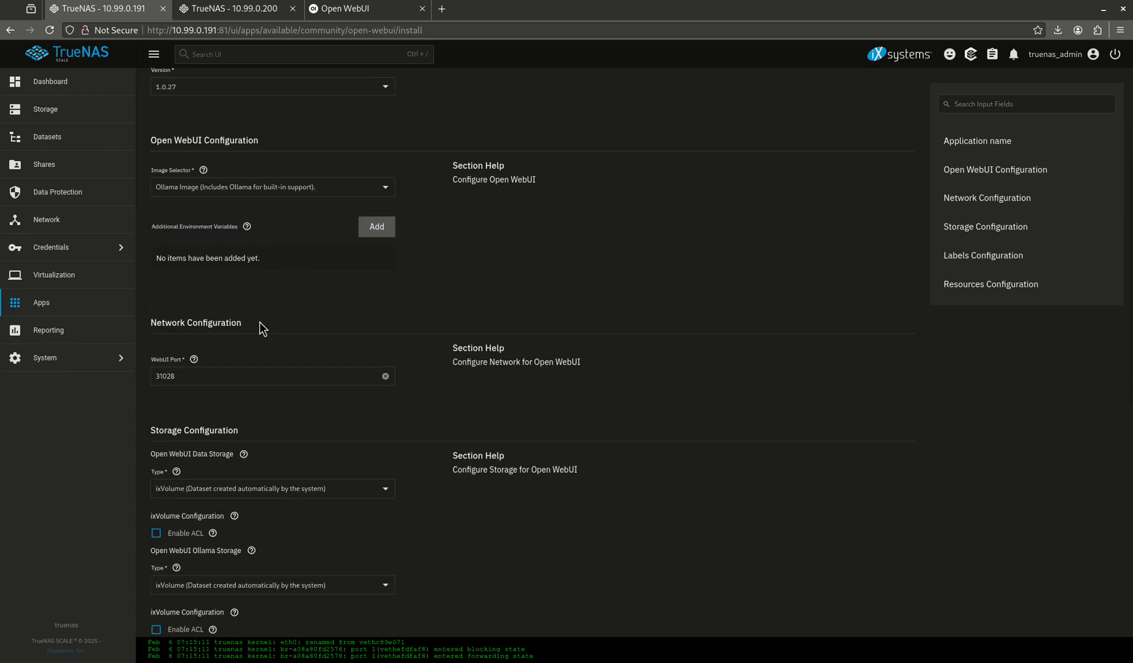
scroll("down", 3)
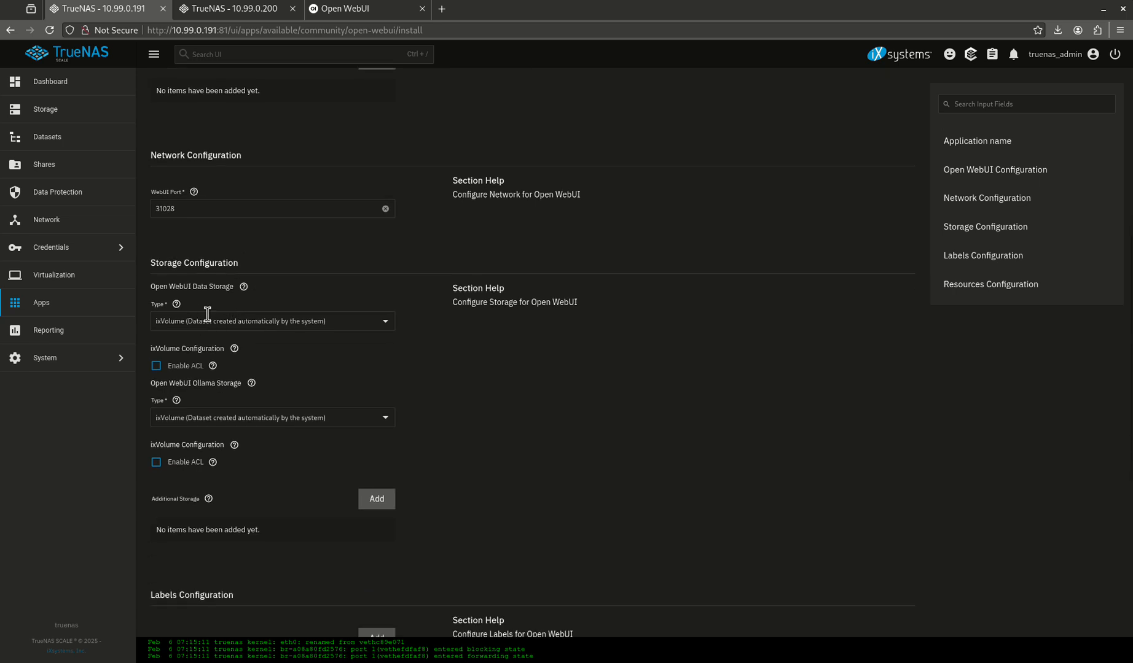
mouse_move(214, 348)
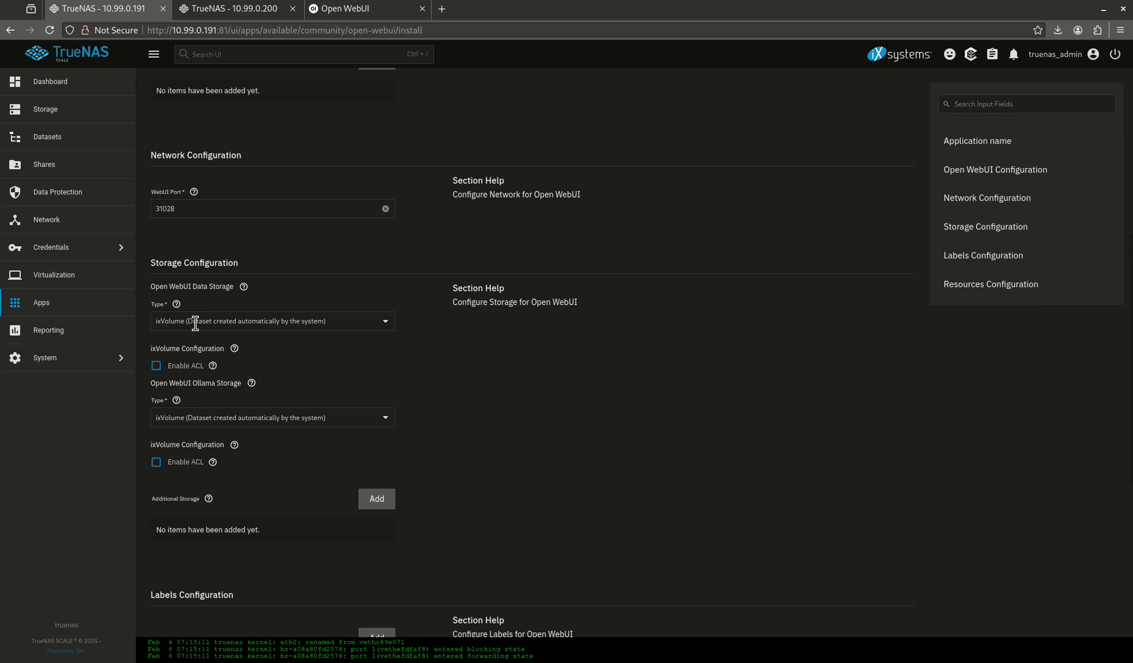
Store Open WebUI data on host path /mnt/tank/oi.
left_click(273, 322)
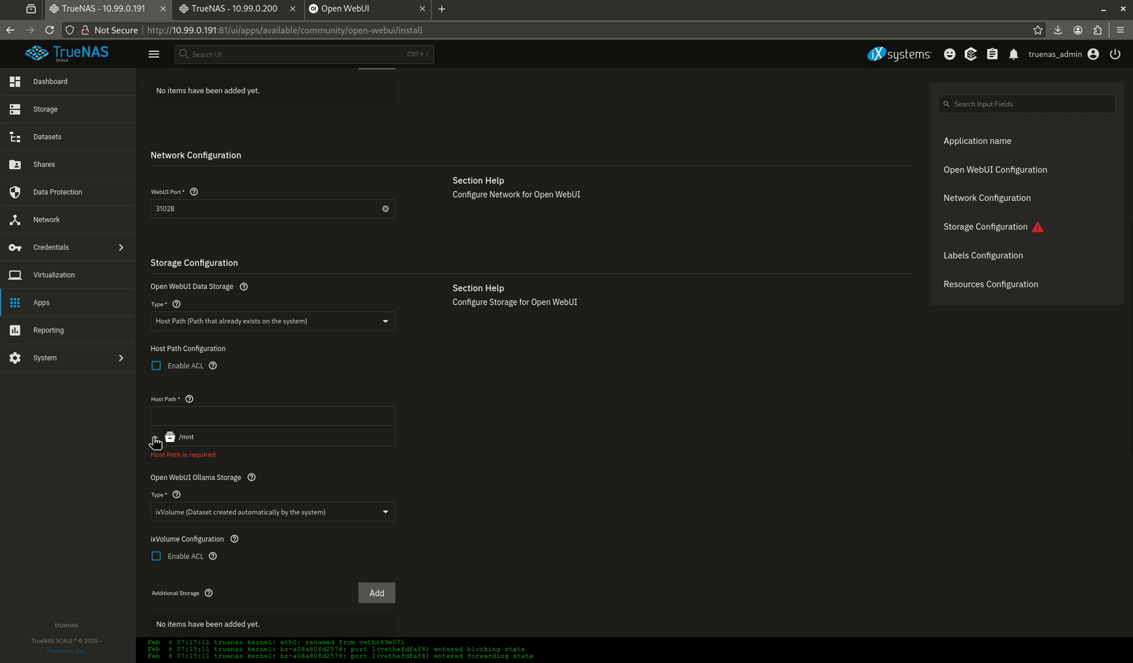
left_click(157, 437)
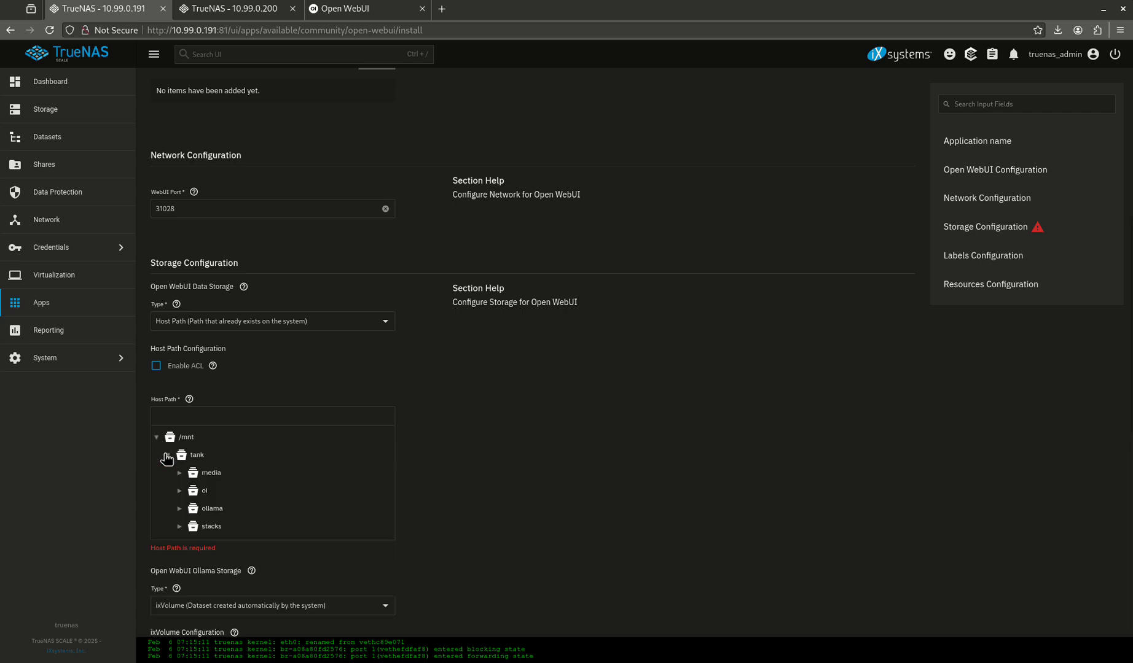
left_click(204, 491)
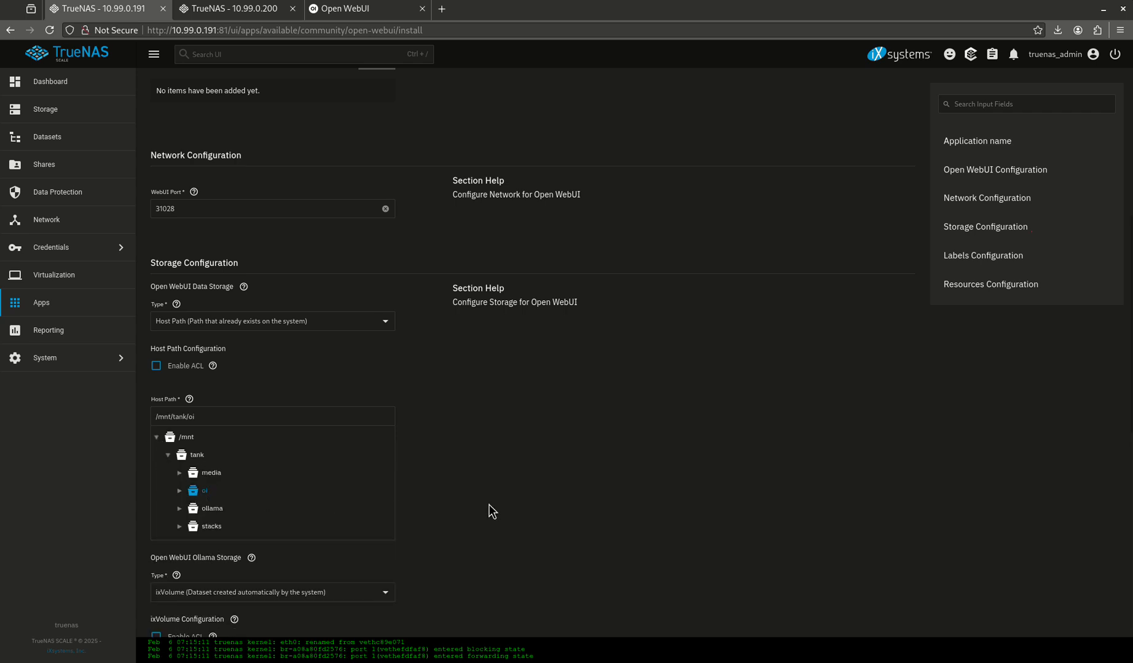
scroll("down", 3)
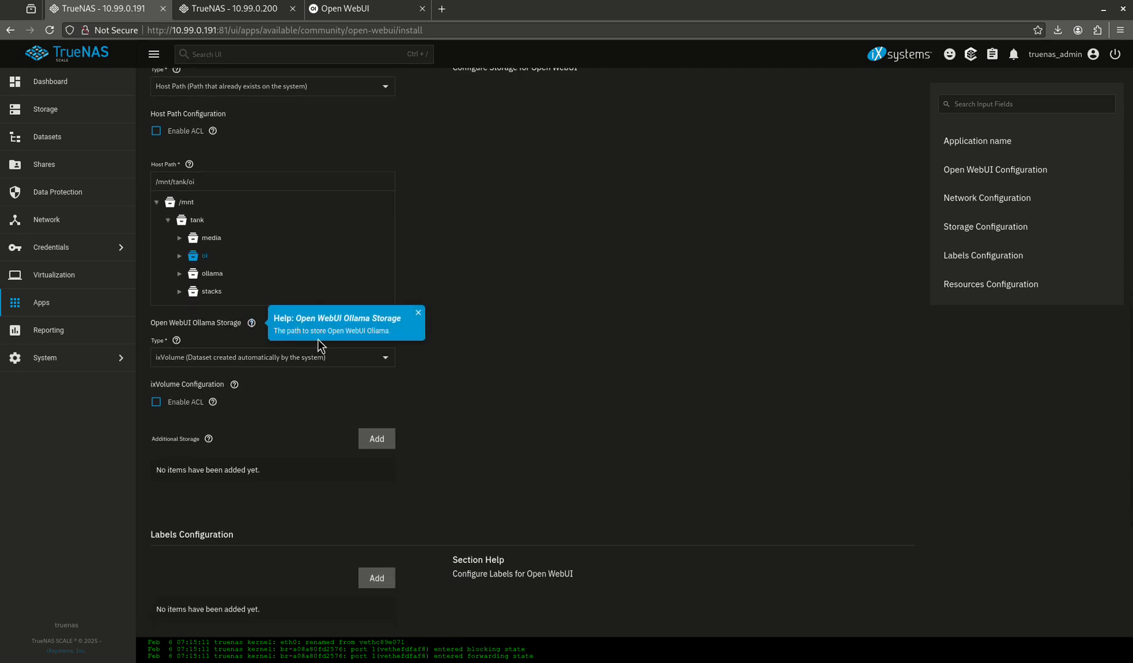
Store Ollama data for Open WebUI on host path /mnt/tank/ollama.
left_click(272, 358)
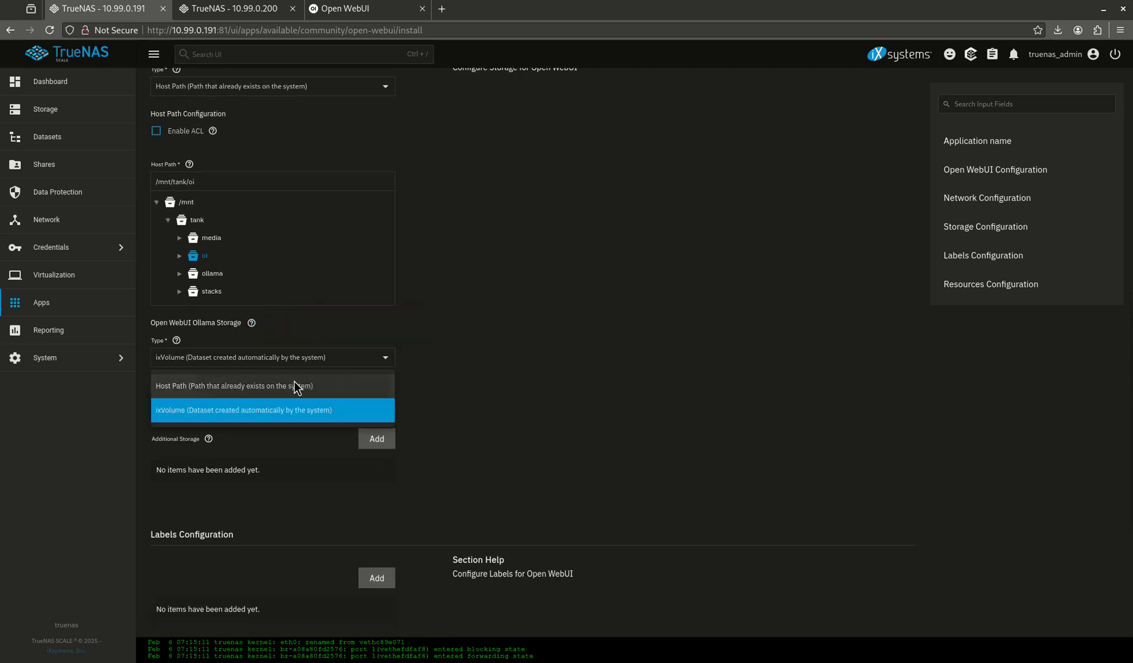
left_click(233, 386)
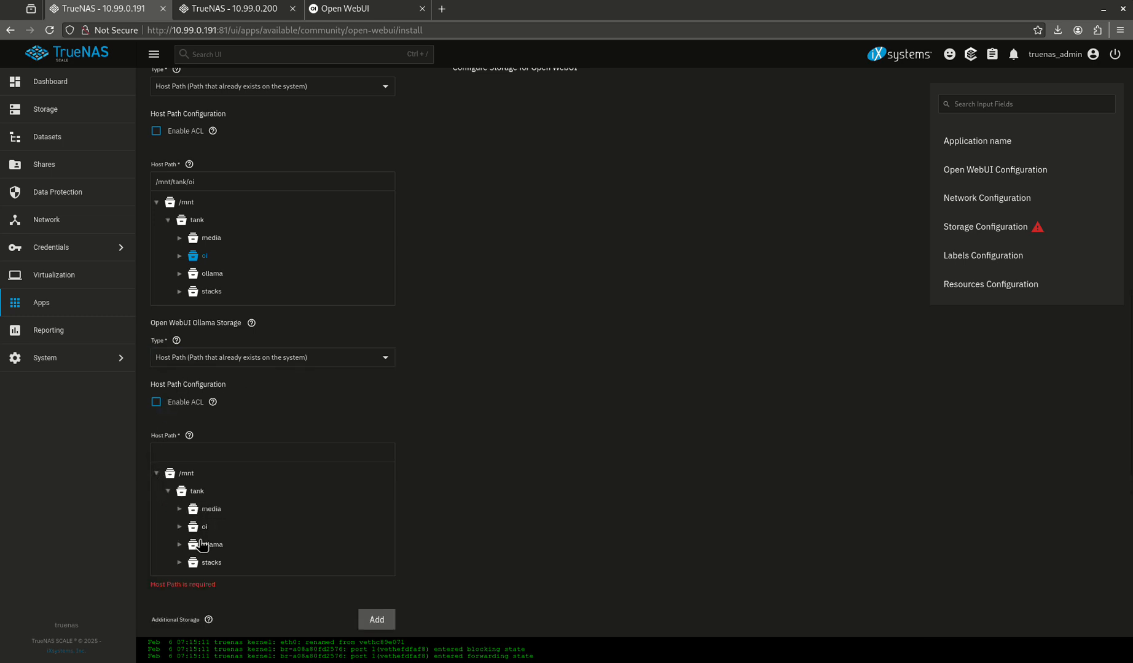
left_click(212, 545)
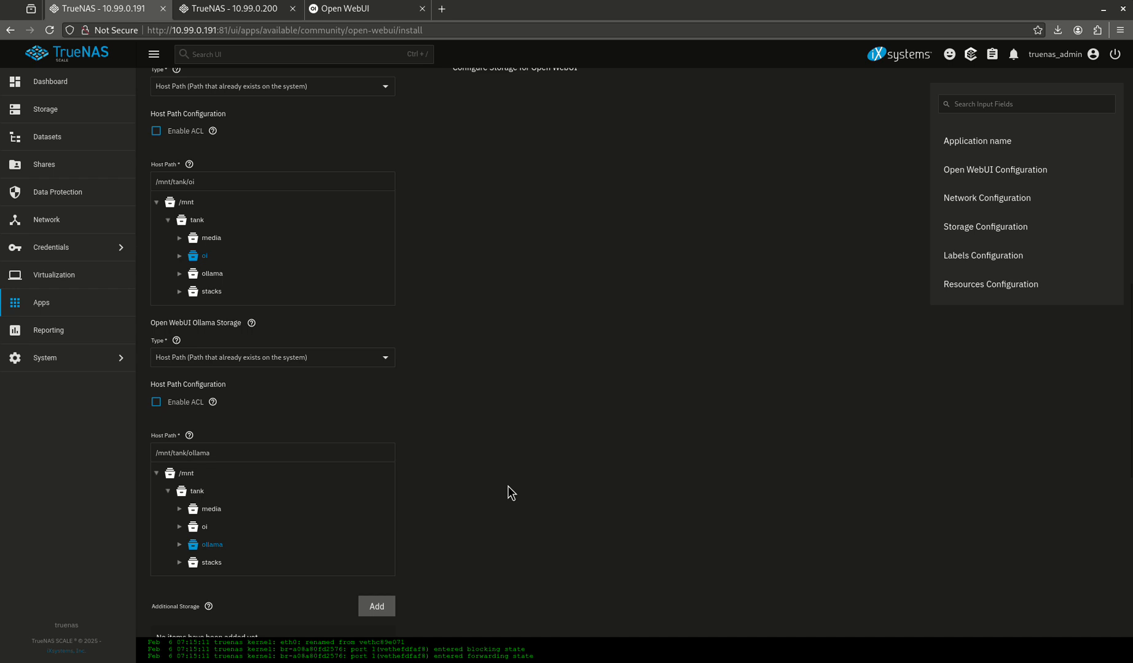
scroll("down", 3)
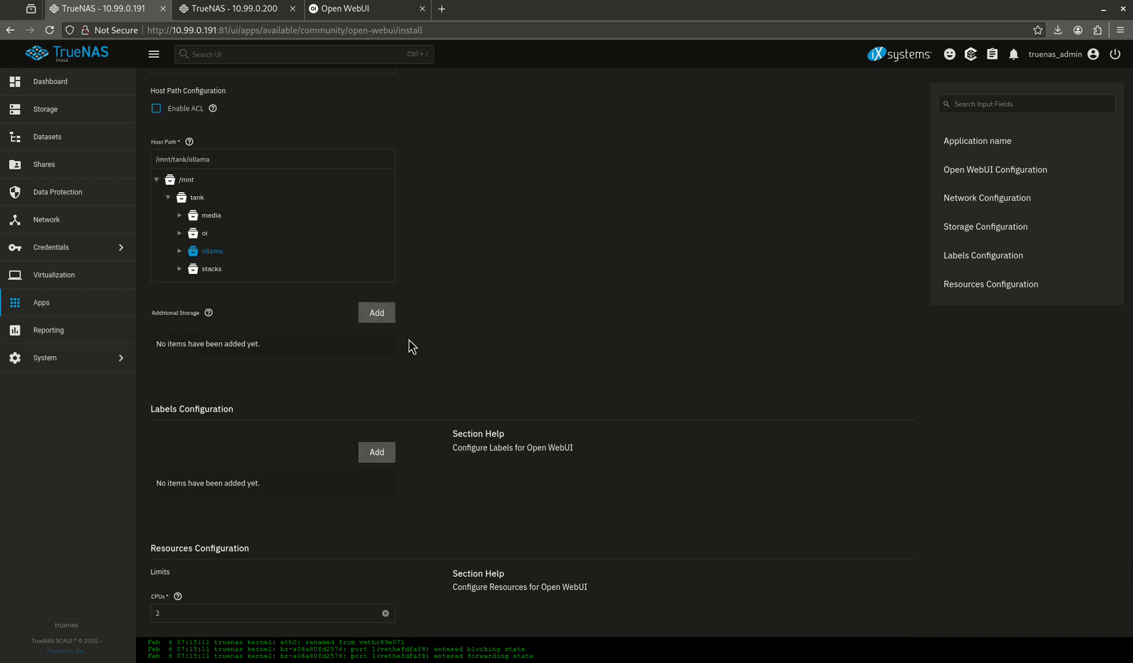
Launch the Open WebUI install from the bottom of the form.
scroll("down", 3)
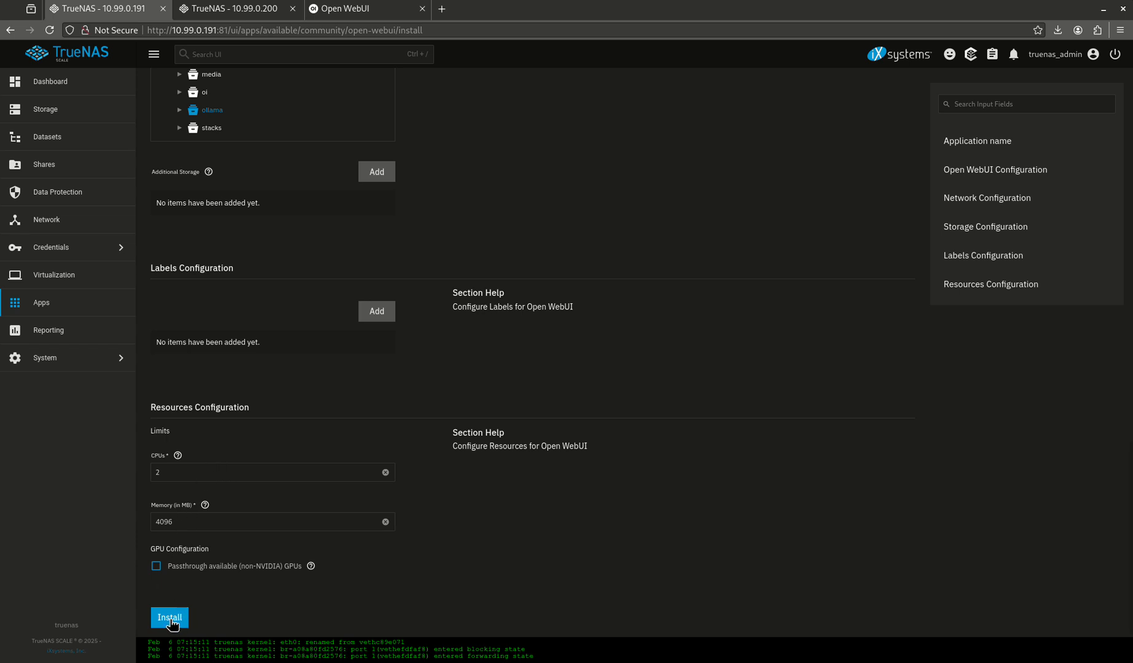
left_click(169, 618)
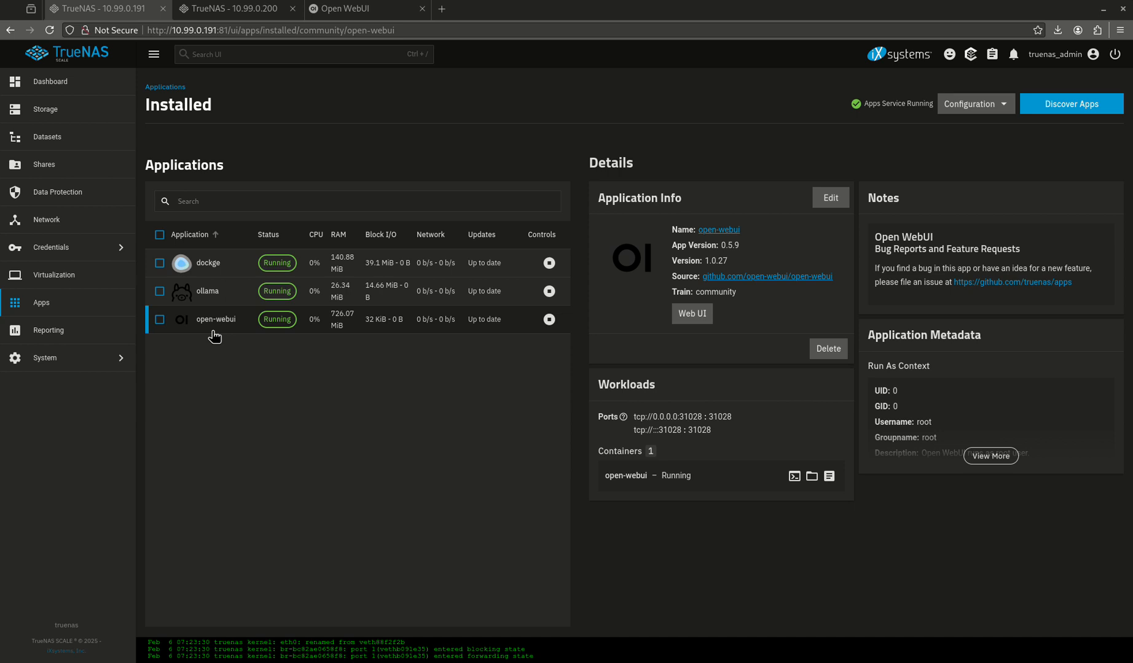
mouse_move(236, 337)
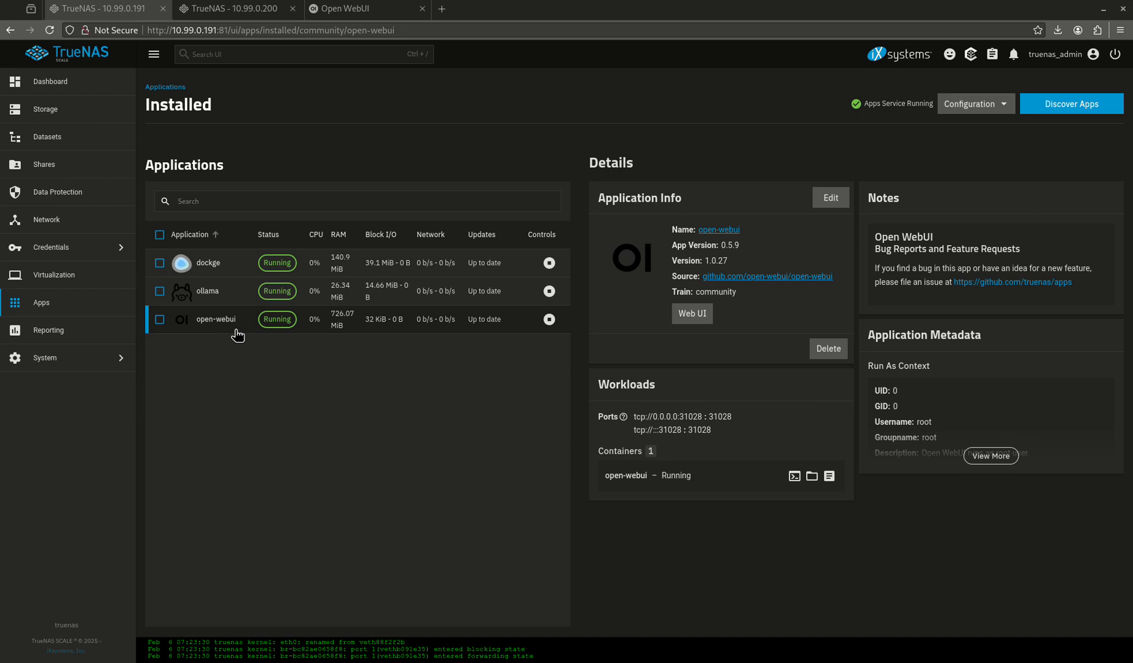
mouse_move(253, 339)
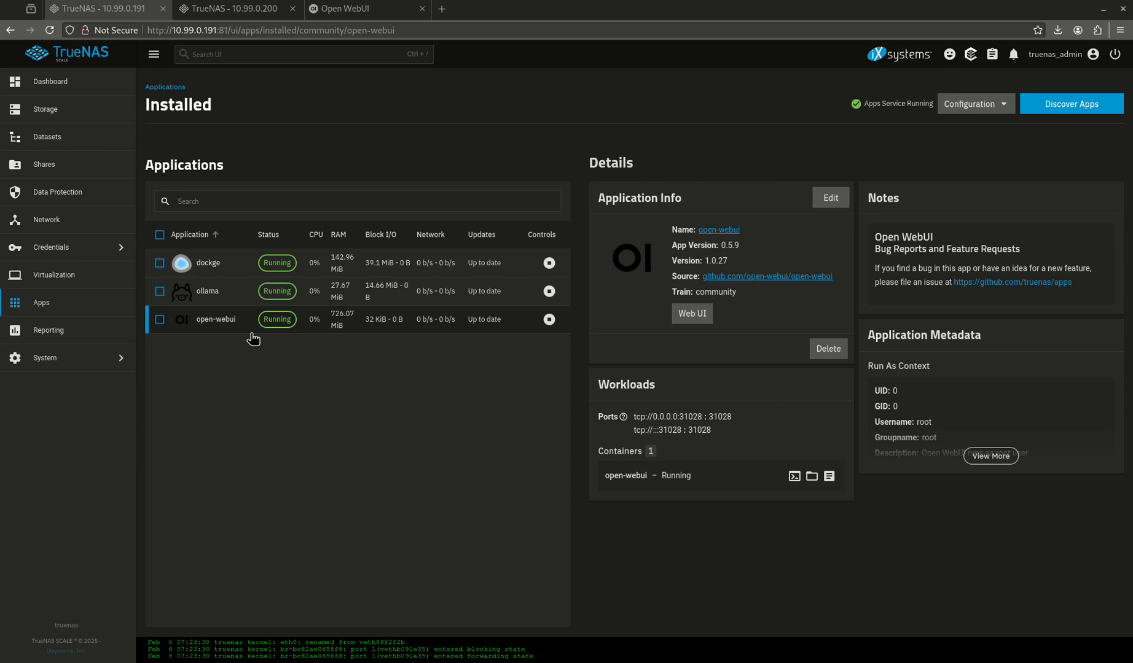
mouse_move(132, 138)
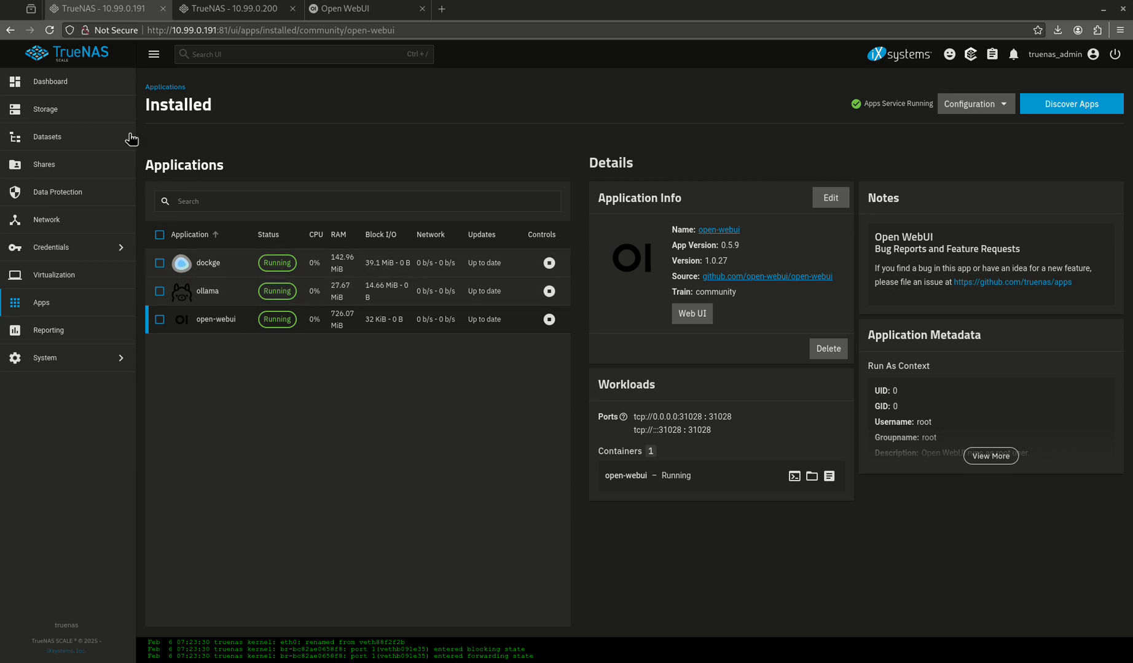
Launch the open-webui app's Web UI in a new browser tab on port 31028.
left_click(208, 263)
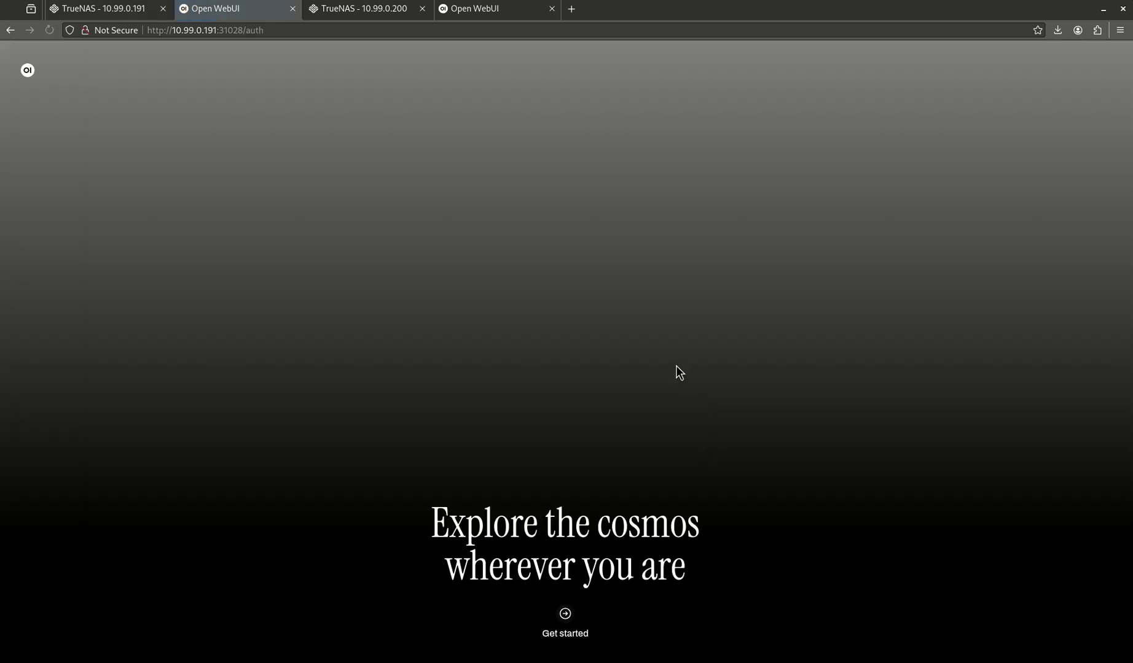
Fill in name, email and password and create the first Open WebUI admin account.
left_click(566, 614)
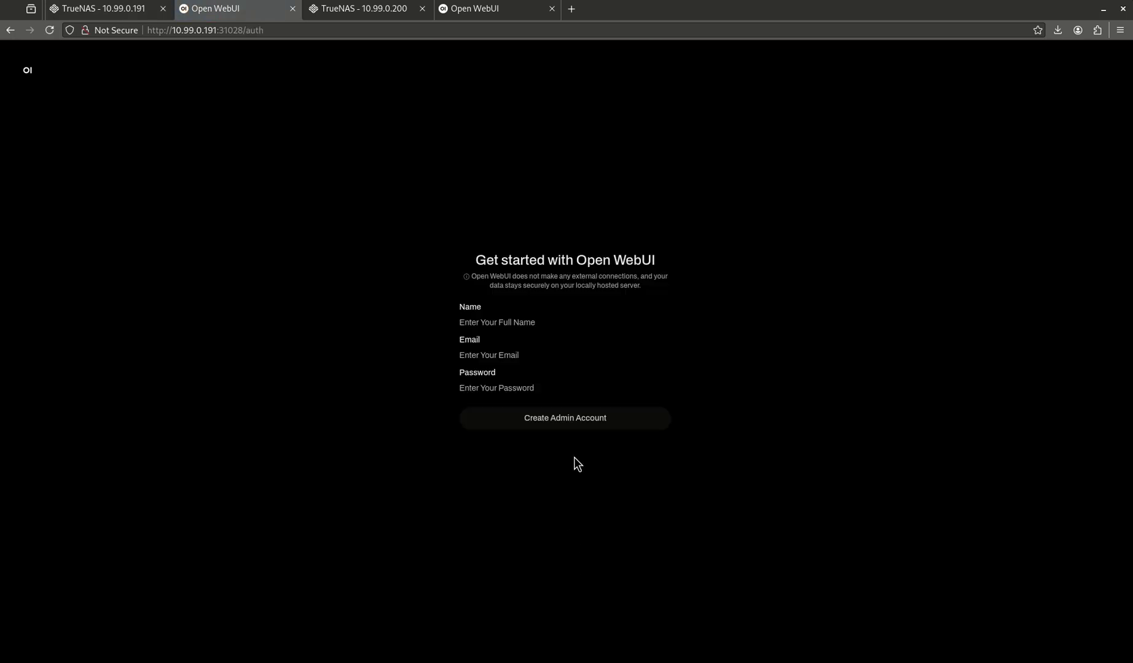
type("test@test.com")
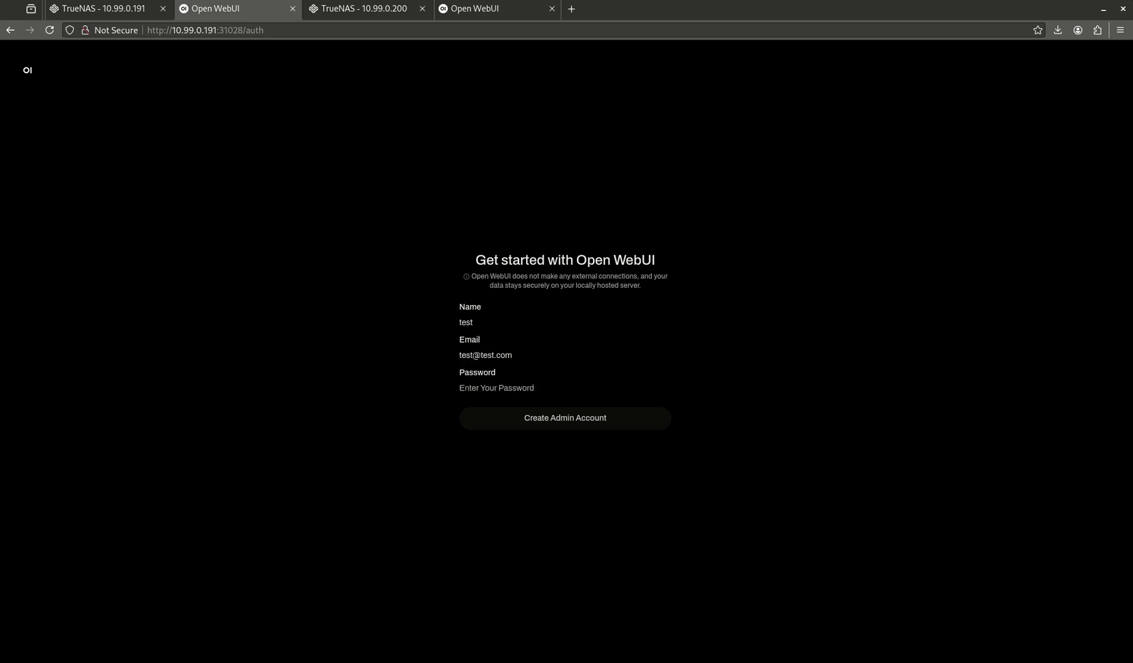
left_click(566, 418)
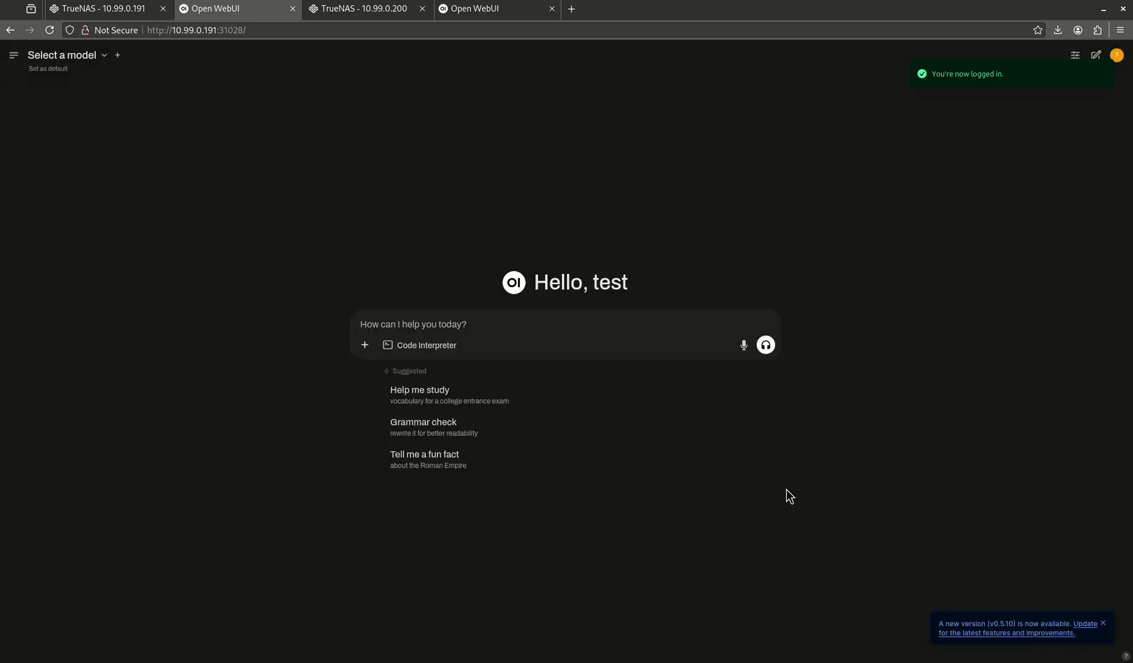
mouse_move(125, 134)
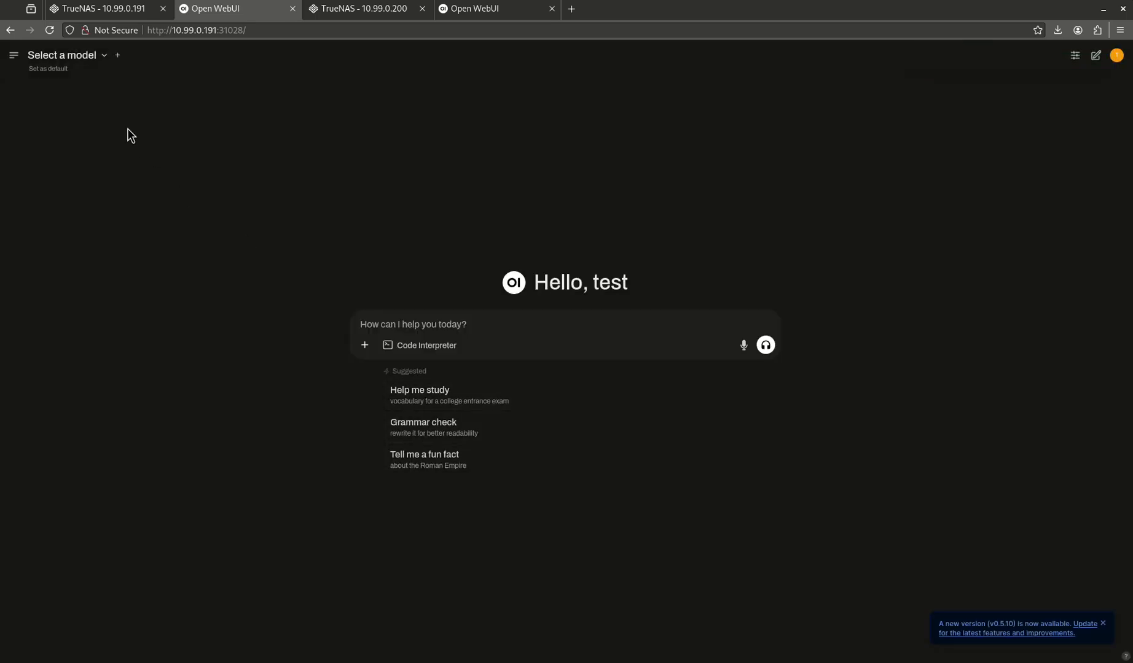
mouse_move(498, 144)
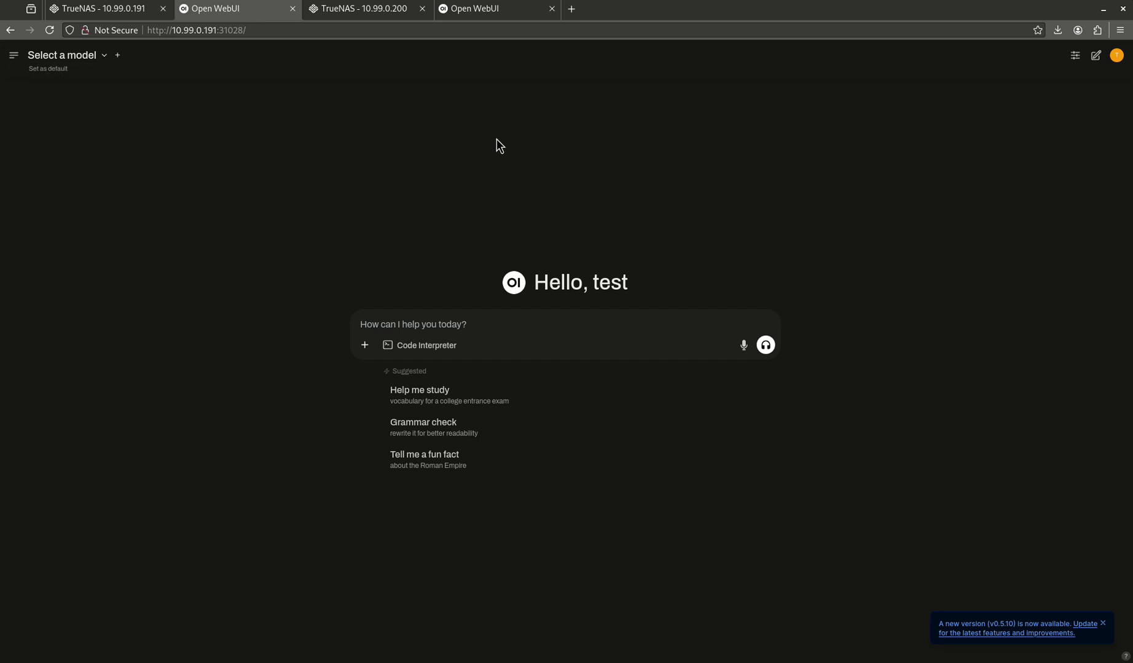
mouse_move(985, 167)
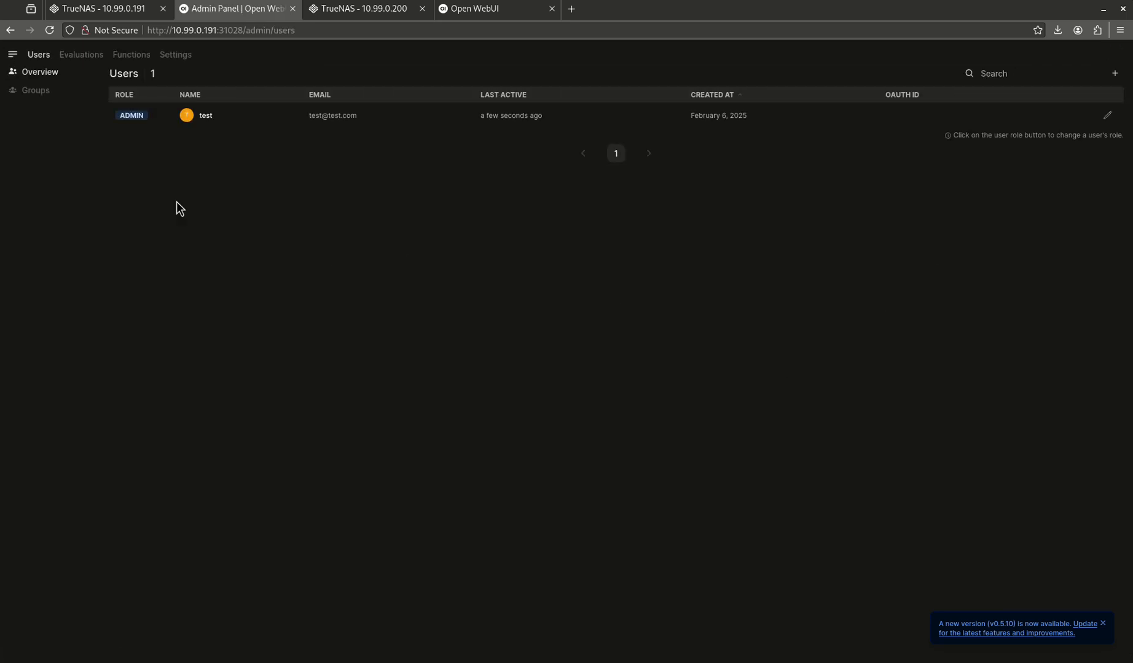
Open the Ollama API connection for editing under Admin Panel > Settings > Connections.
left_click(174, 54)
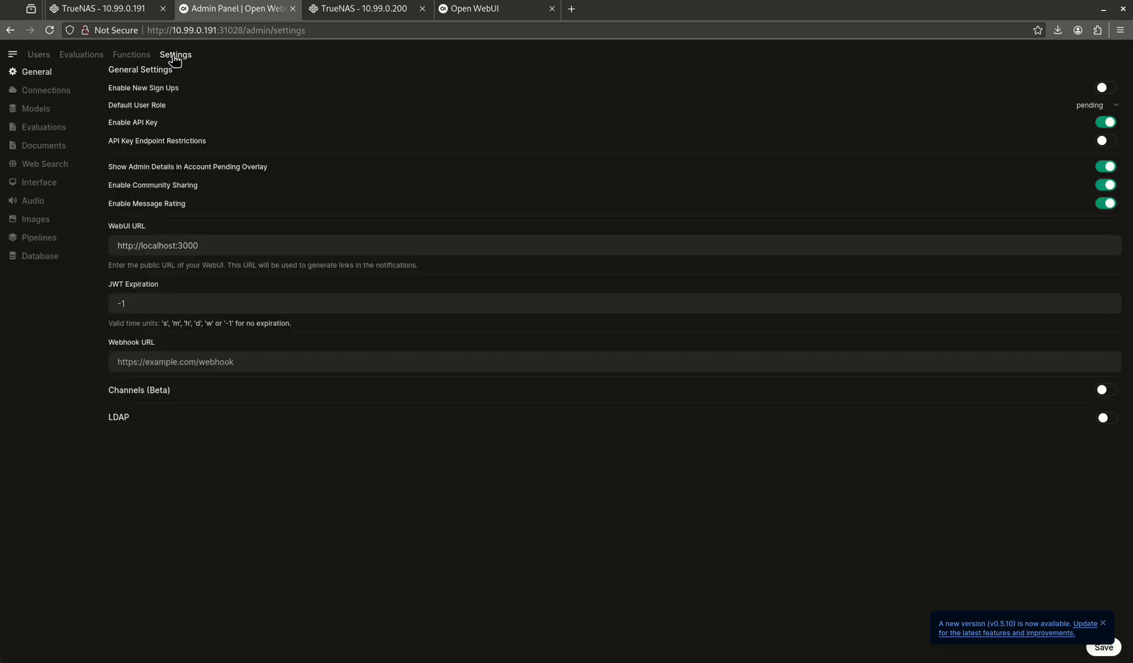
left_click(39, 91)
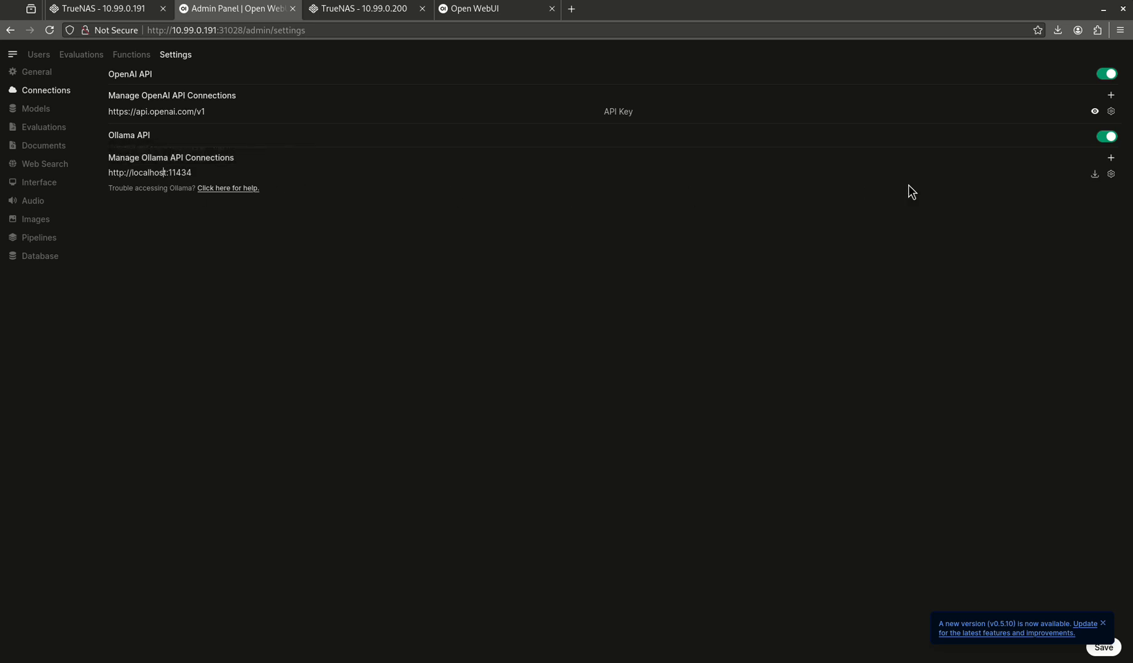
left_click(1111, 174)
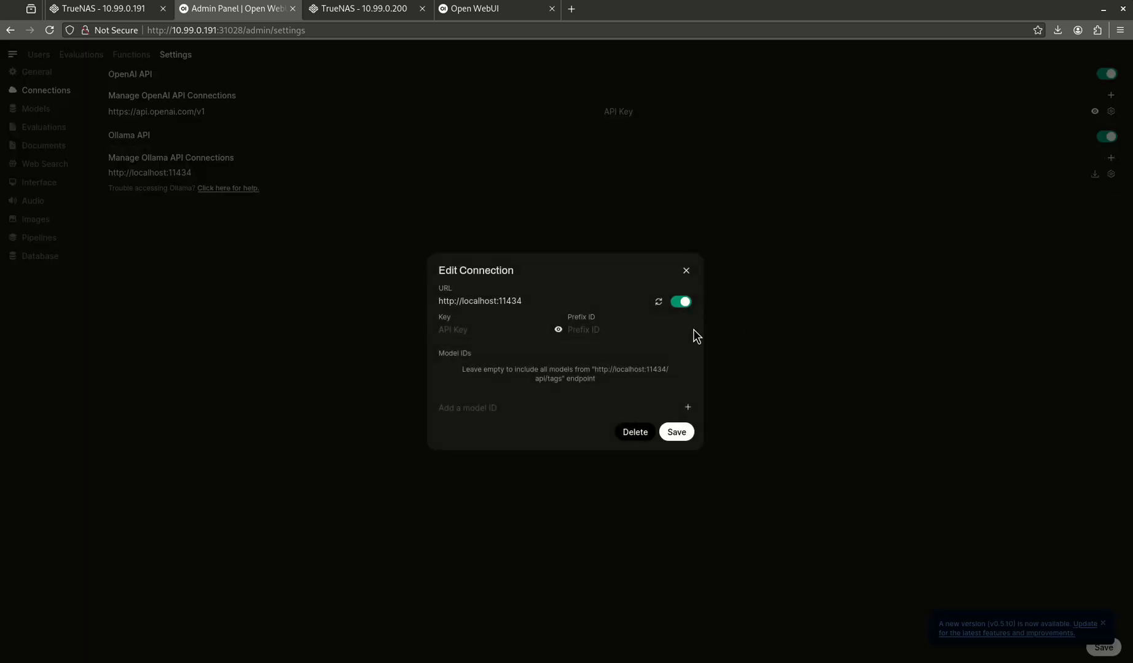
mouse_move(543, 402)
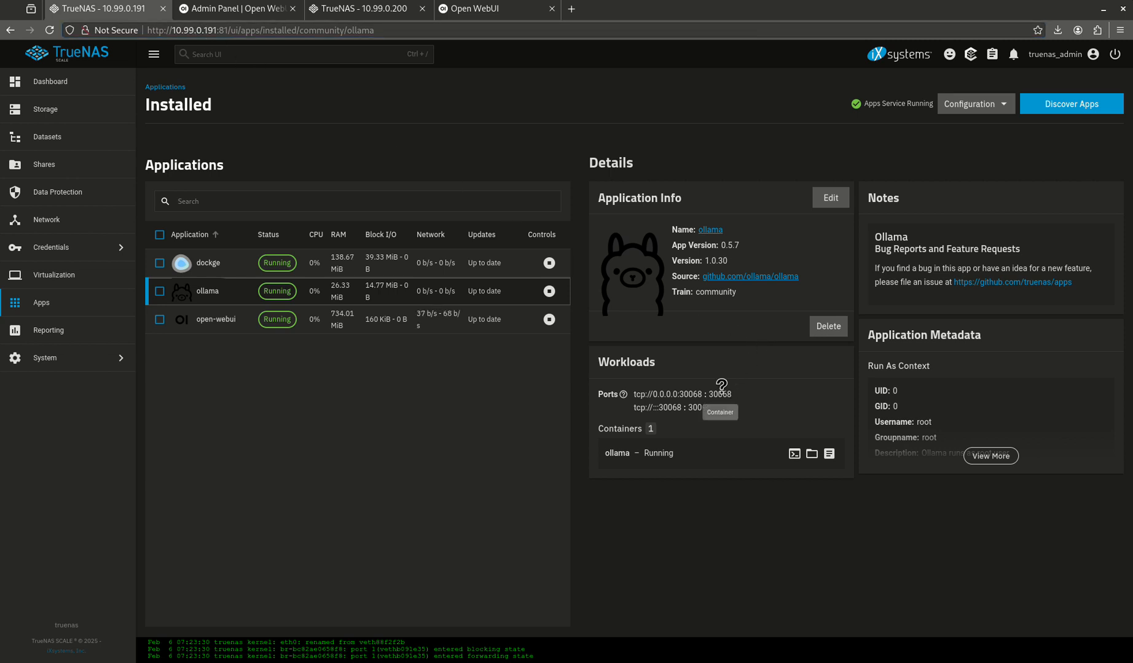
left_click(491, 11)
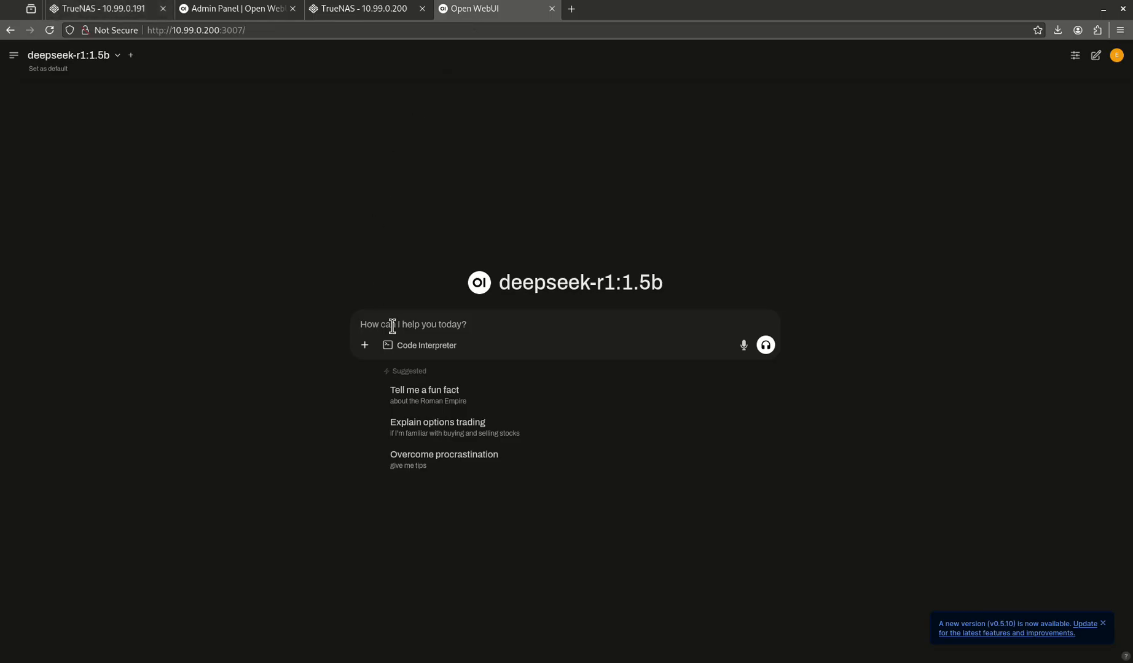
left_click(237, 10)
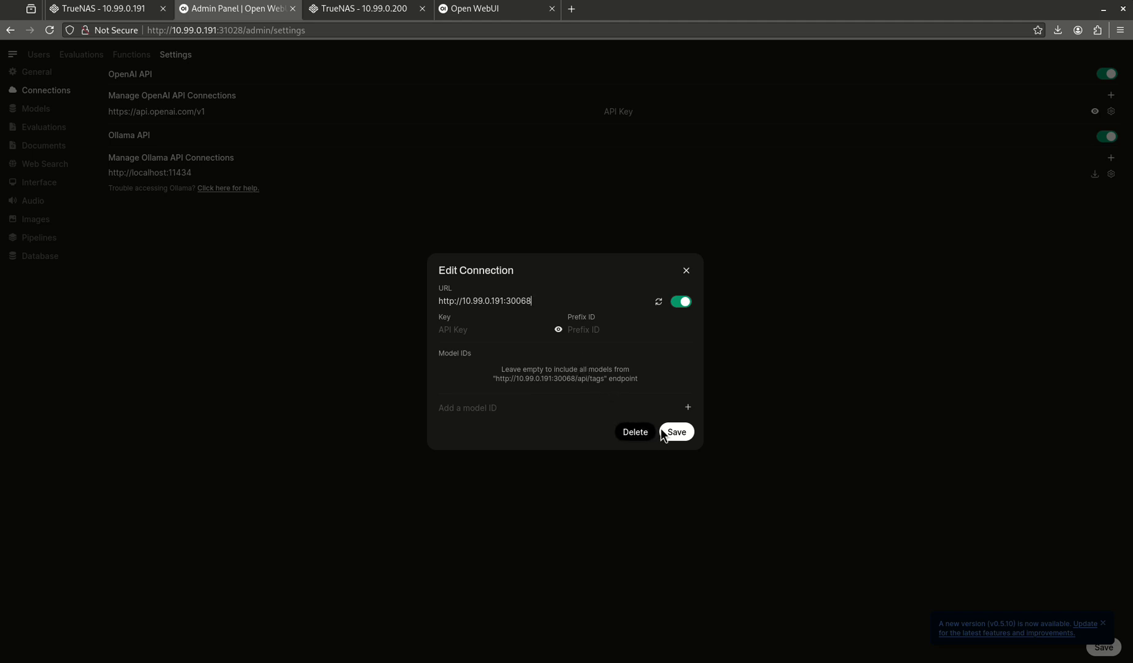
left_click(676, 432)
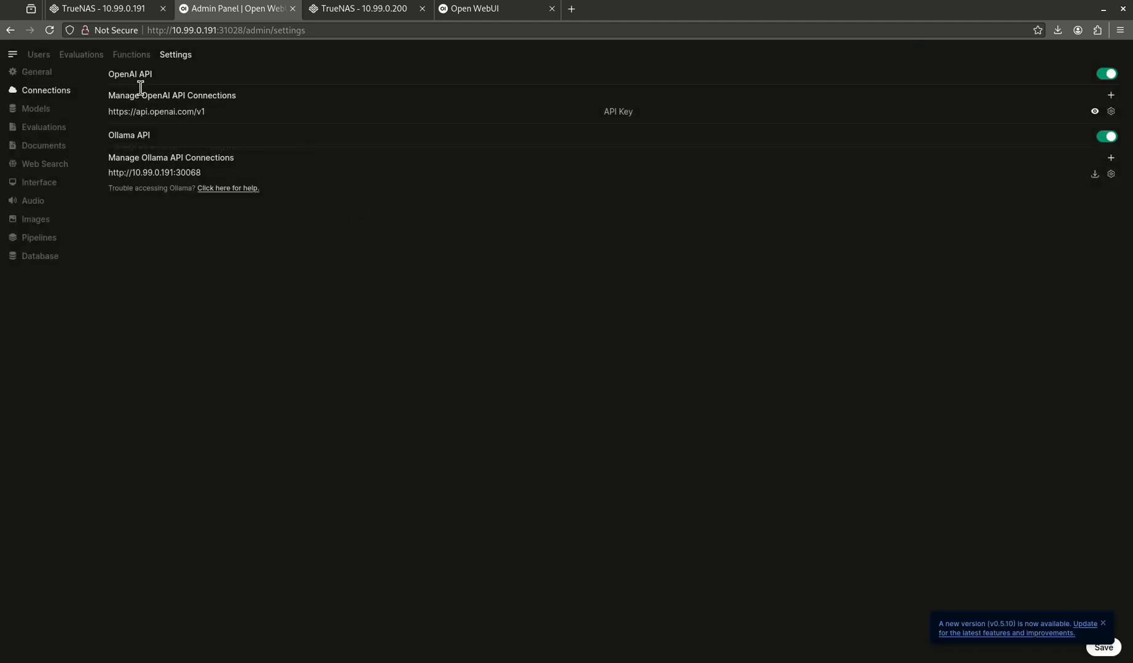
Open the Manage Models dialog under Settings > Models and launch the Ollama.com model library.
left_click(34, 109)
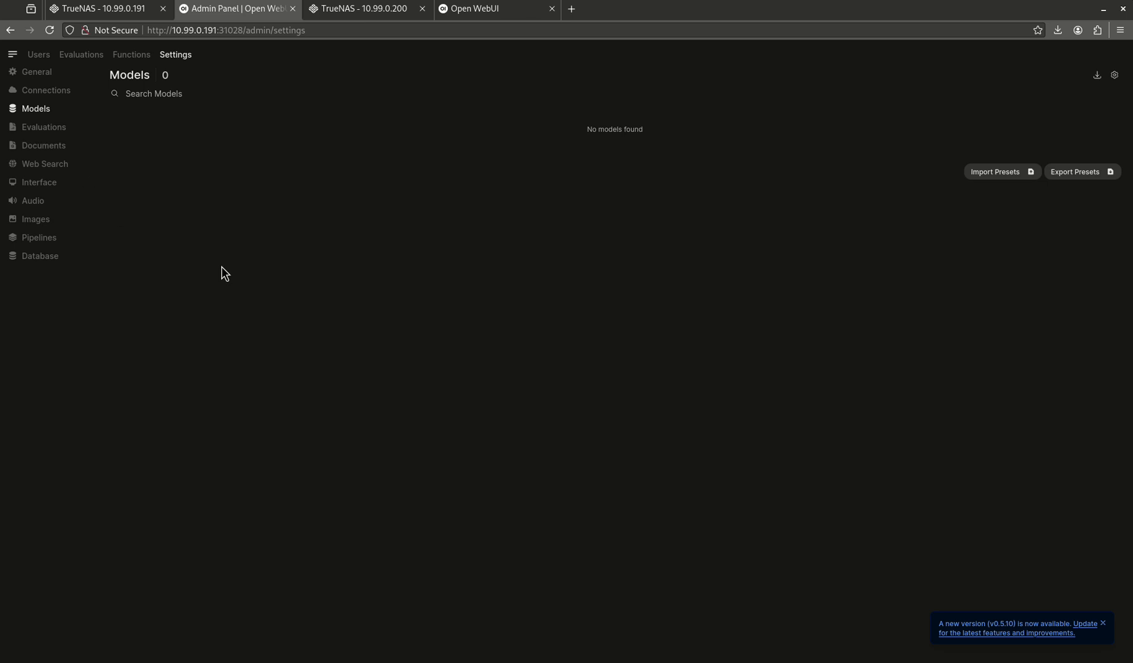
mouse_move(303, 253)
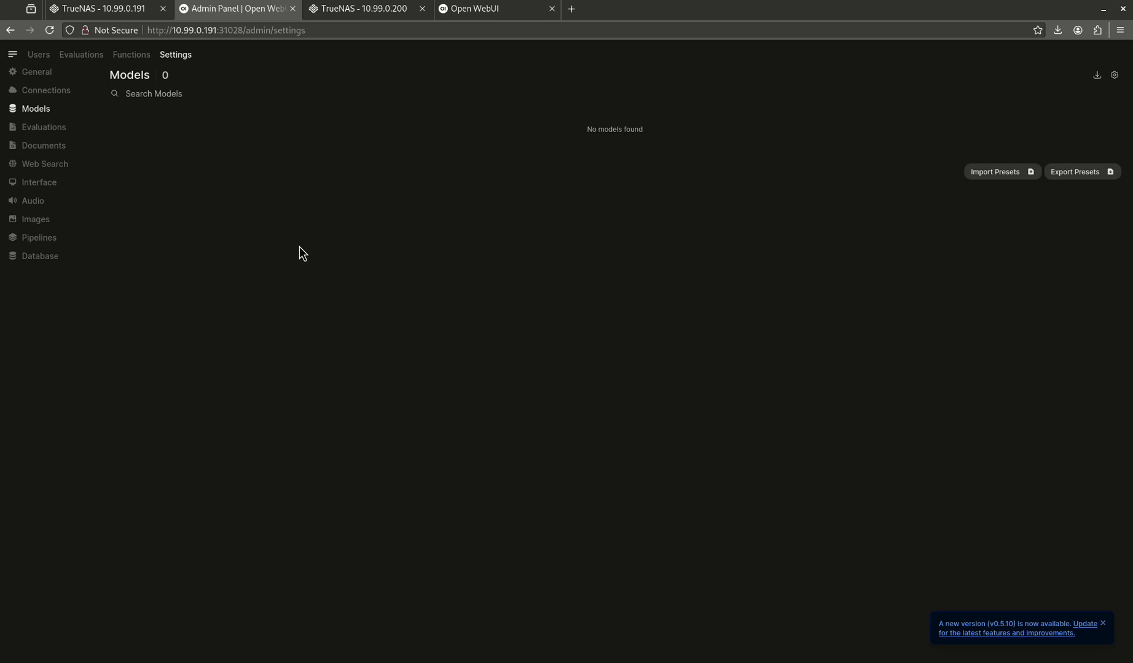
mouse_move(1089, 86)
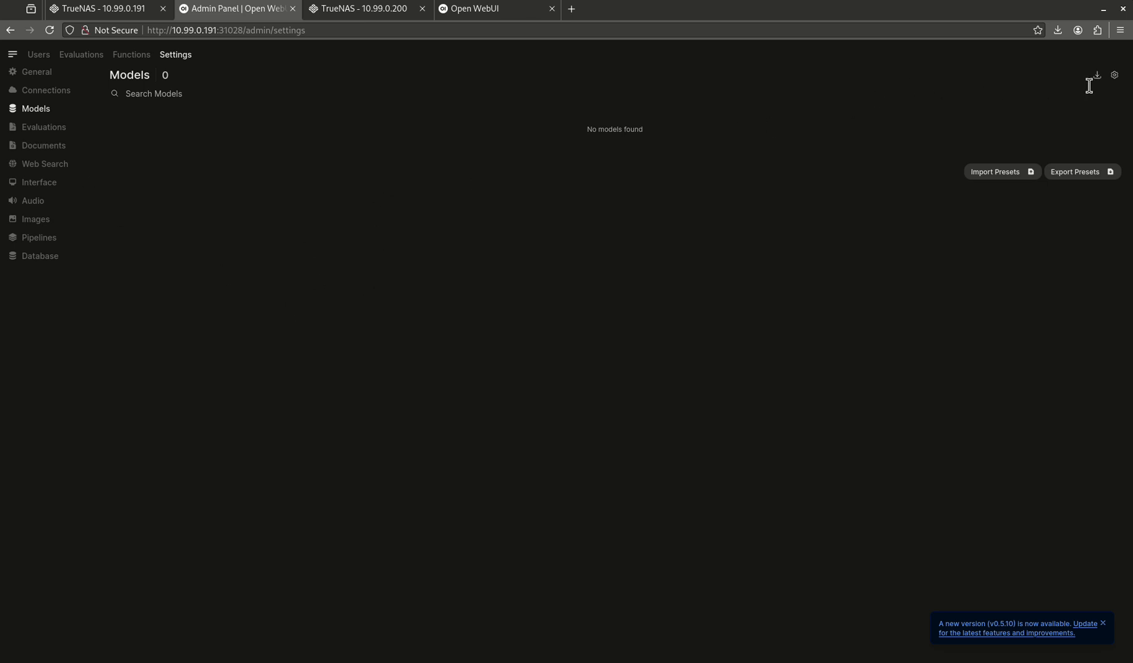
left_click(1097, 75)
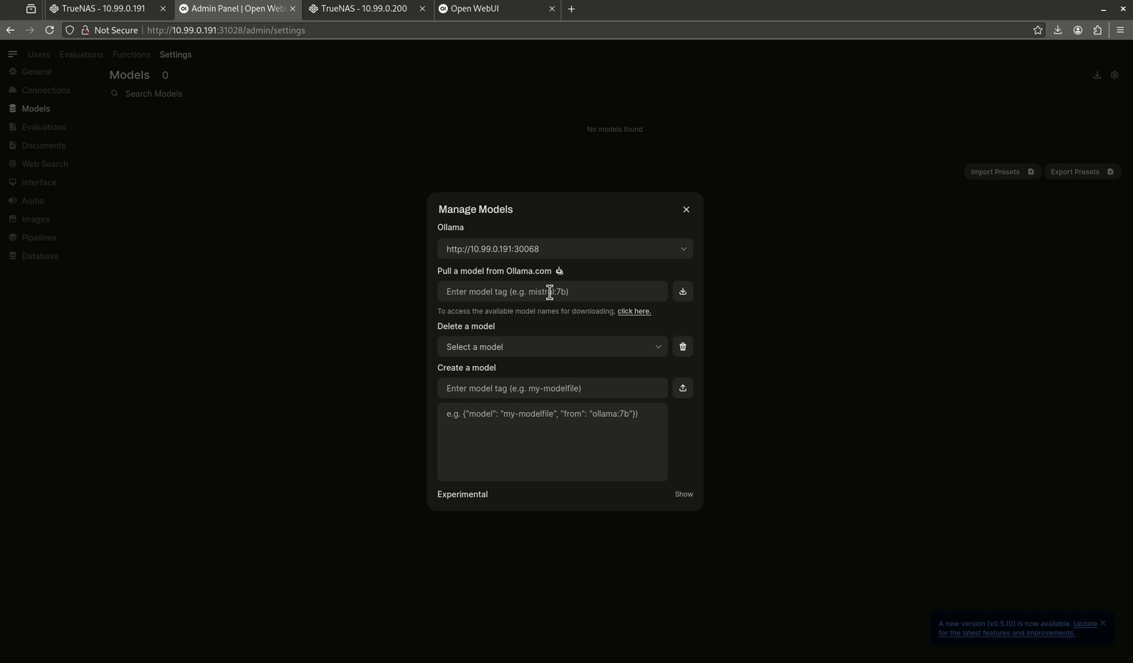
mouse_move(677, 321)
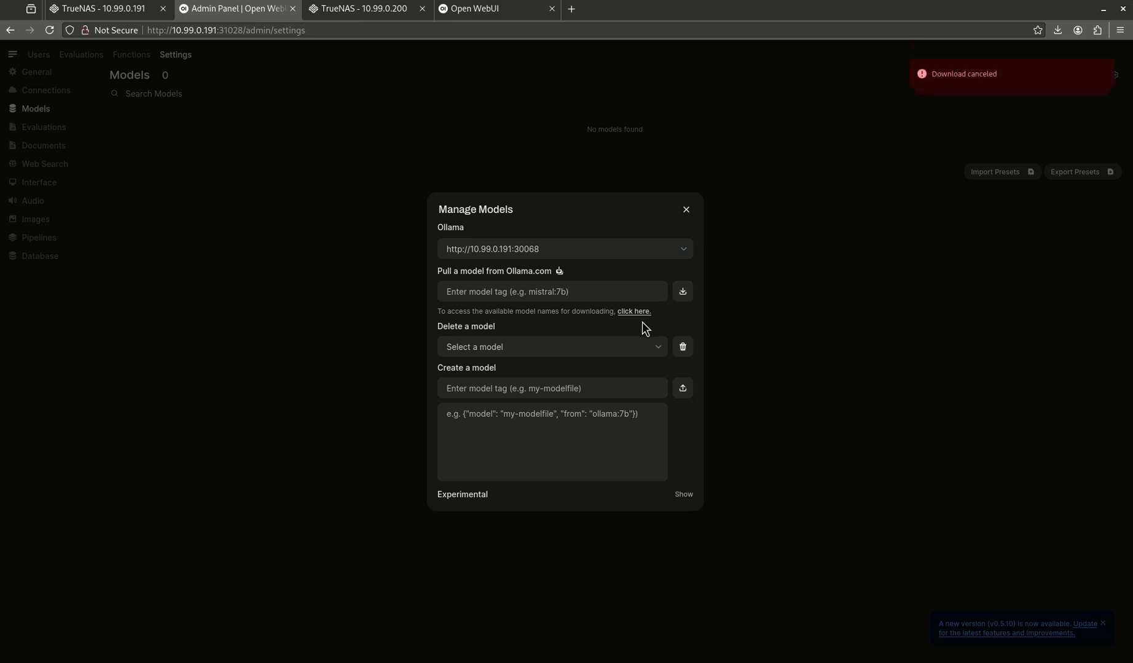
left_click(682, 291)
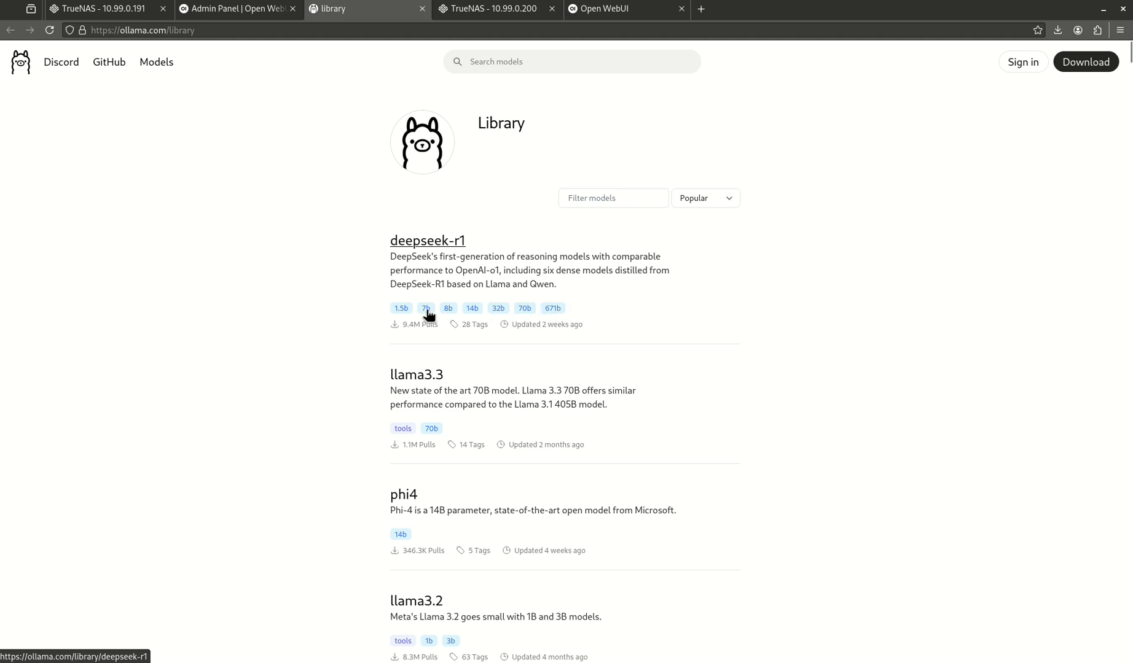
mouse_move(556, 317)
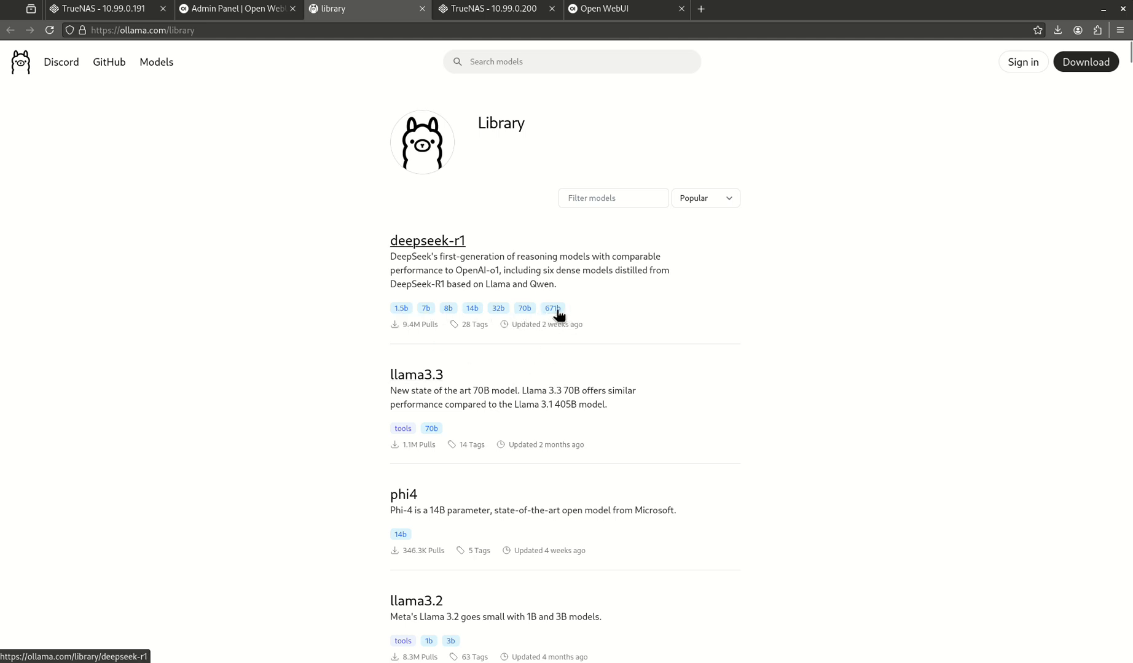
mouse_move(545, 350)
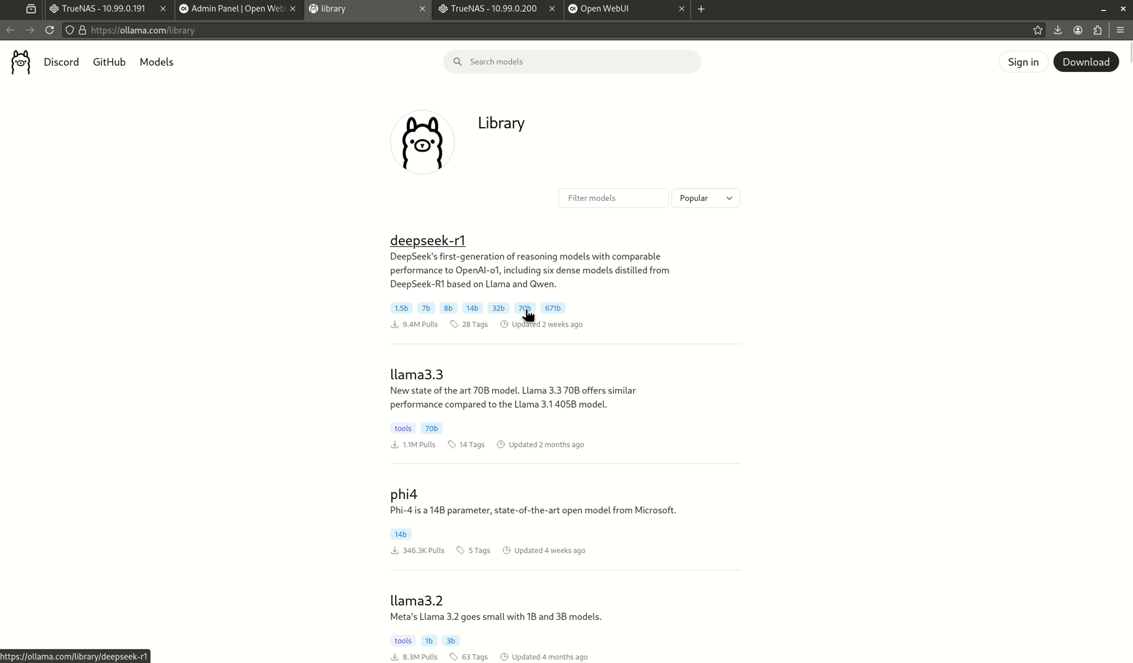
mouse_move(532, 318)
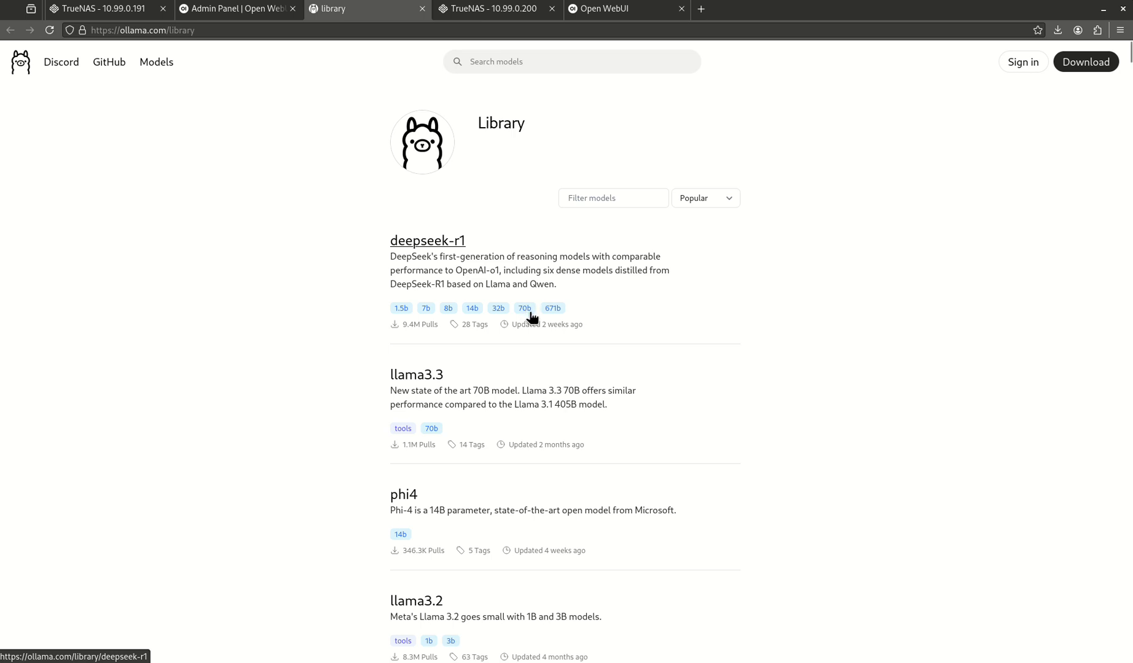
mouse_move(445, 314)
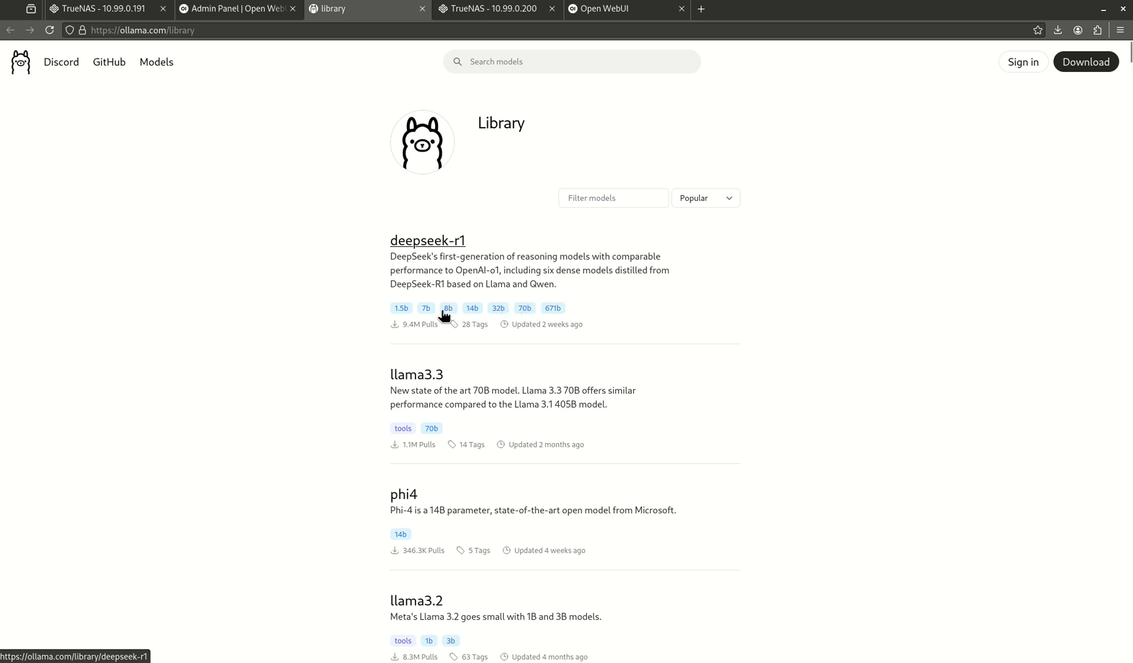
mouse_move(403, 318)
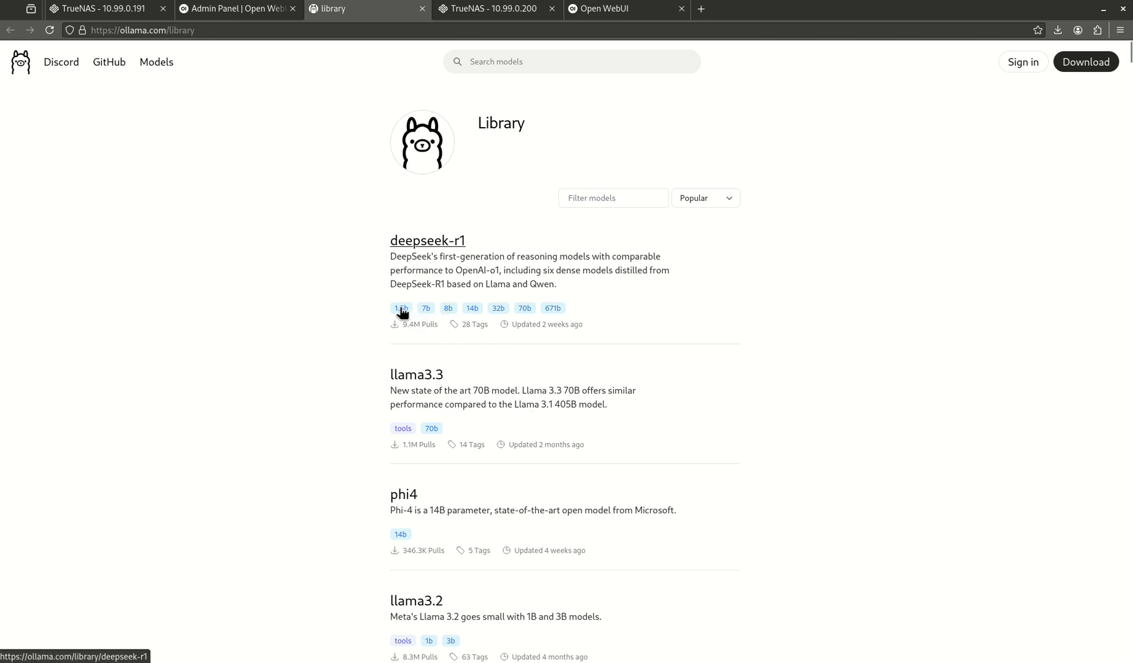
Open the deepseek-r1 page on ollama.com/library and copy the model name.
left_click(428, 241)
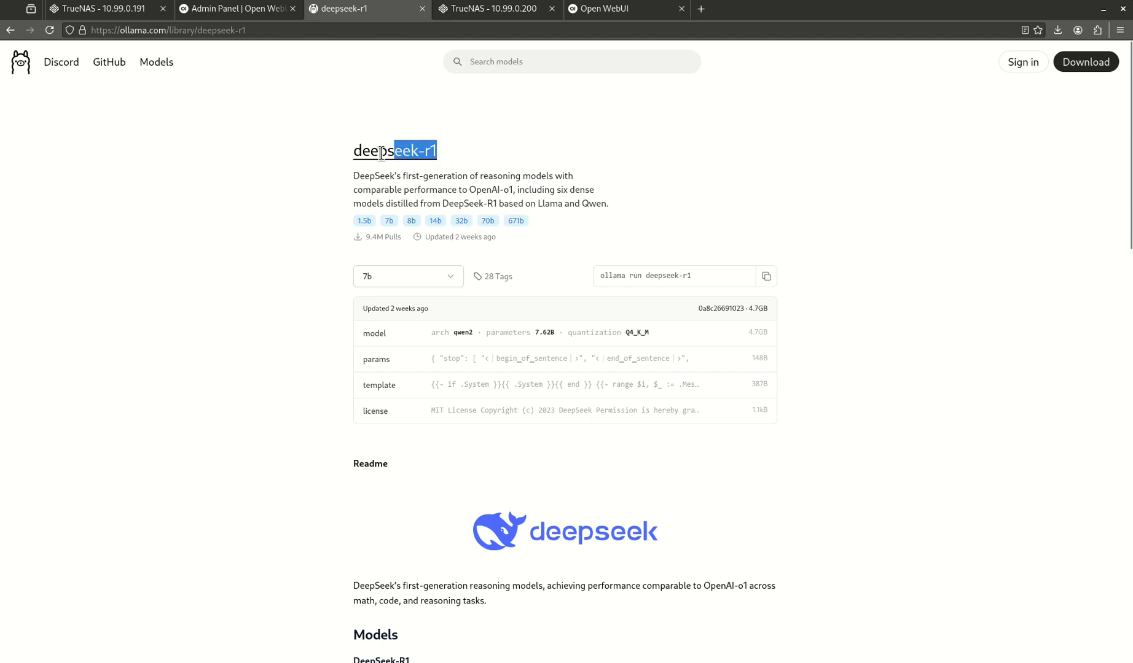
right_click(394, 151)
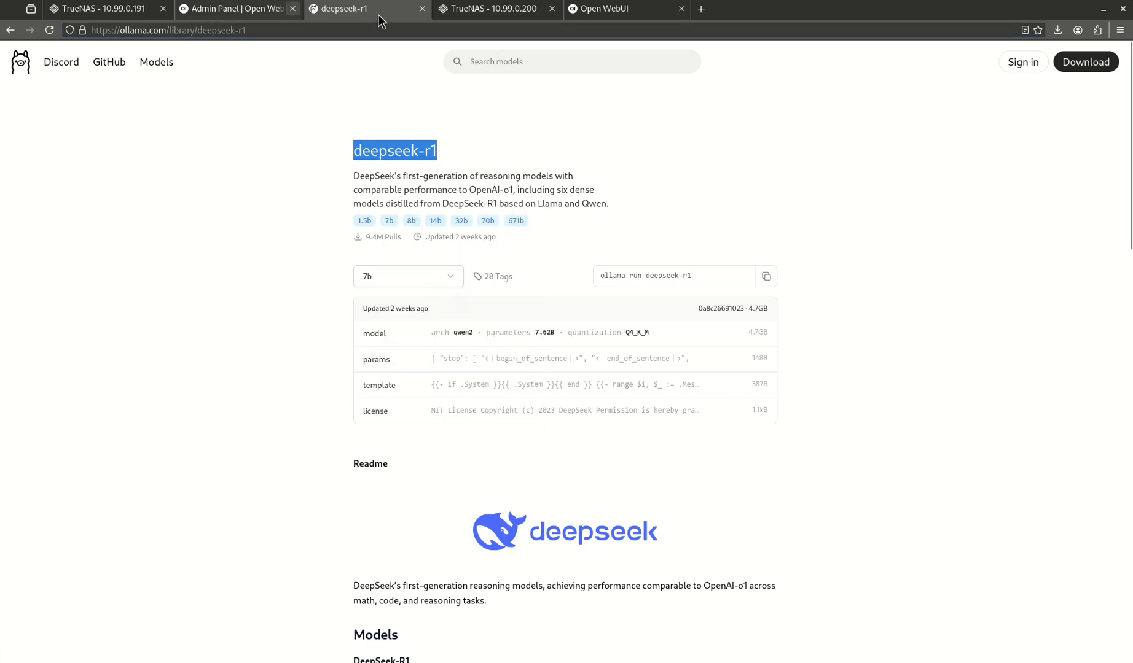
Pull deepseek-r1:1.5b from Ollama.com through the Manage Models dialog.
left_click(235, 9)
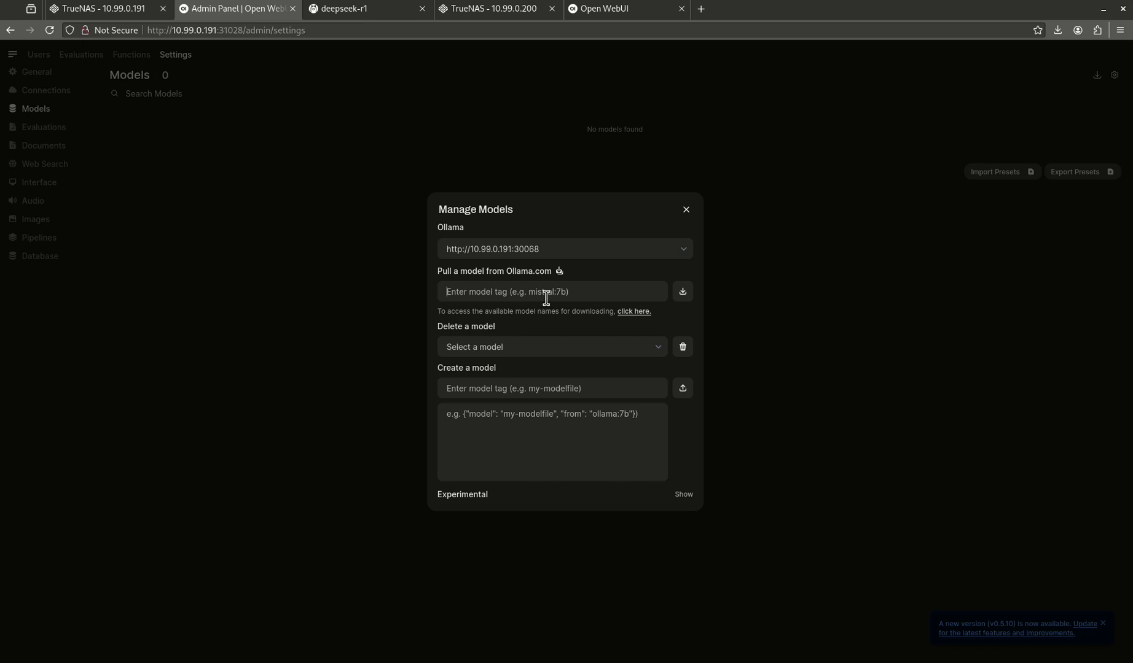
mouse_move(553, 296)
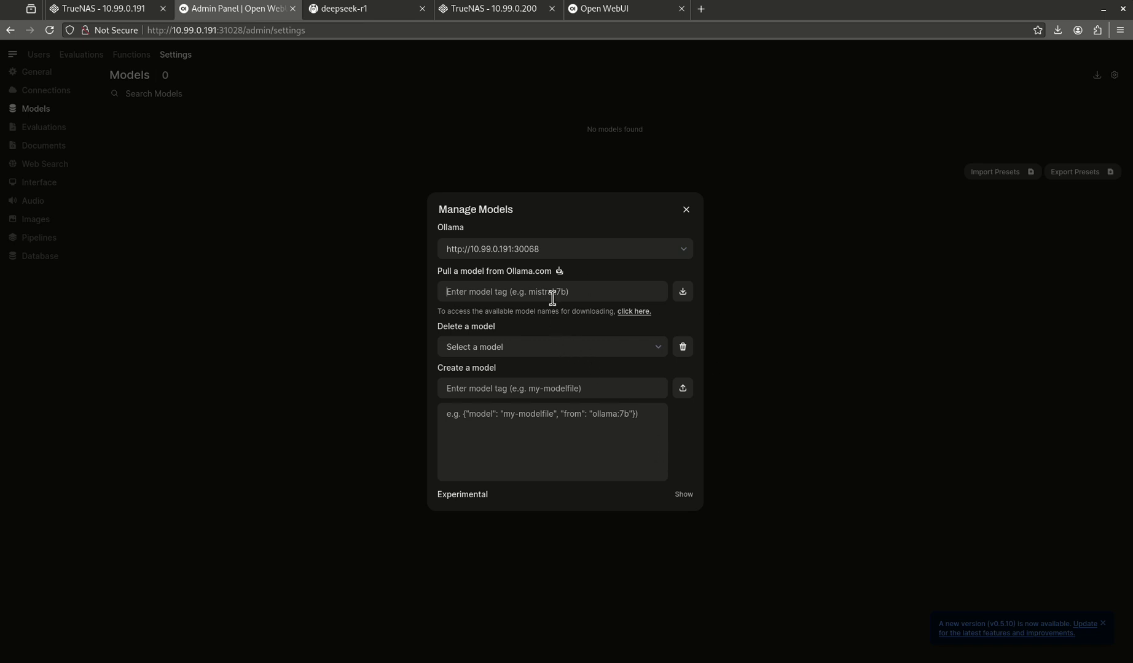
mouse_move(802, 323)
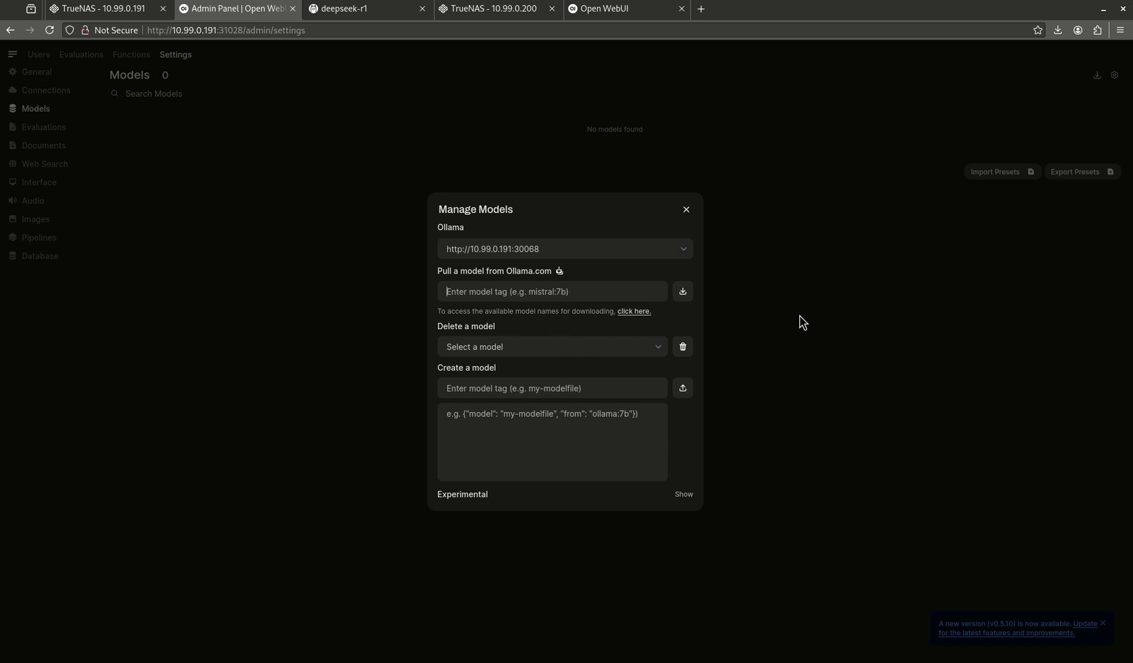
type("deepseek-r1:")
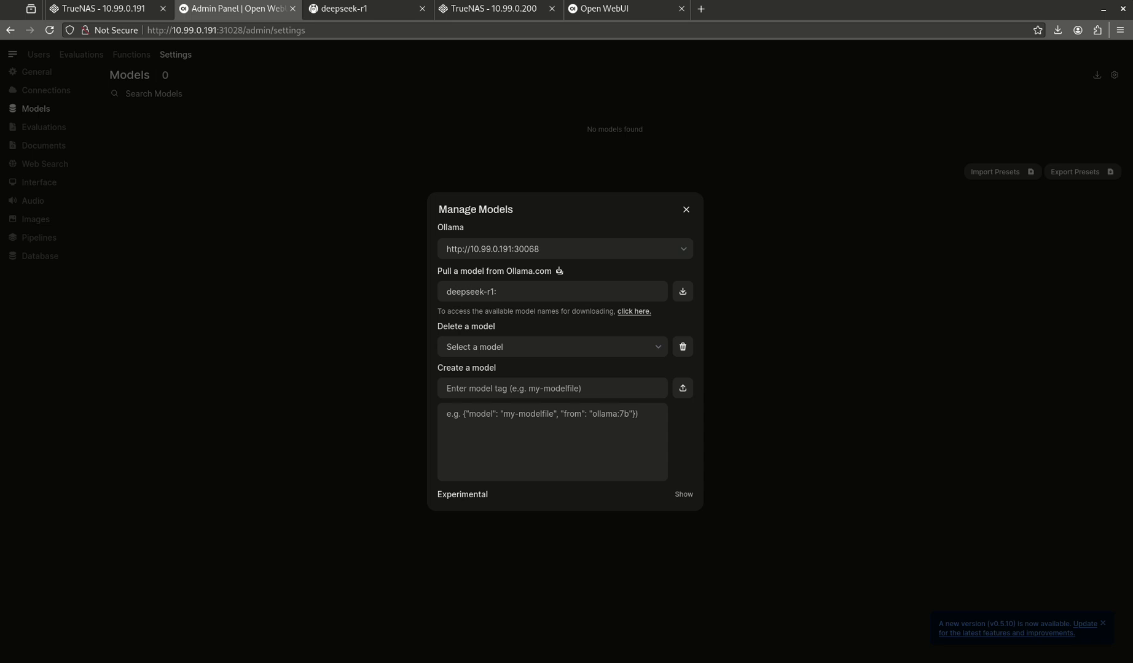
type("1.5b")
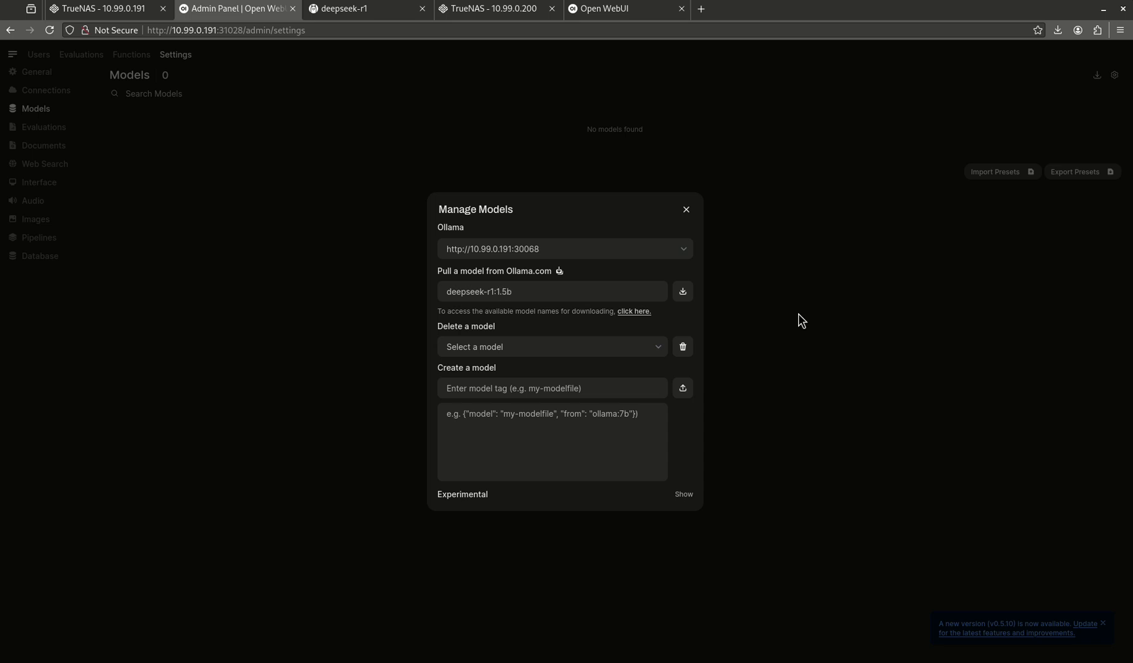
left_click(683, 291)
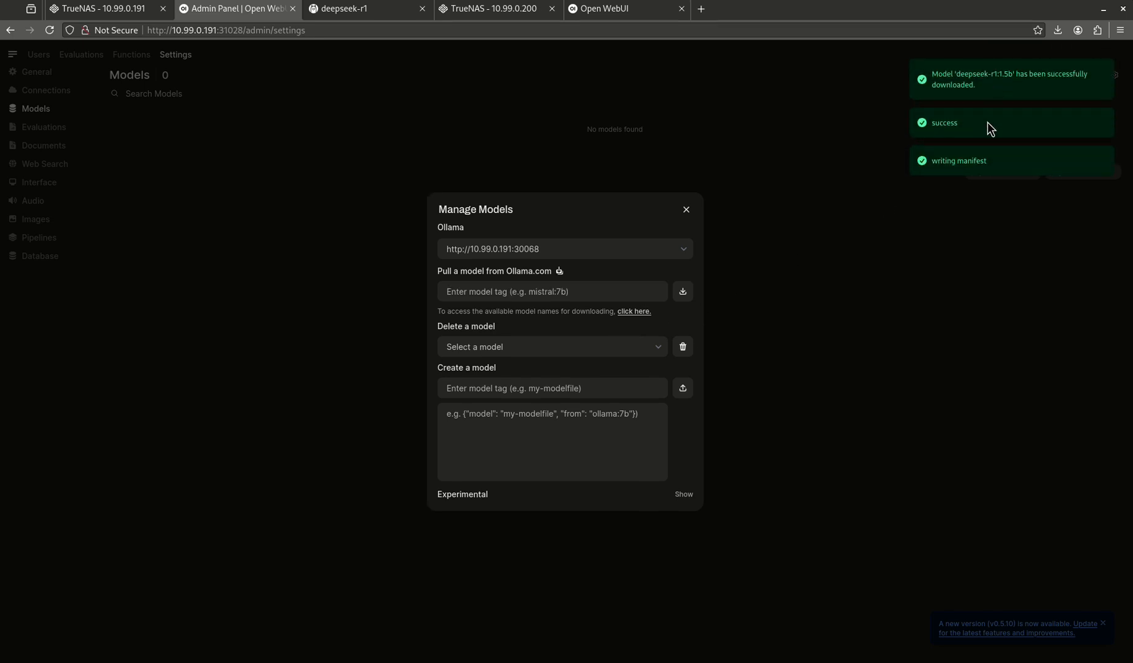
mouse_move(966, 154)
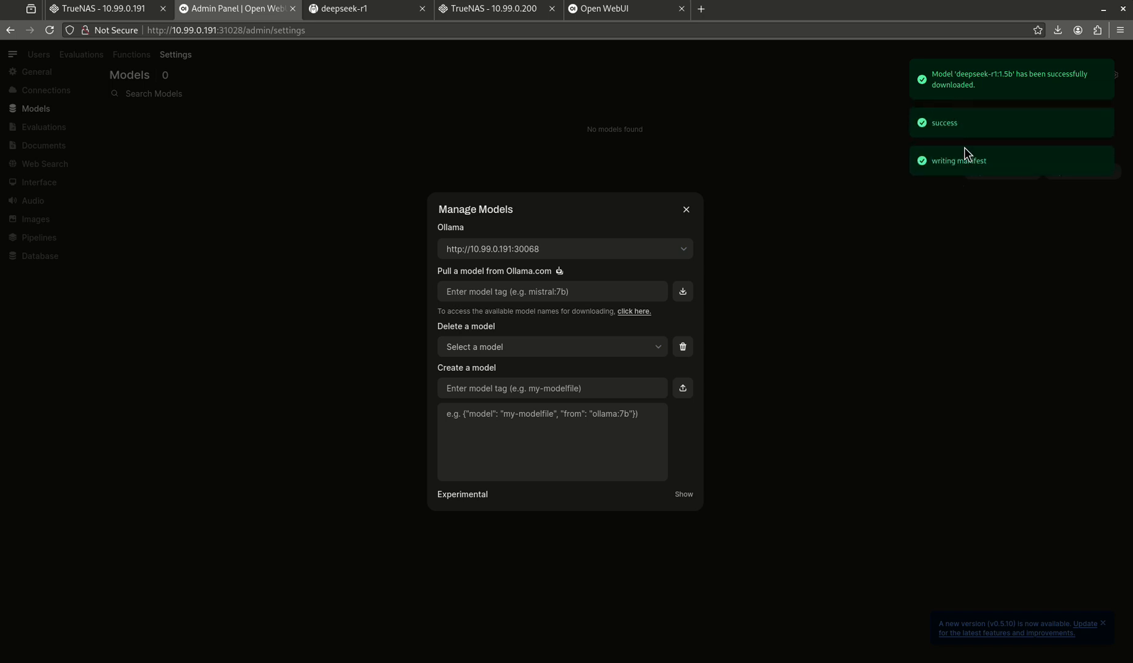
Close Manage Models and reload the Models settings to confirm deepseek-r1:1.5b is listed.
left_click(686, 210)
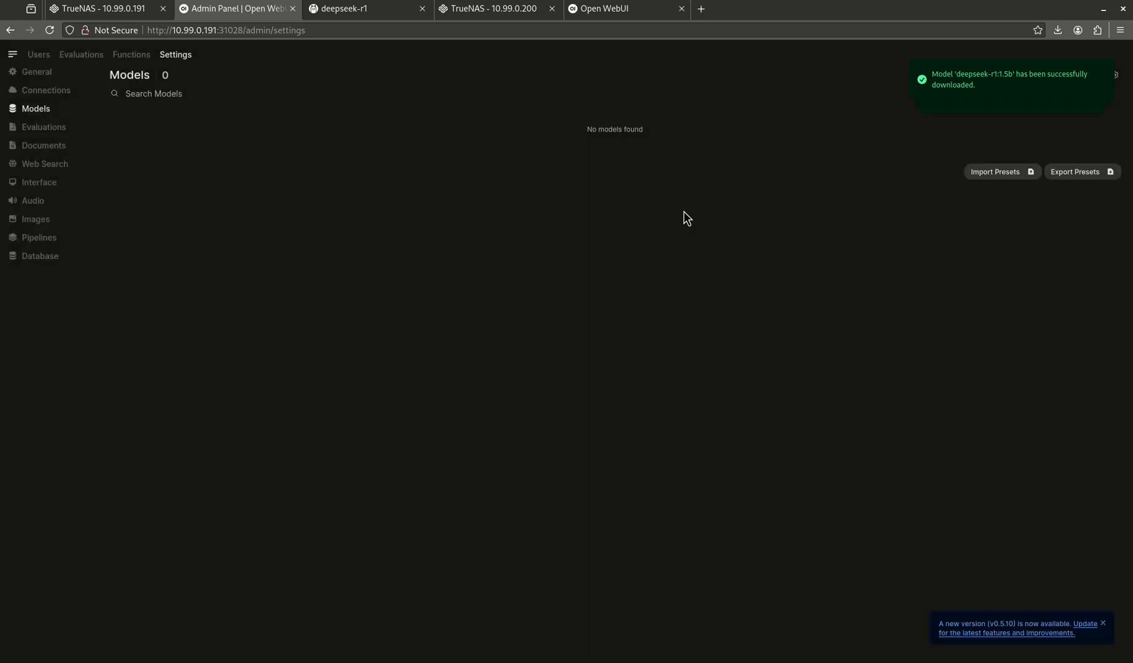
left_click(30, 71)
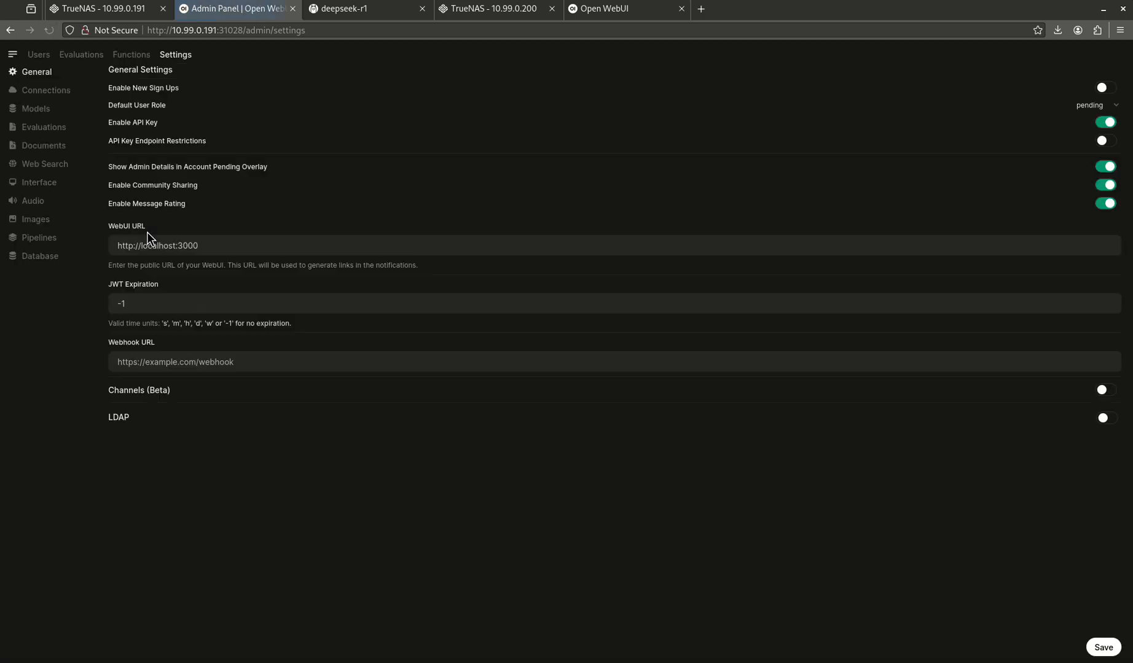
left_click(34, 109)
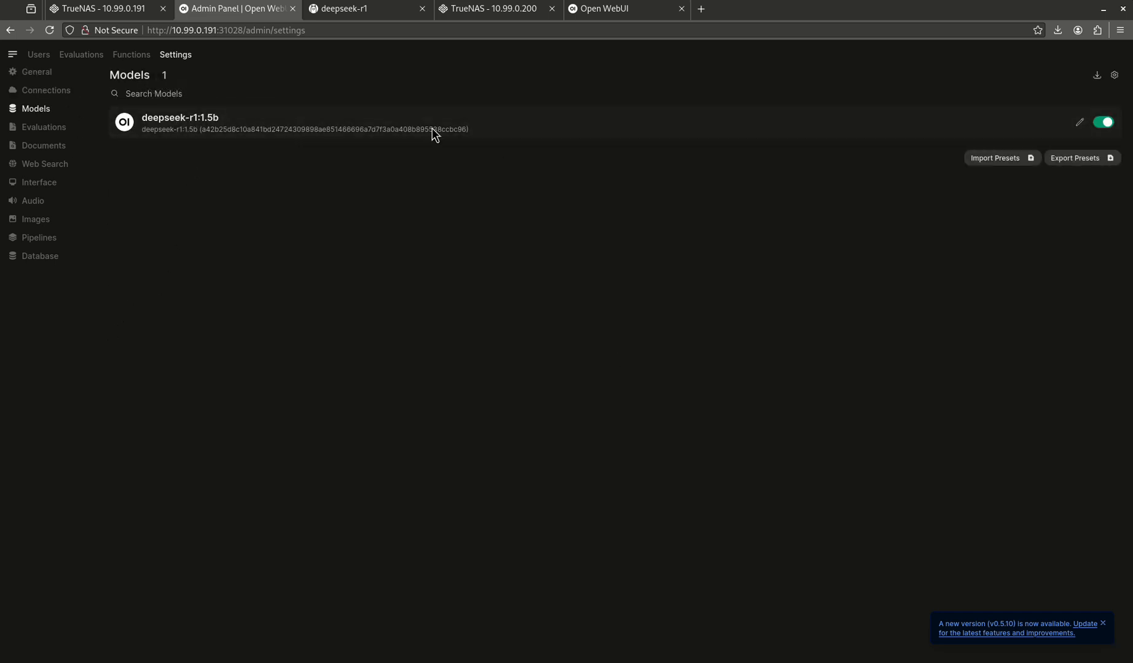
mouse_move(4, 65)
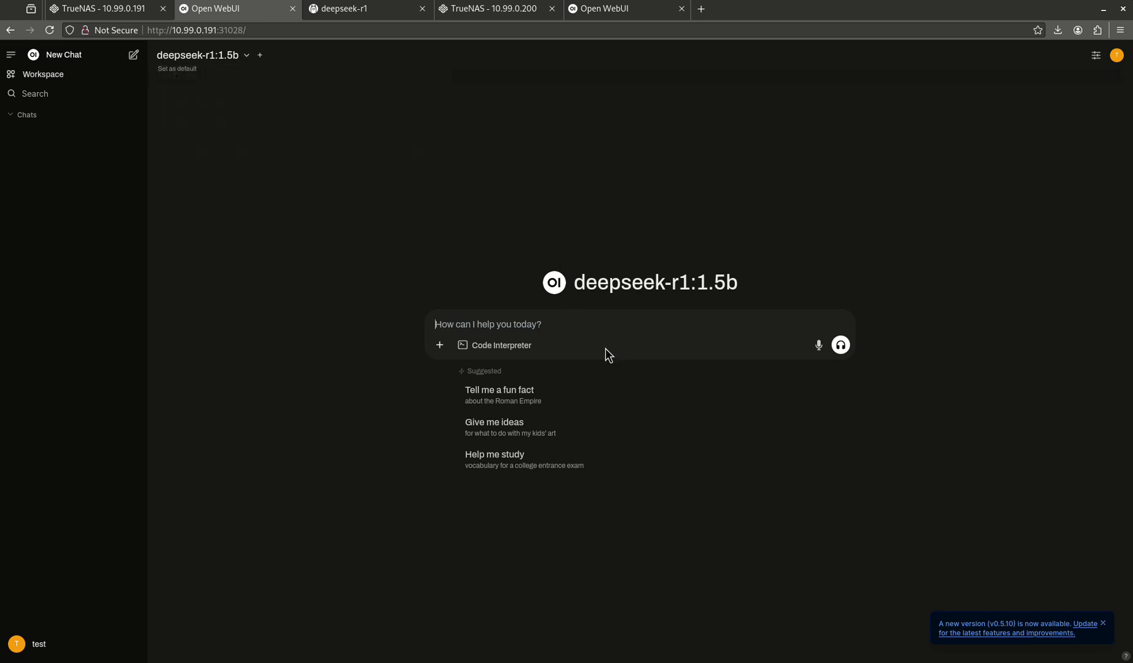
mouse_move(666, 372)
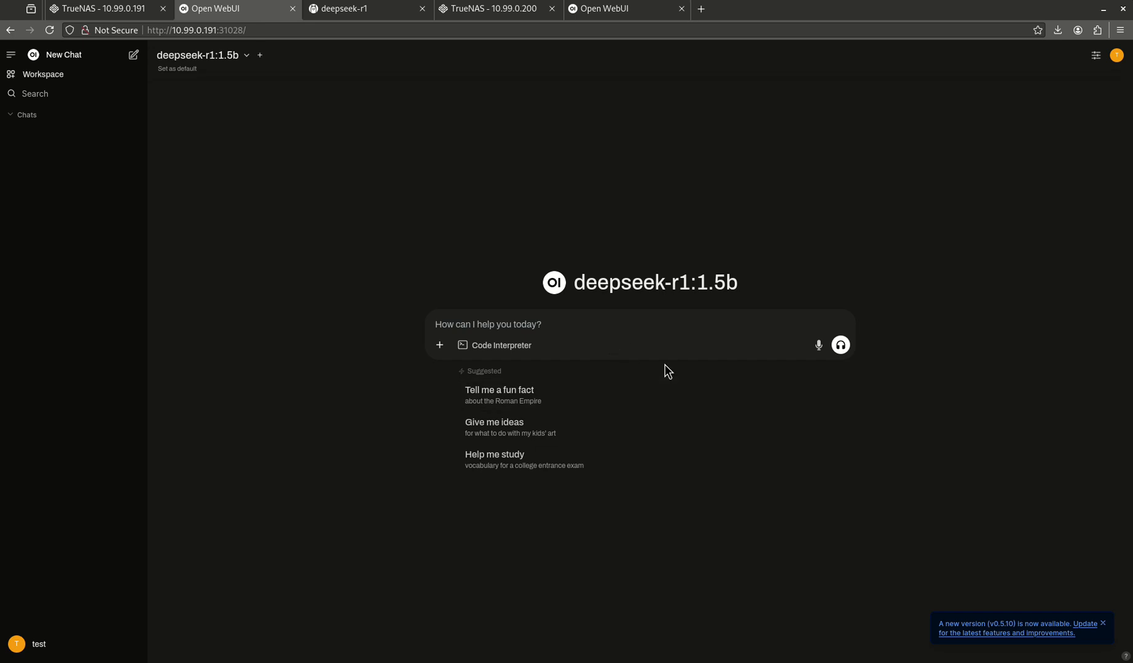
mouse_move(647, 351)
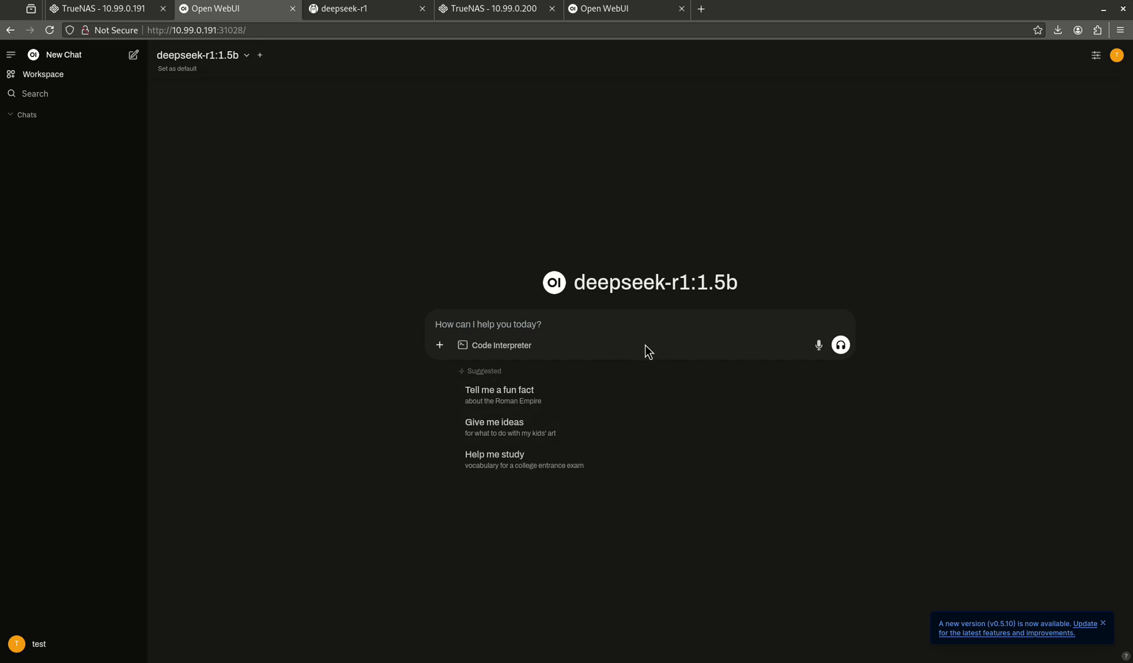
mouse_move(717, 287)
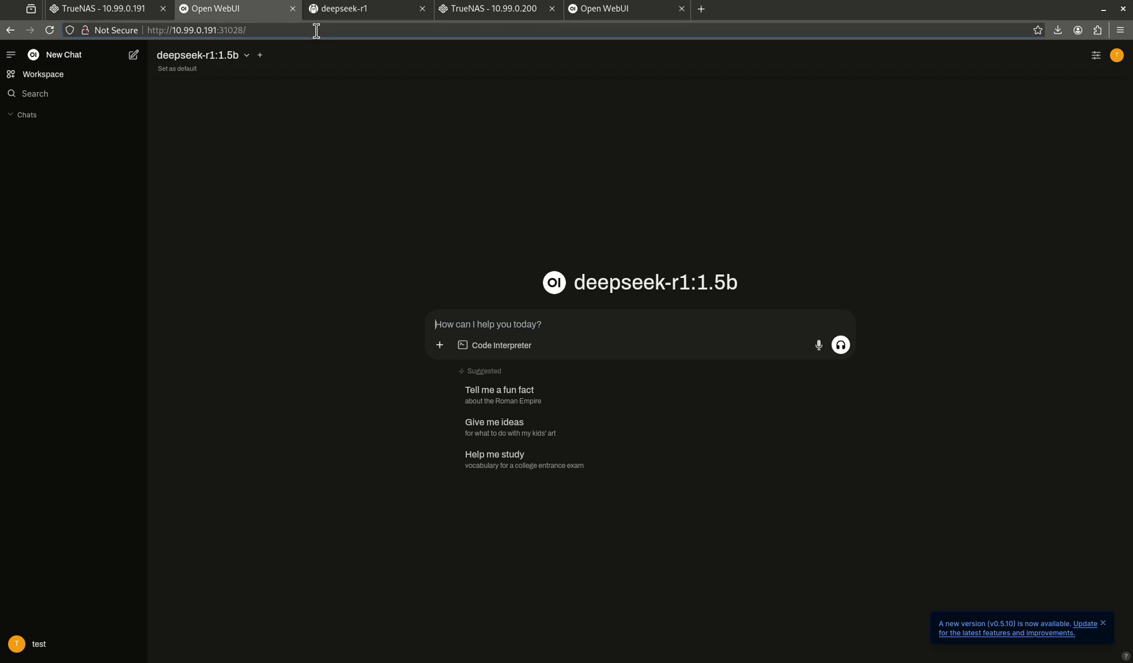
mouse_move(291, 20)
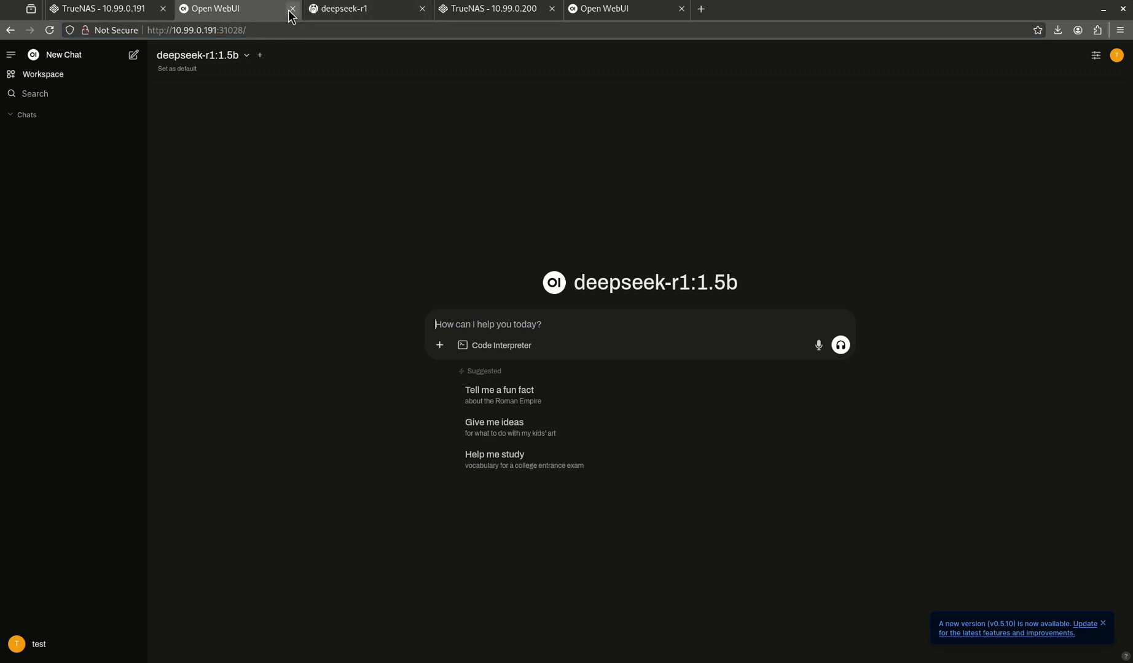
Draft the prompt 'tell me about space' in Open WebUI, then switch to the TrueNAS shell tab.
left_click(292, 10)
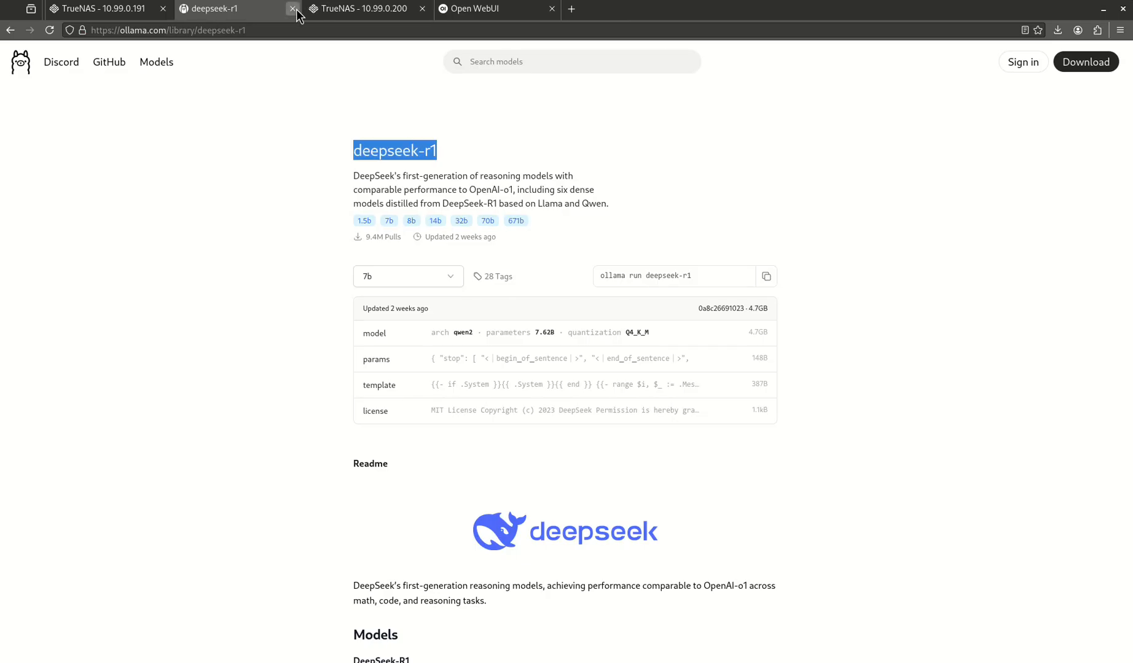
left_click(290, 10)
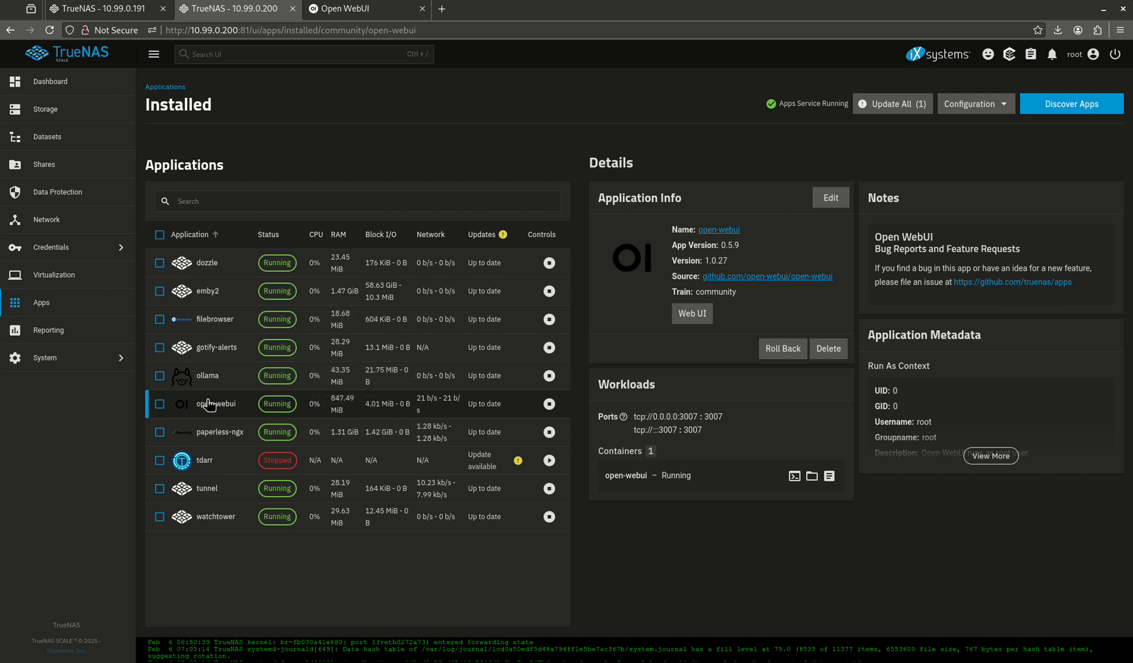
mouse_move(315, 405)
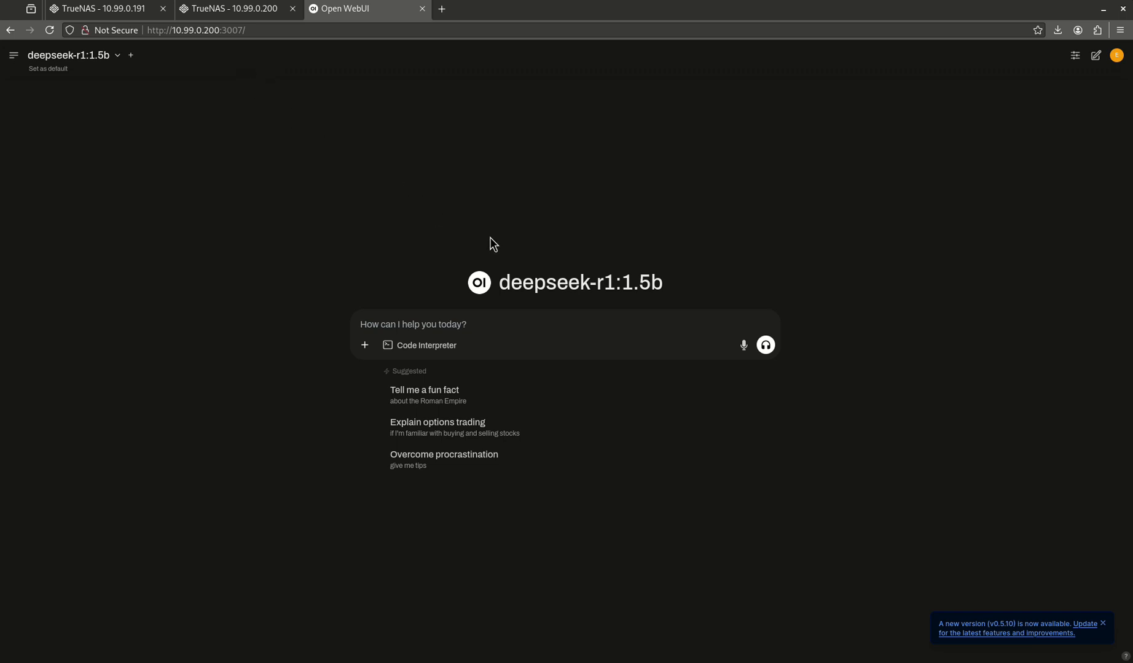
mouse_move(445, 319)
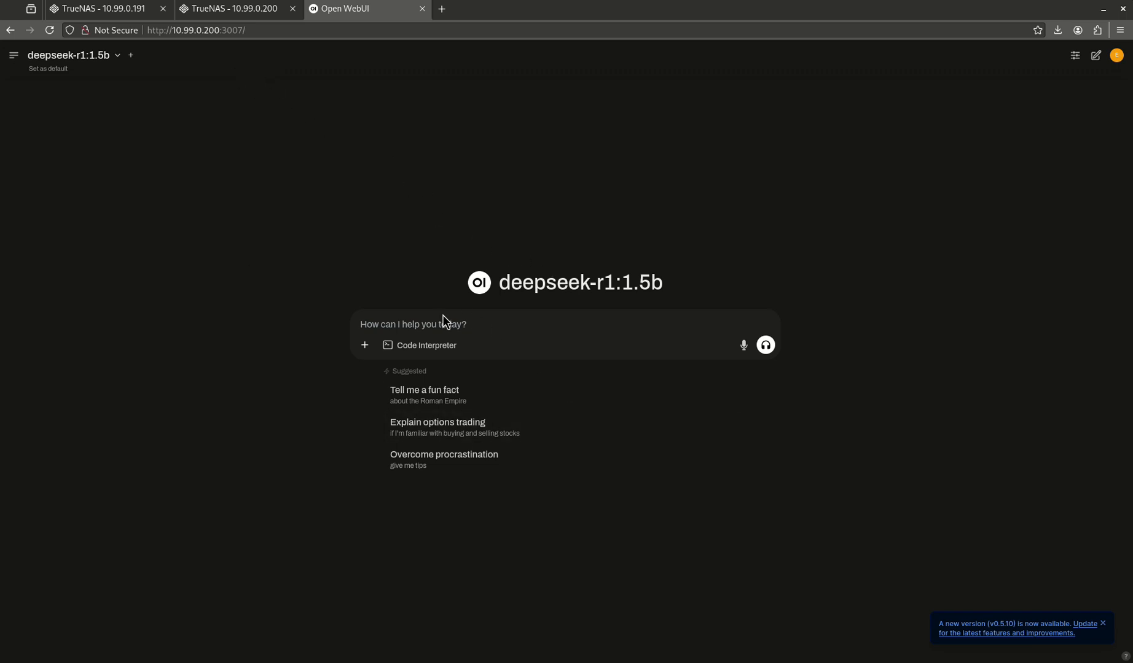
type("tell me")
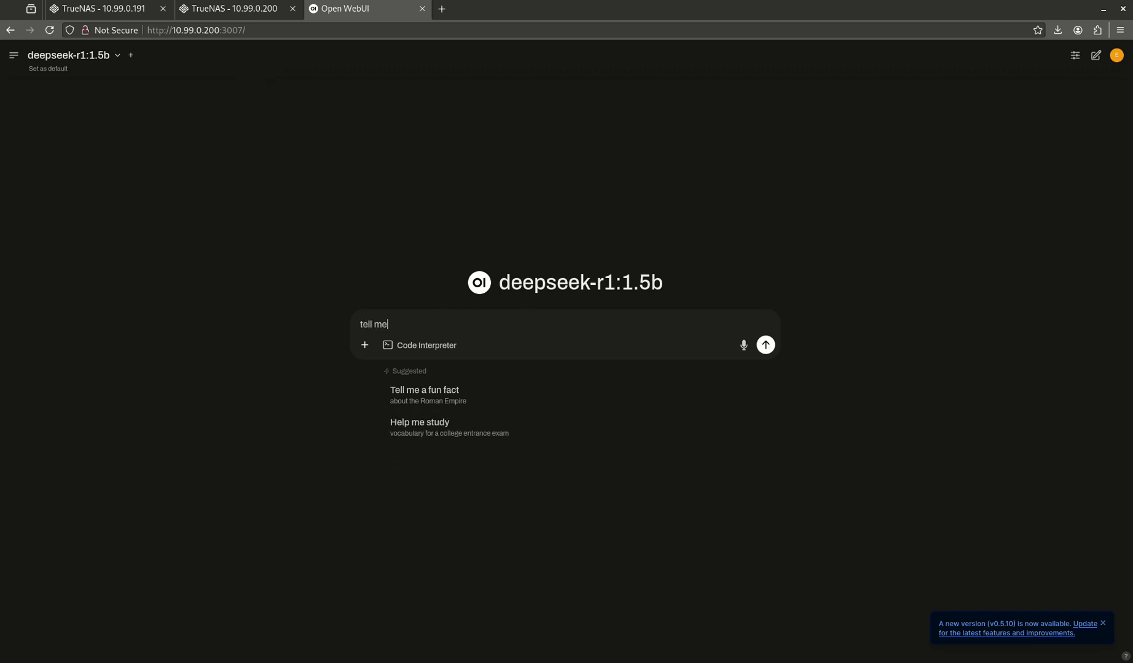
type("about space")
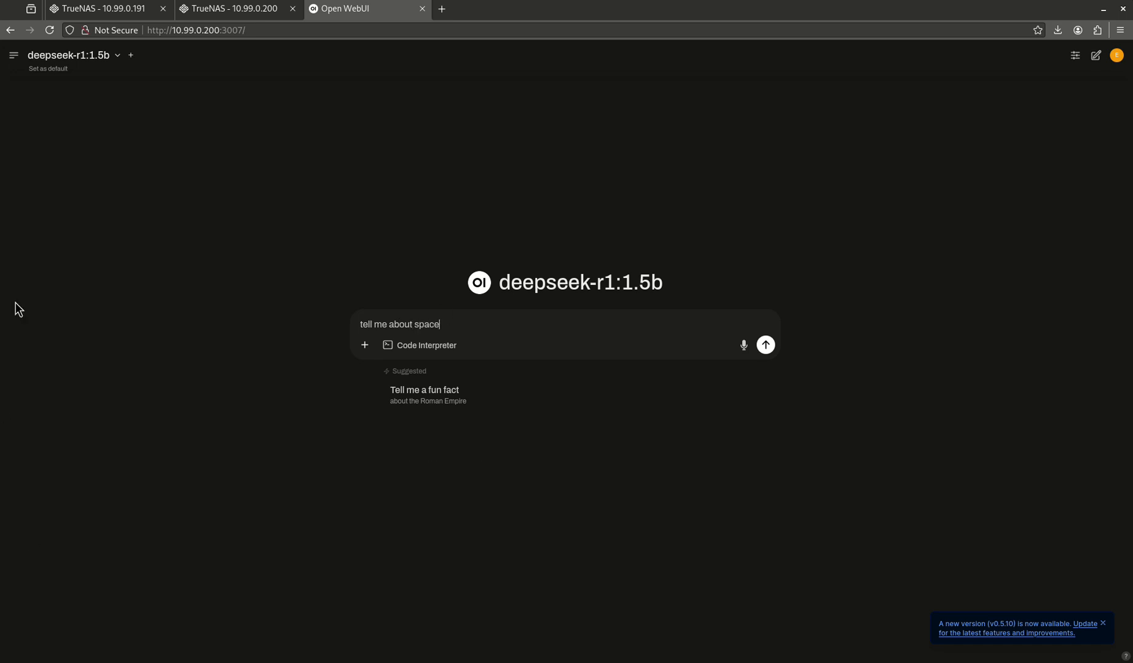
left_click(237, 10)
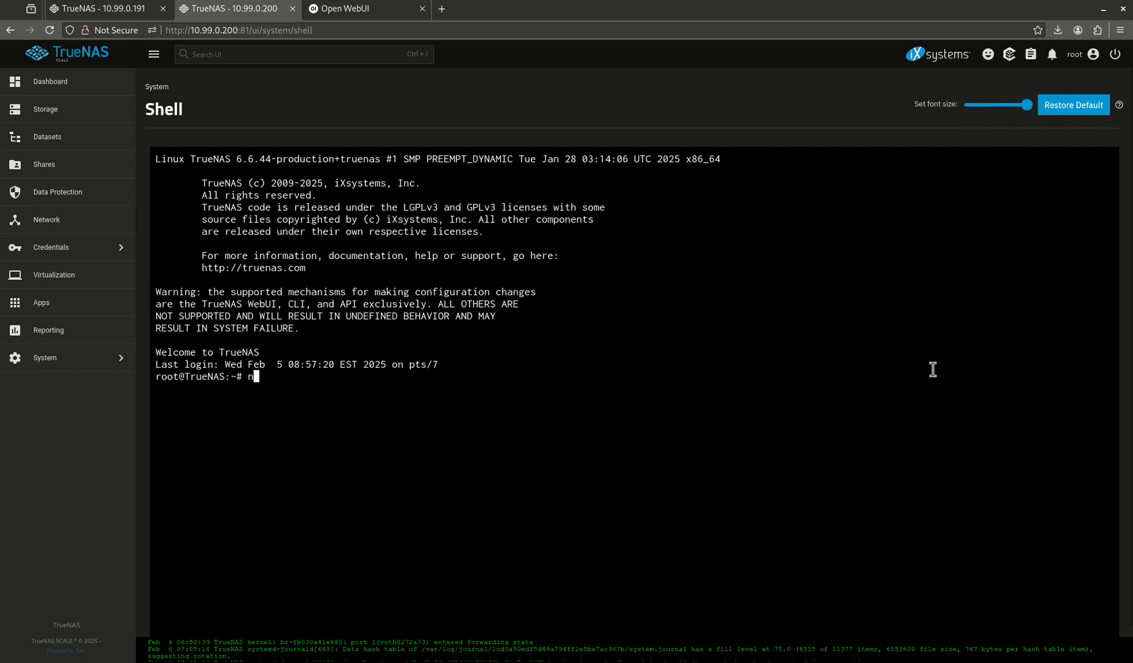
Run nvidia-smi in the TrueNAS shell, then send the space prompt to deepseek-r1:1.5b.
type("vidia-smi")
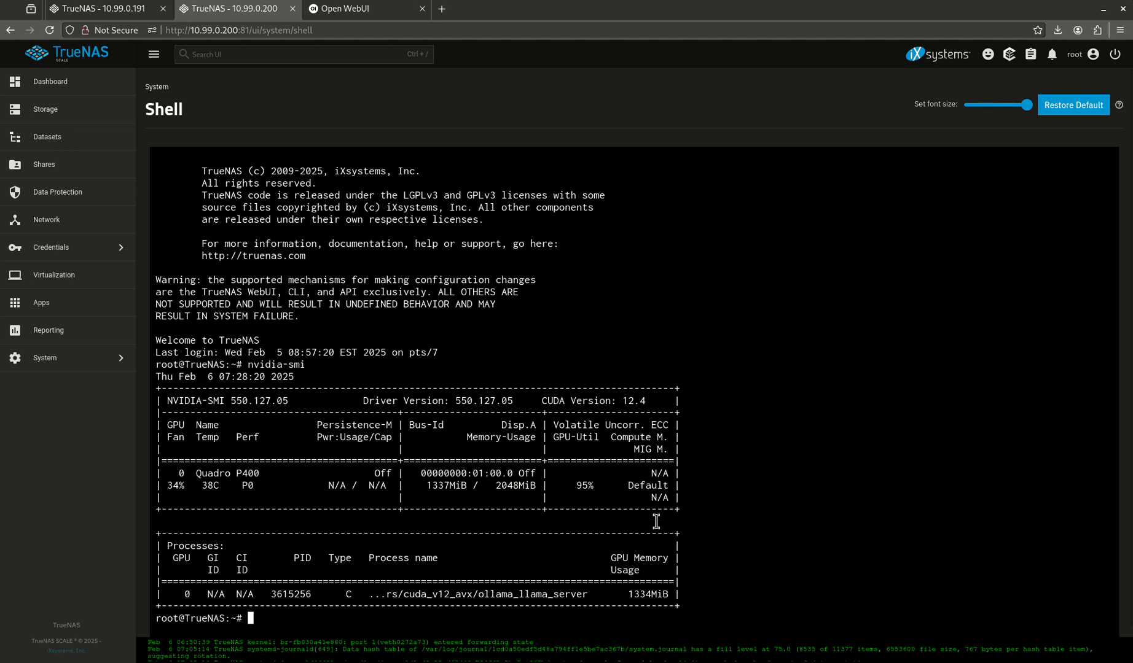
mouse_move(470, 602)
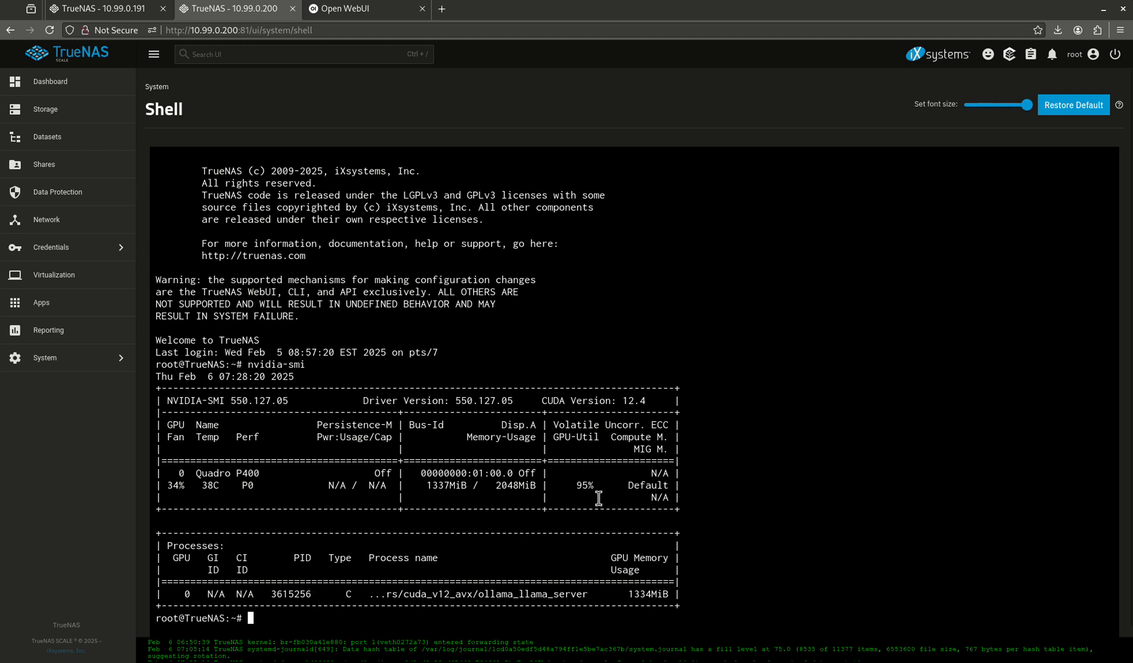
left_click(366, 9)
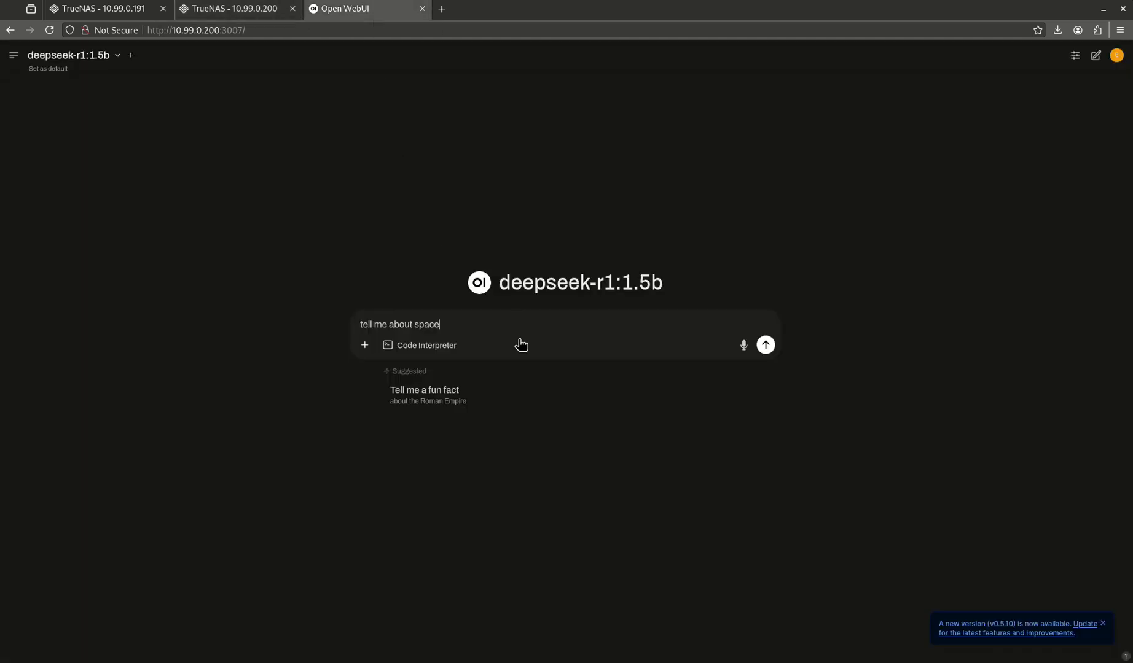
left_click(765, 346)
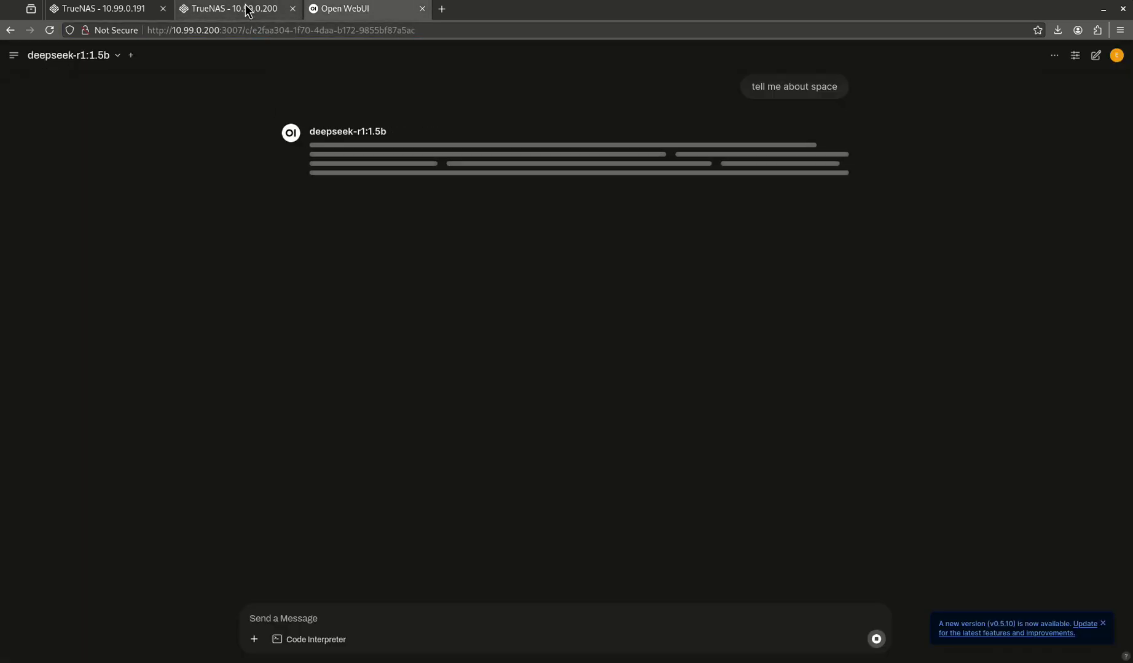
left_click(234, 9)
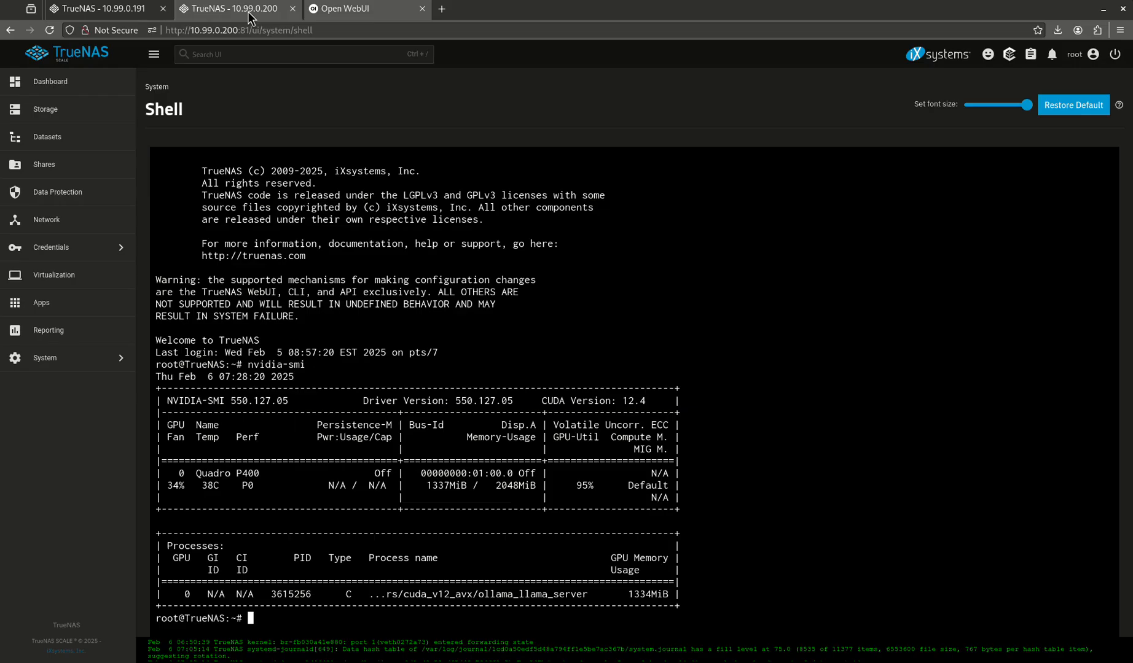
Rerun nvidia-smi showing ollama_llama_server at 97% GPU use, then return to the chat answer.
type("nvidia-smi")
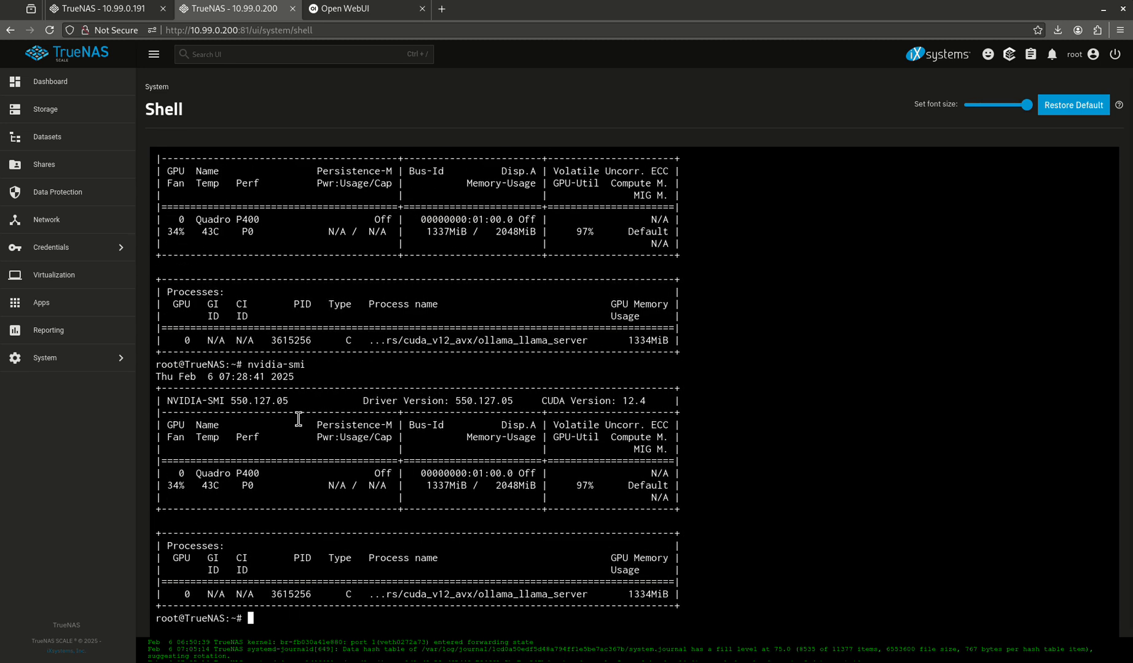
double_click(452, 485)
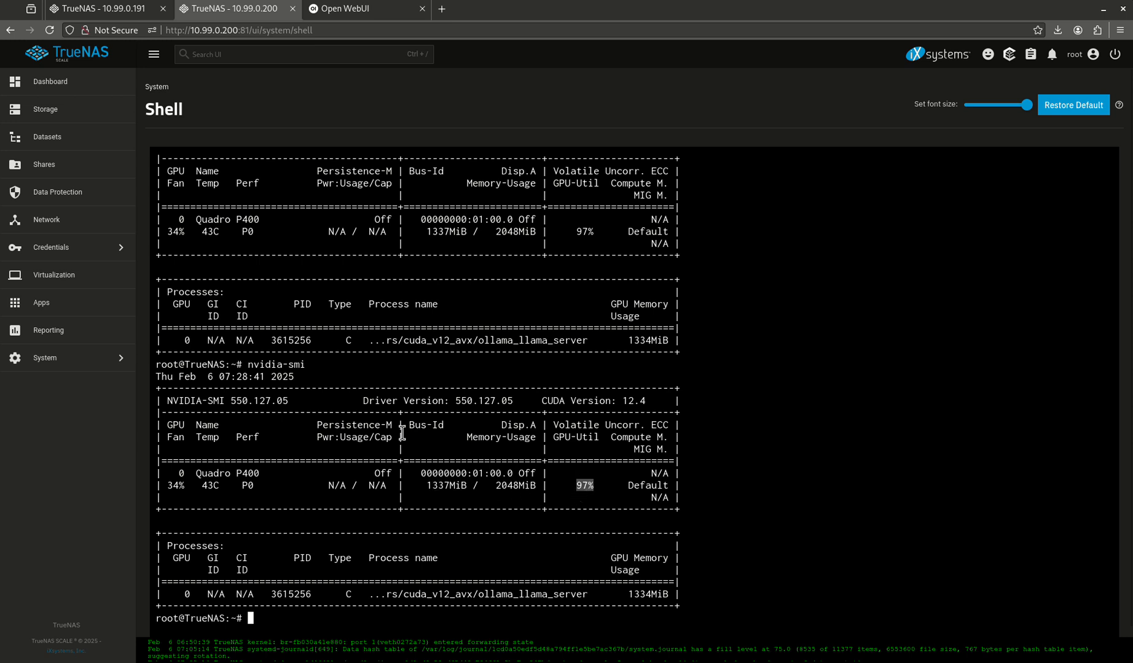
mouse_move(575, 495)
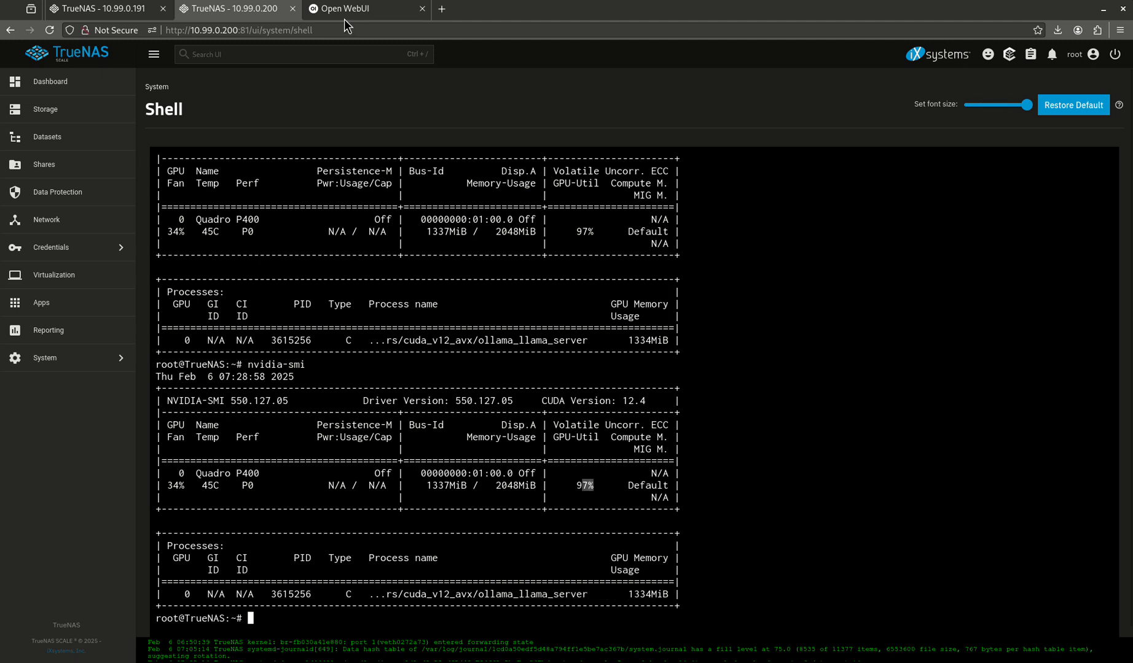
left_click(368, 9)
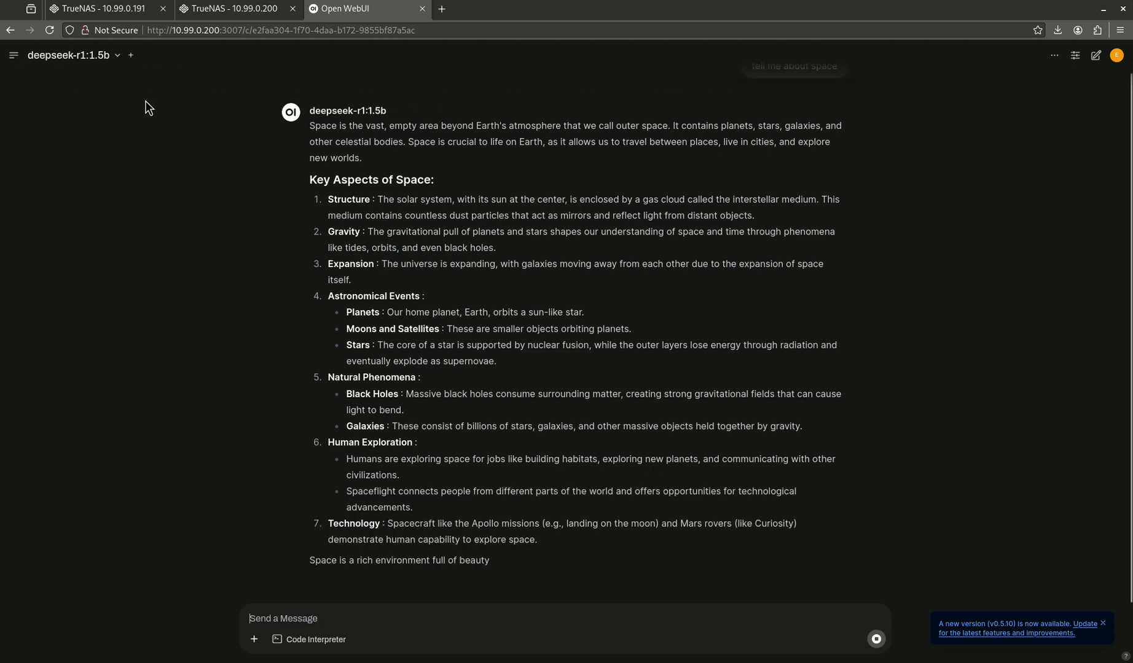
Check the model dropdown listing four models including deepseek-r1:7b, then return to the TrueNAS shell.
left_click(69, 55)
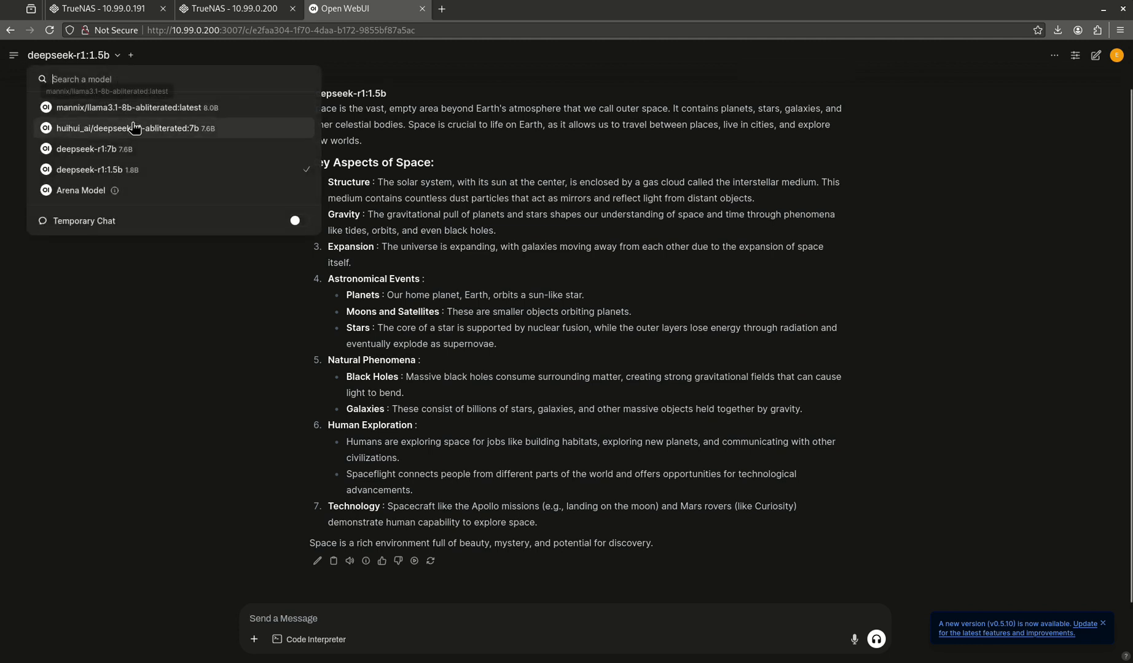
mouse_move(155, 191)
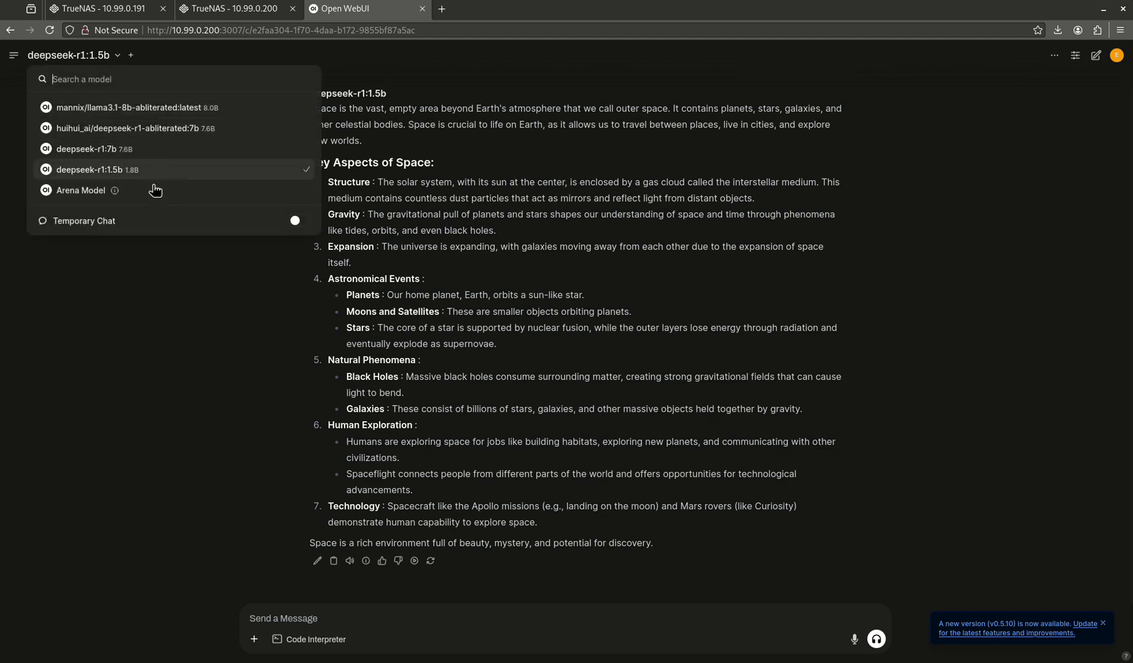
mouse_move(143, 150)
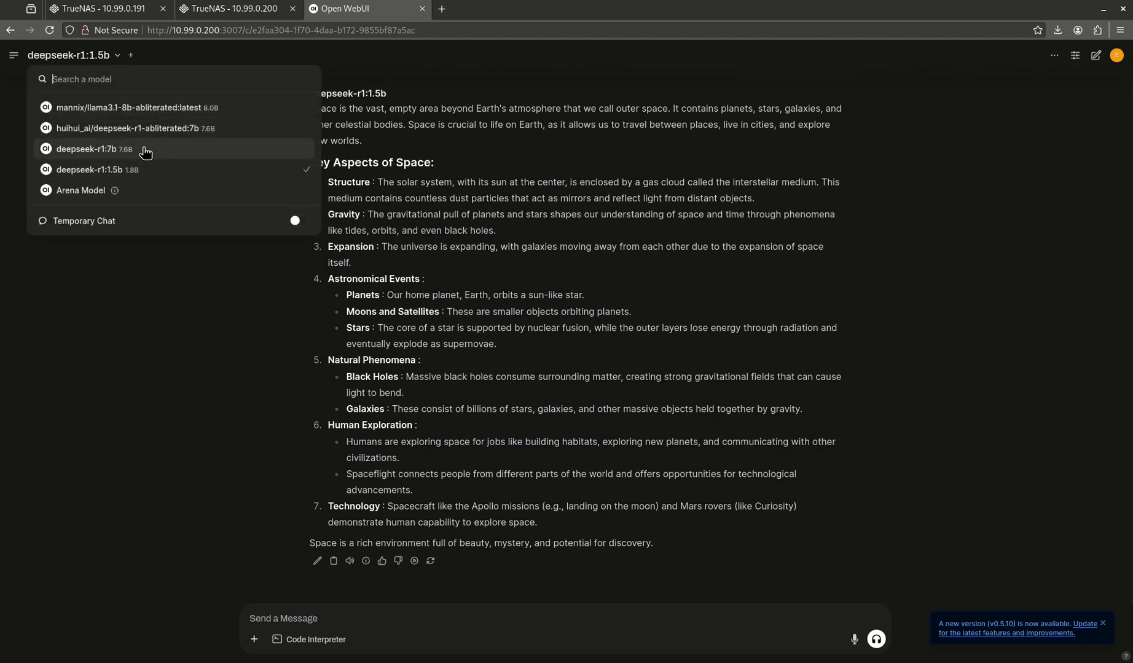
mouse_move(159, 113)
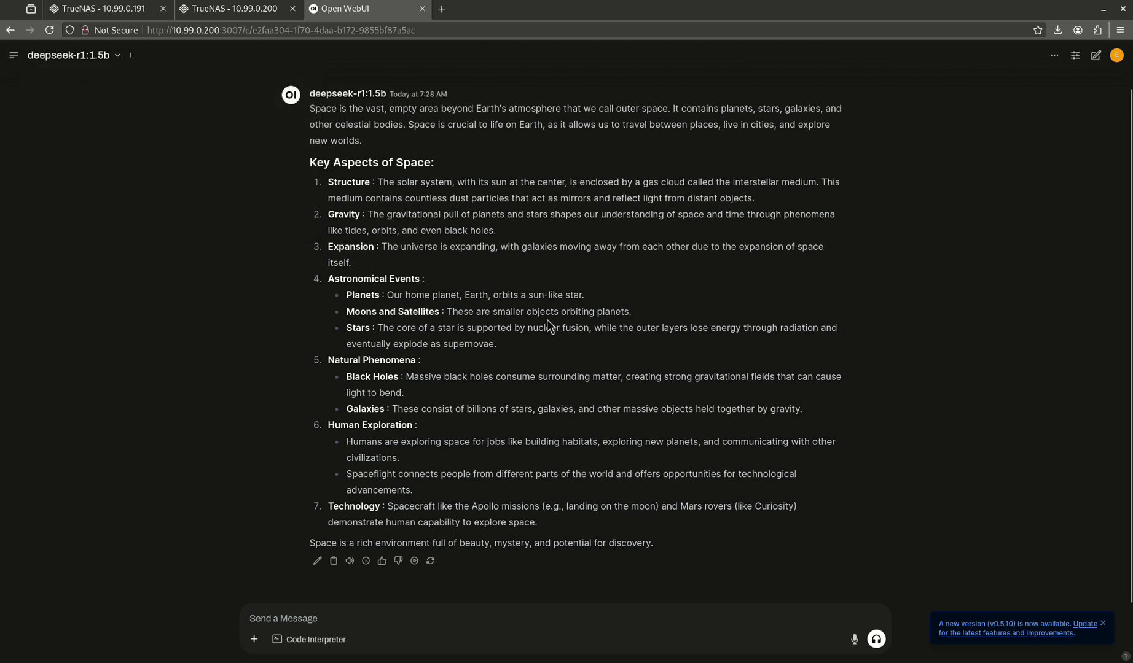
mouse_move(375, 215)
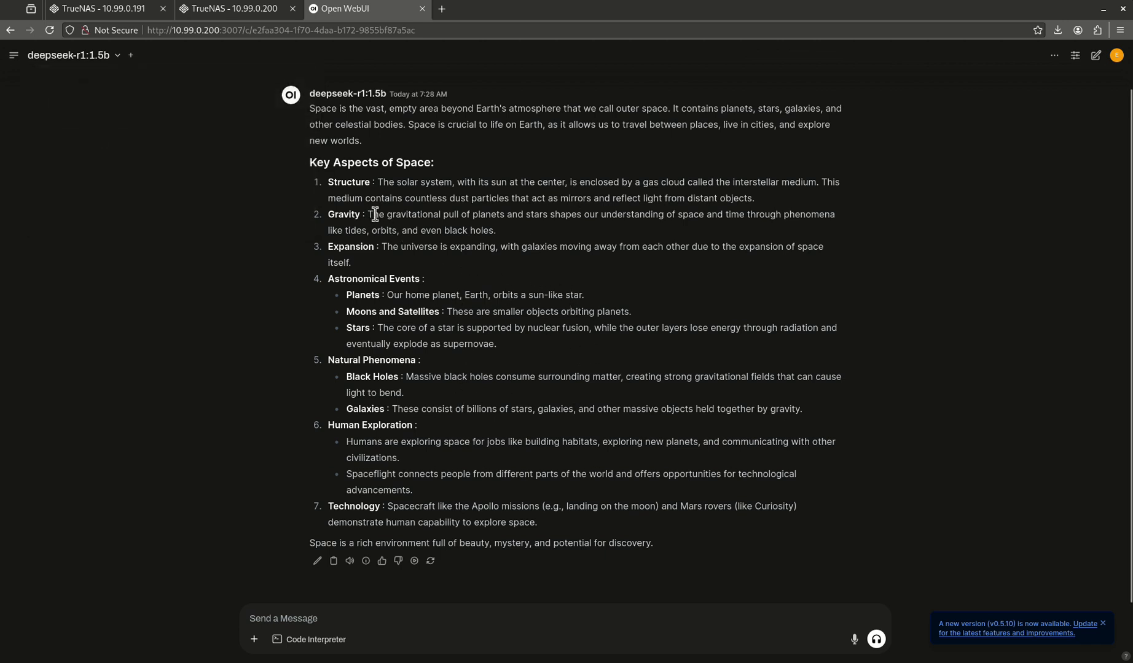
mouse_move(351, 178)
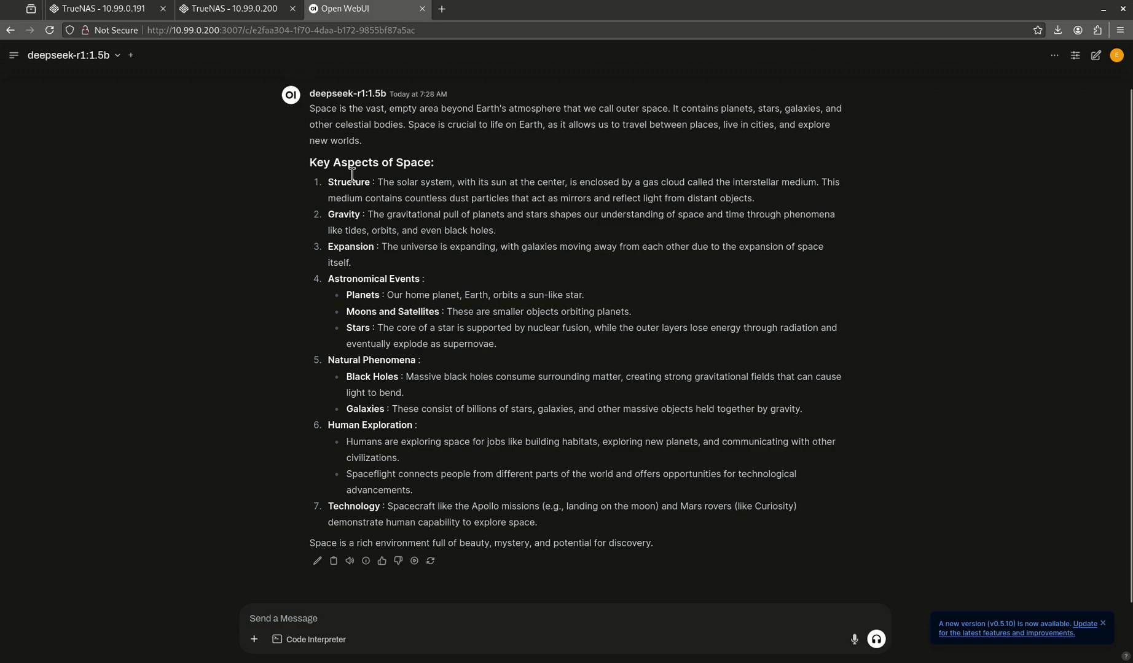
mouse_move(324, 100)
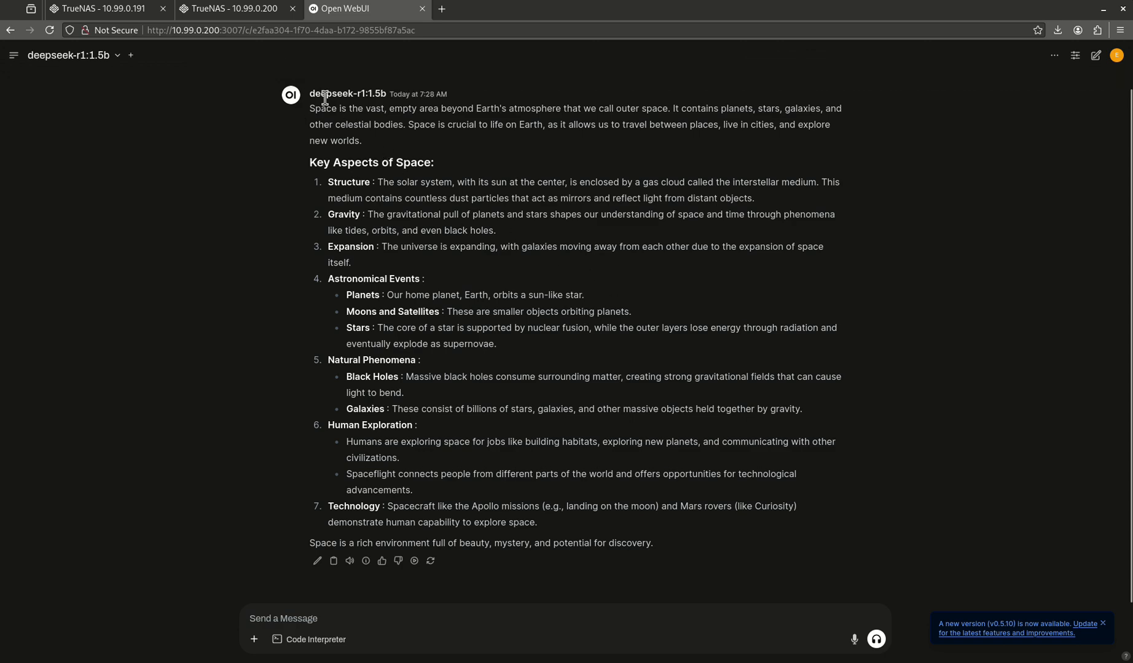
left_click(232, 10)
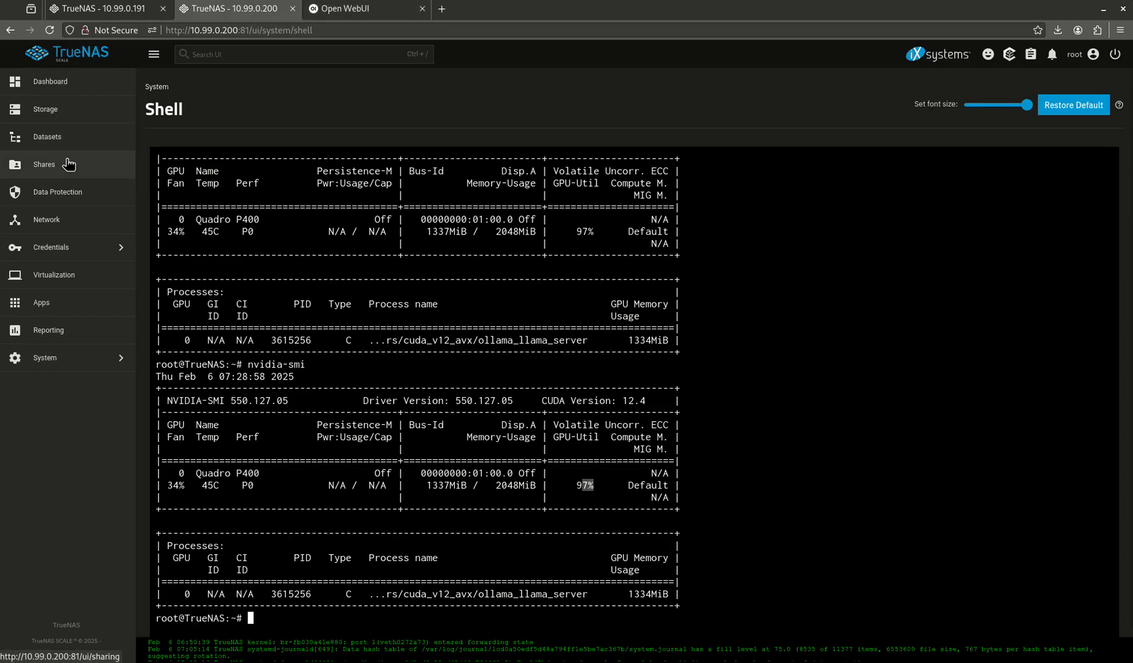
Browse Storage > Datasets, expanding bigdeal to show the ollama and configs datasets, then return to the chat.
left_click(44, 110)
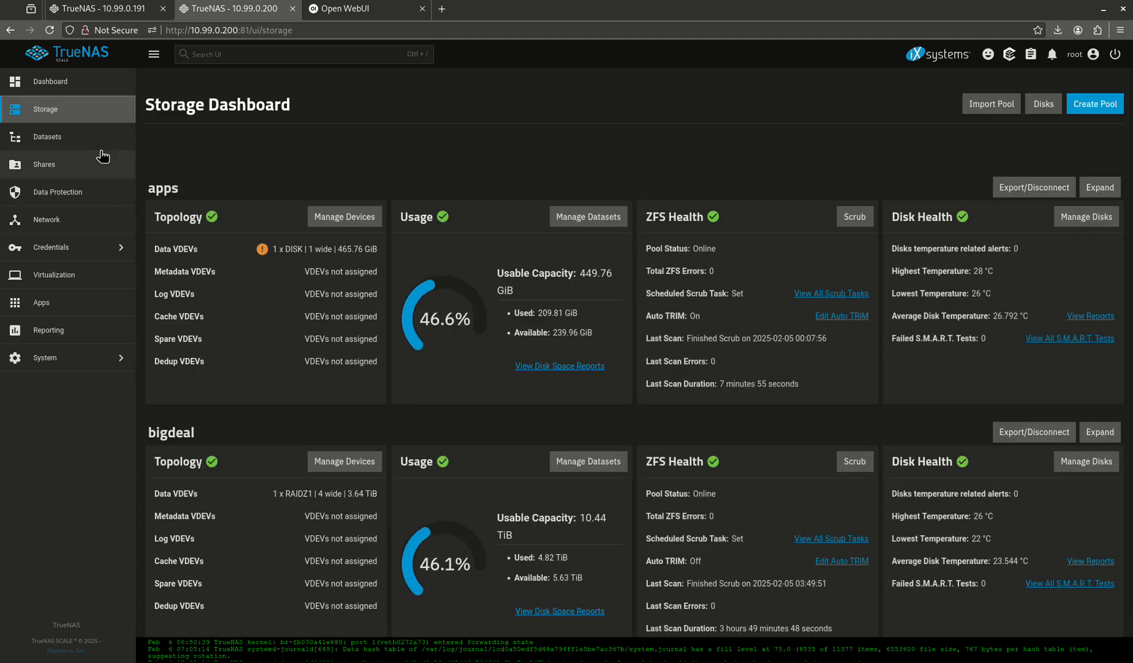
left_click(47, 136)
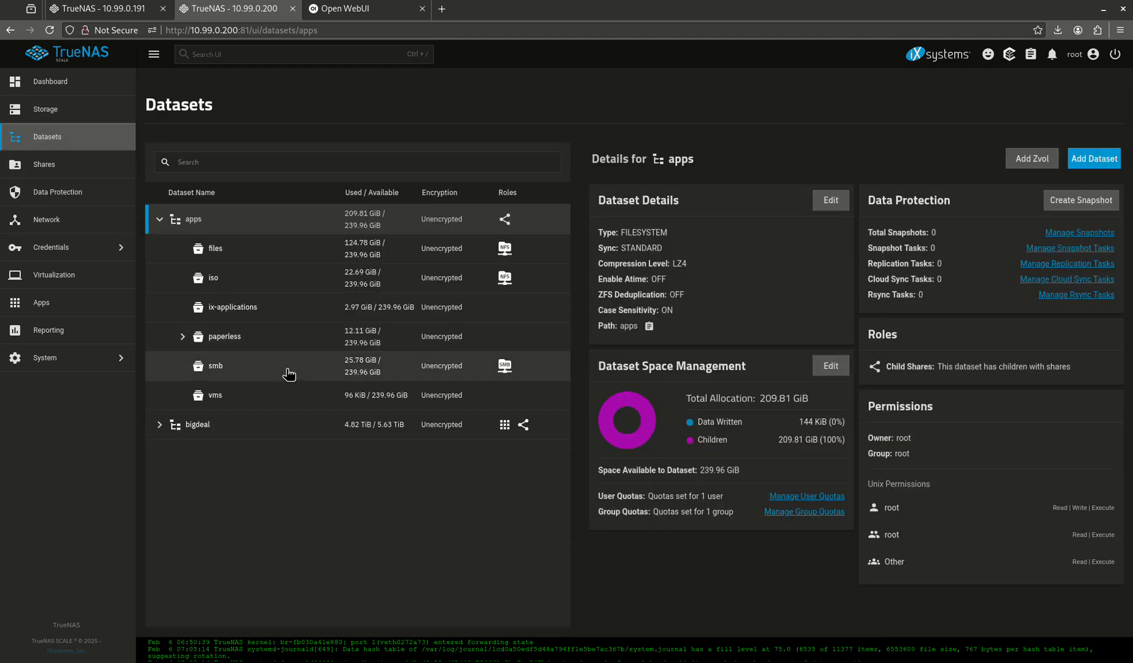
left_click(159, 425)
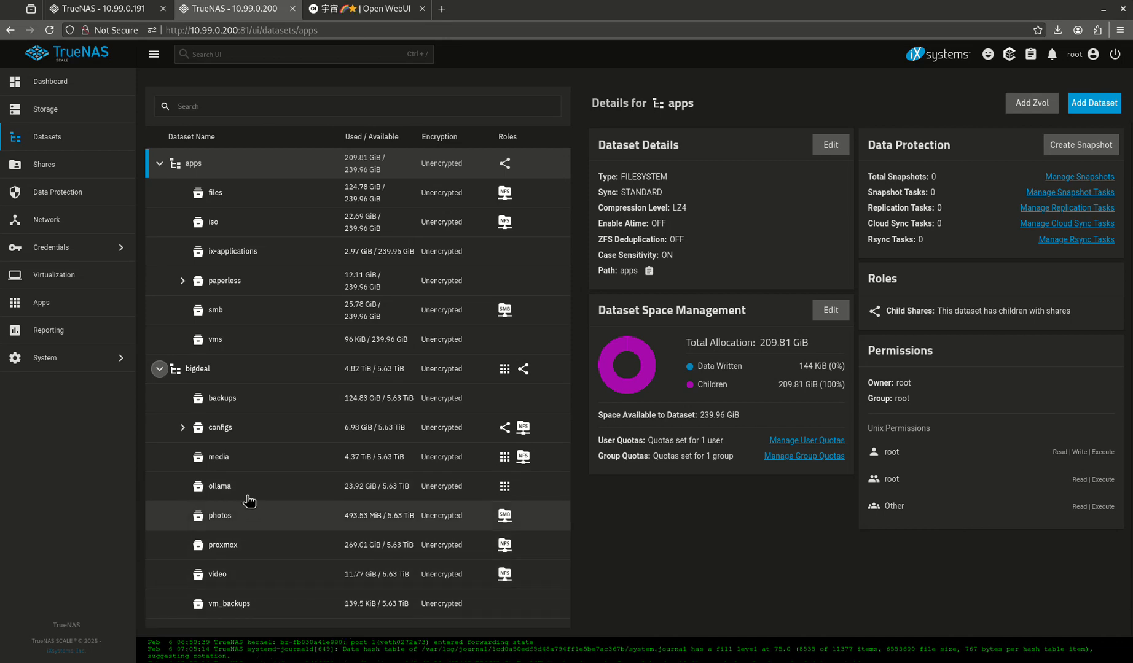
mouse_move(270, 426)
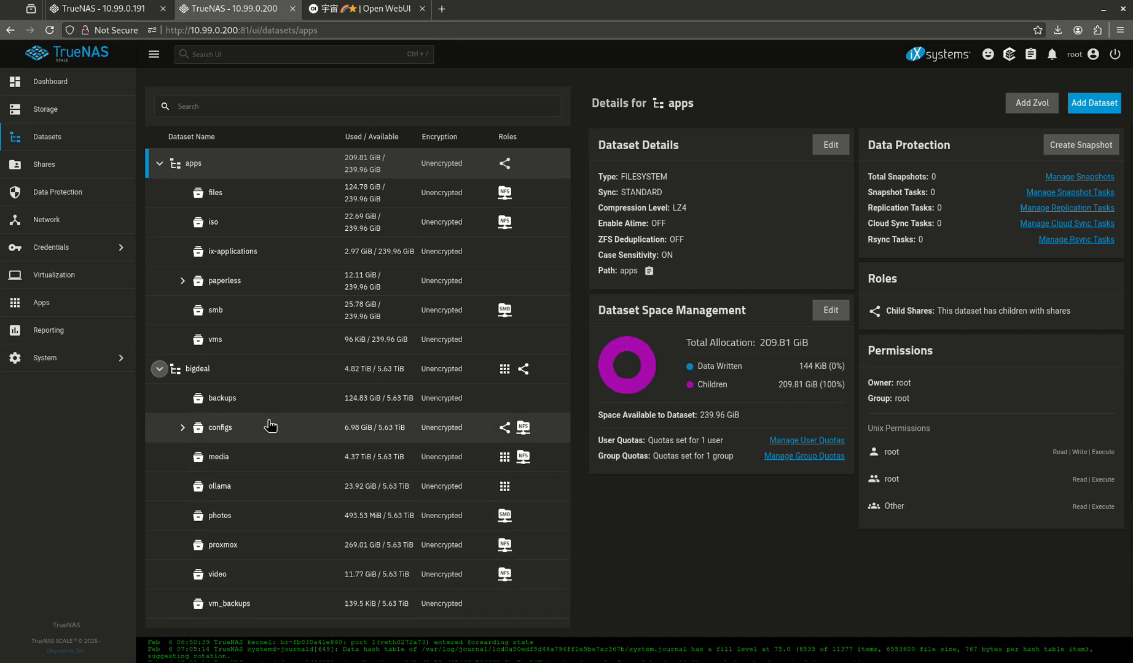
mouse_move(267, 496)
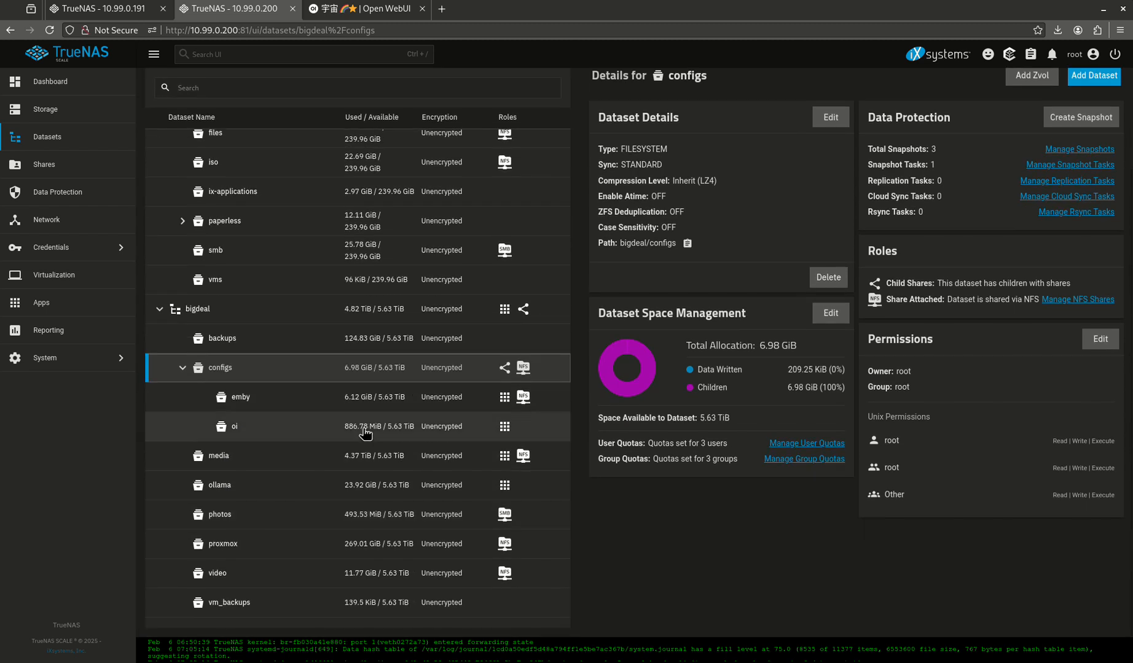
mouse_move(290, 495)
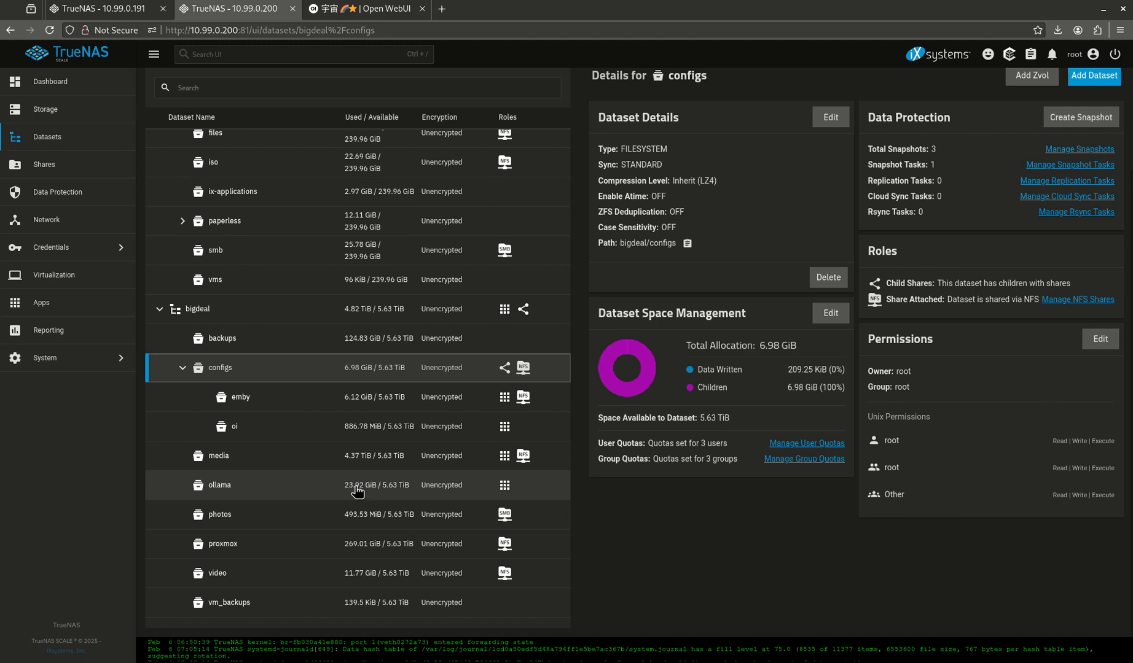
mouse_move(348, 490)
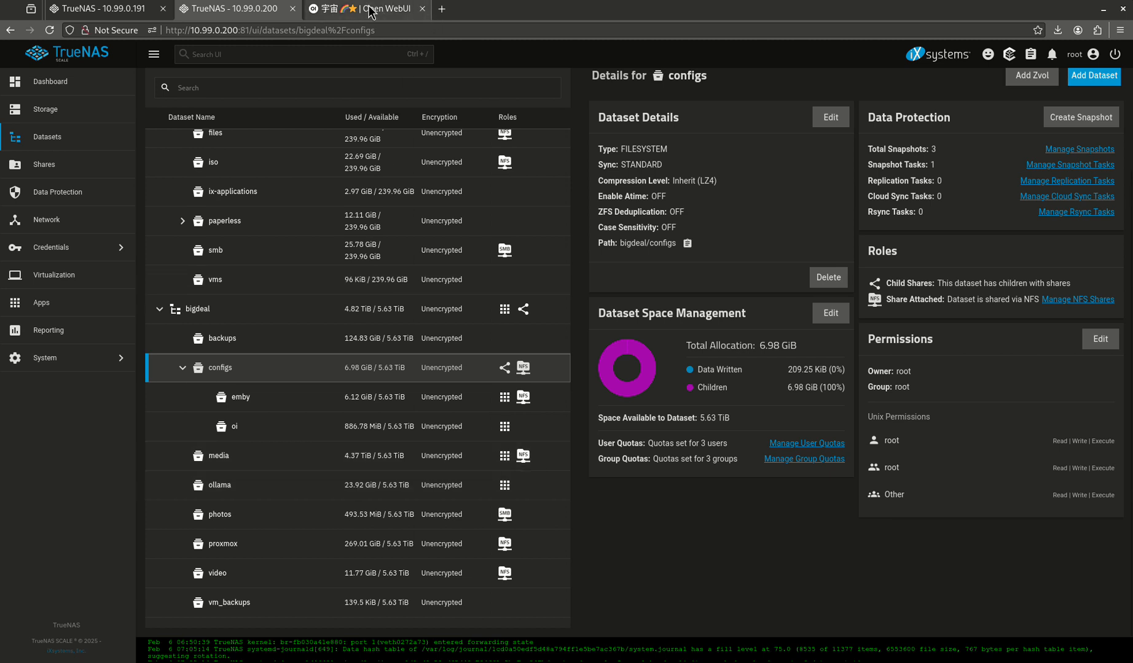
left_click(373, 8)
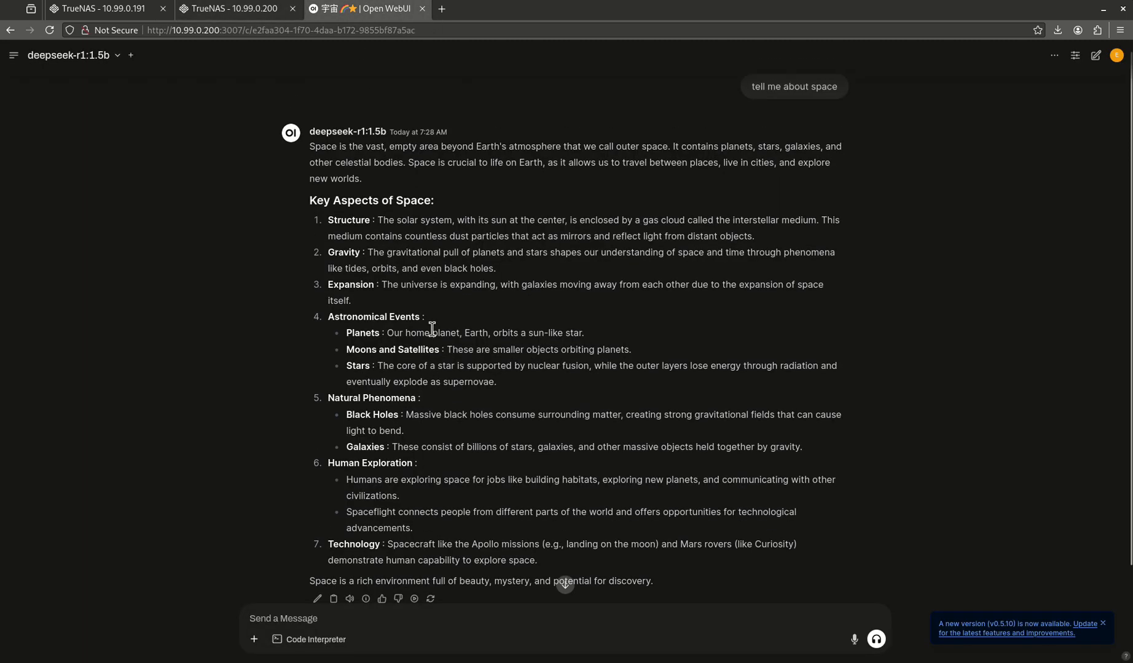